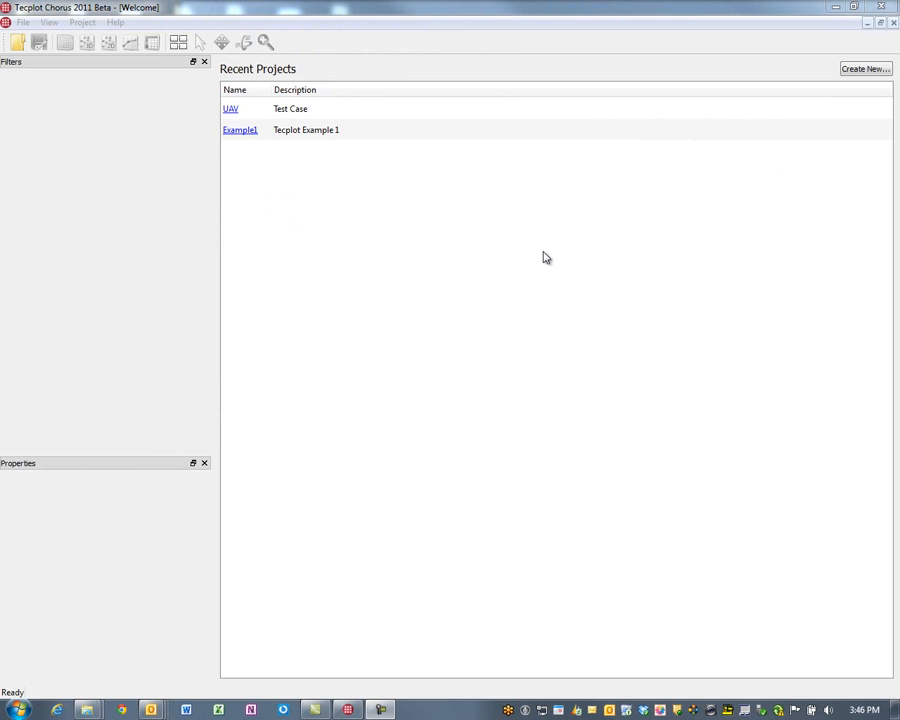
Start a new project from the File menu using a newly created SQLite database file
left_click(22, 22)
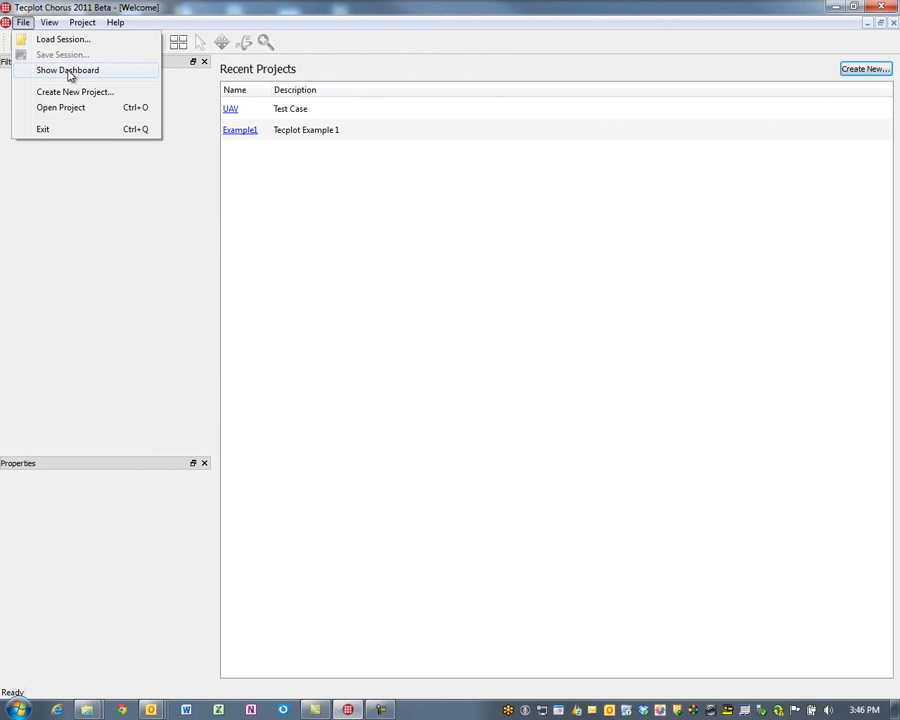
left_click(76, 92)
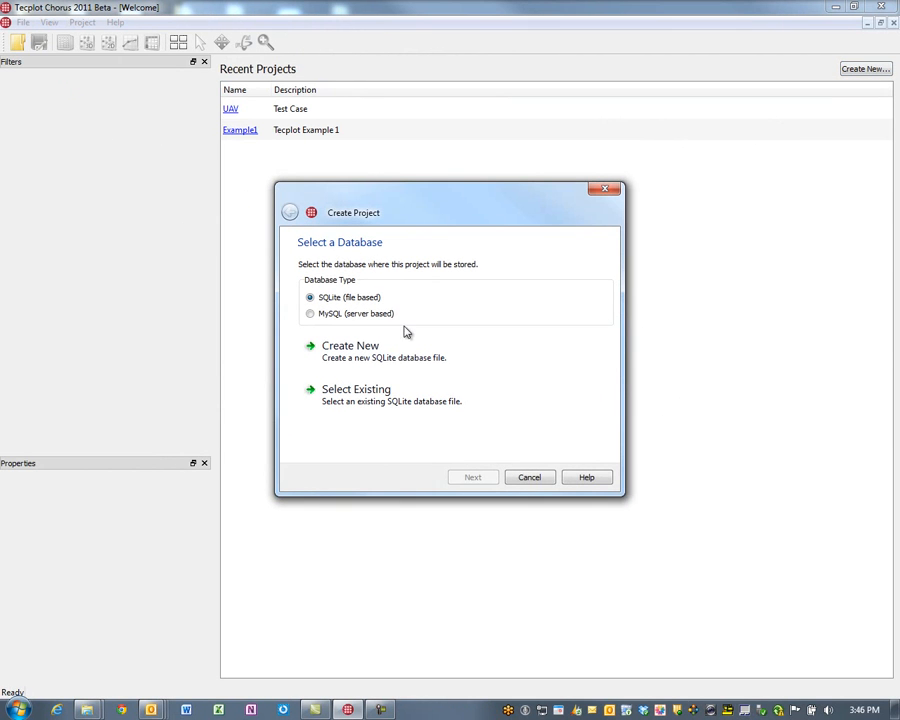
left_click(356, 388)
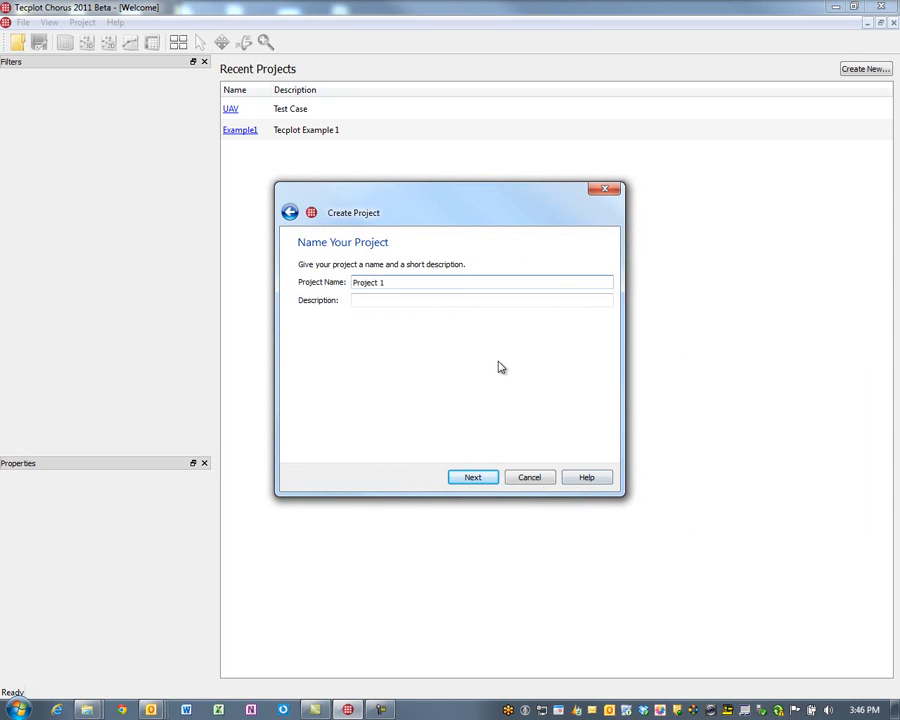
Name the project 'Blade' and give it a Fluent (Fan/blade) description
type("B")
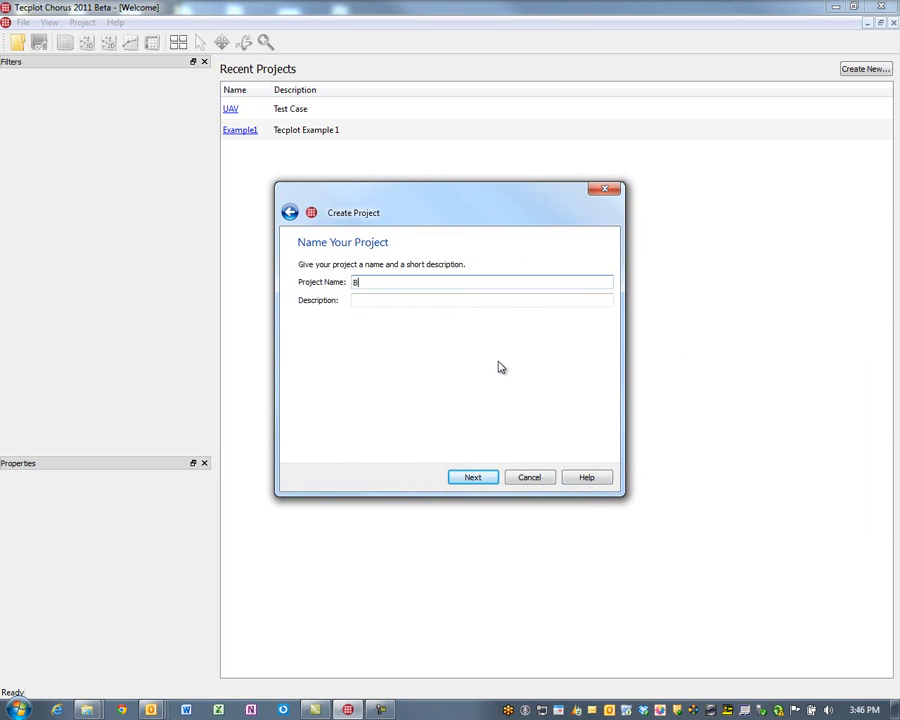
type("Blade")
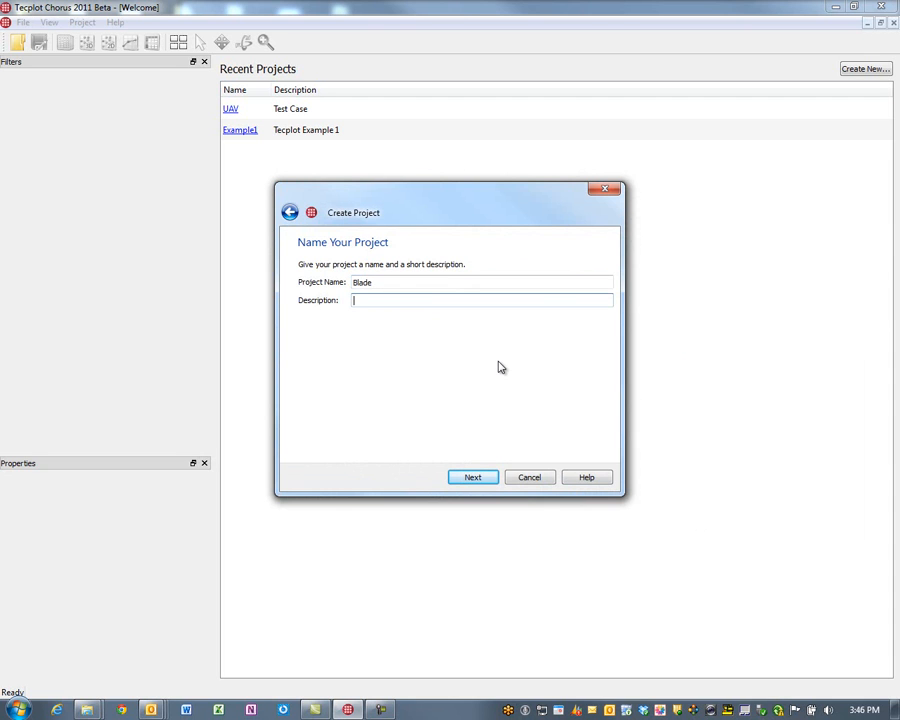
type("F")
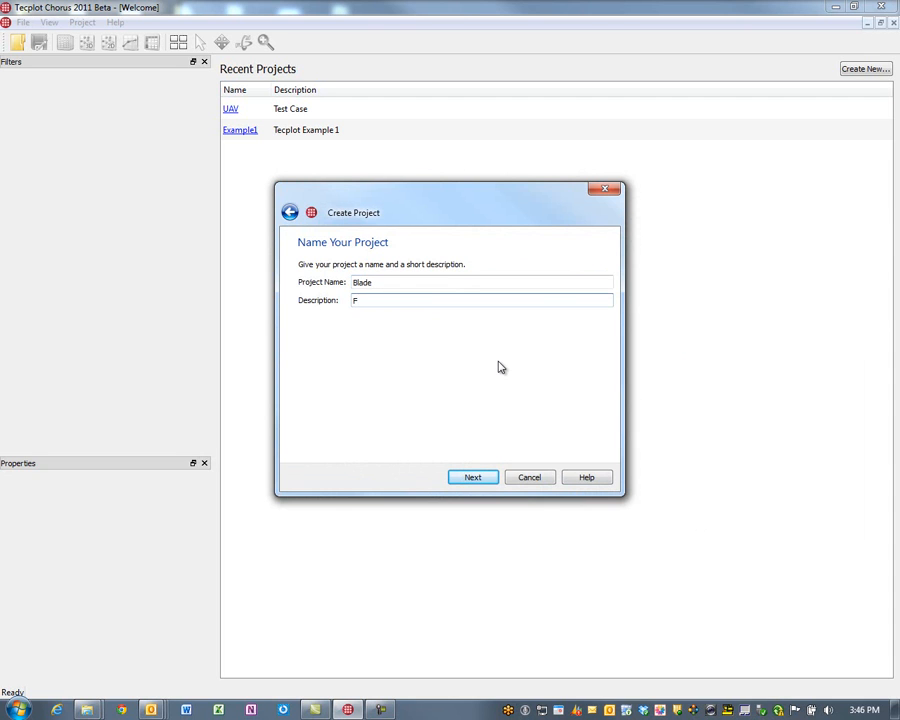
type("luent (")
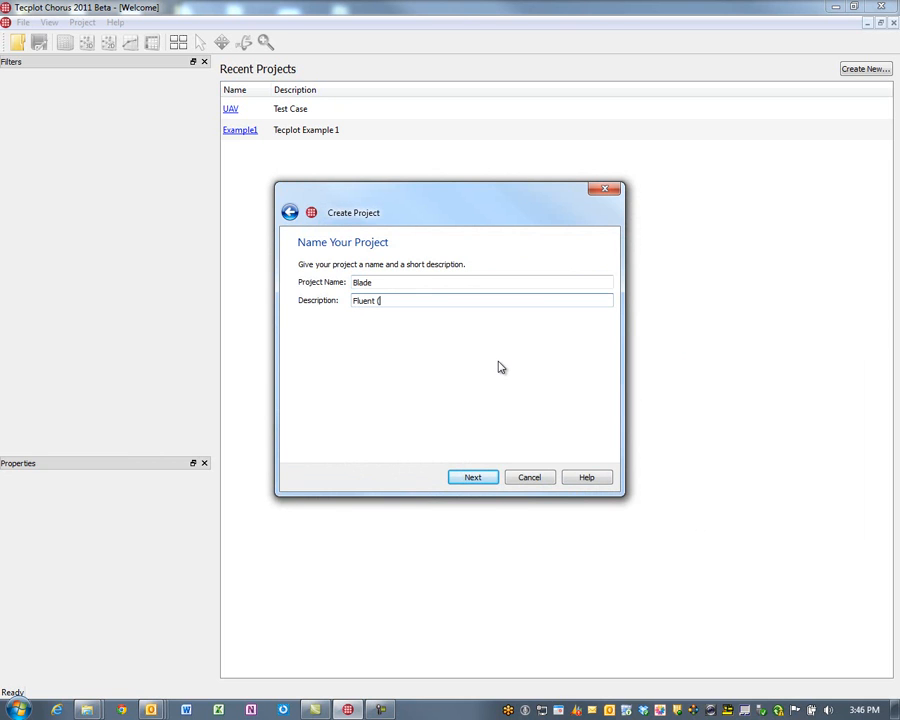
type("p")
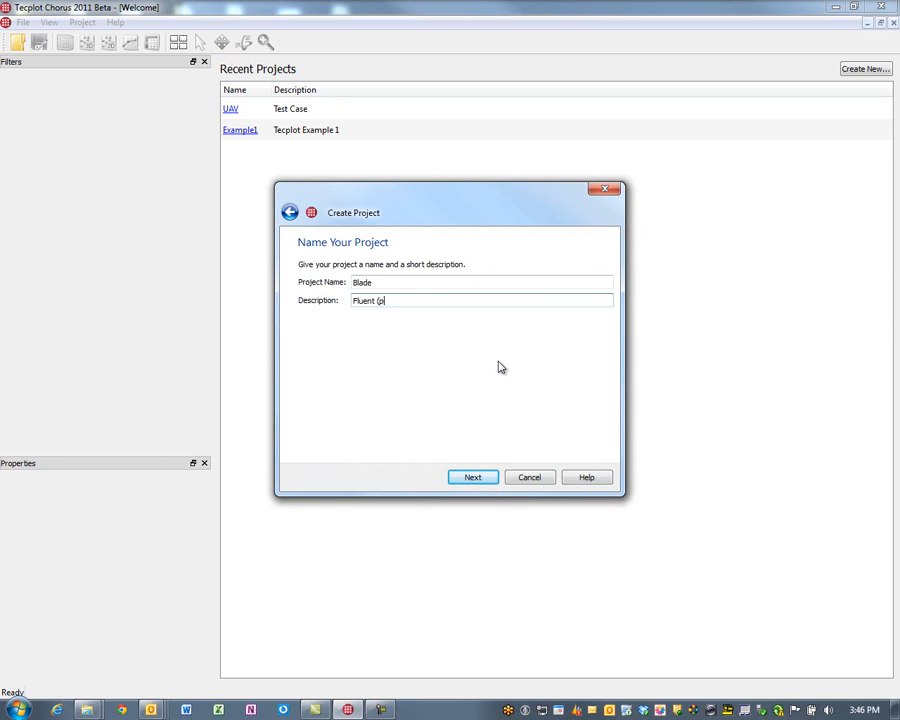
type("ointWise)")
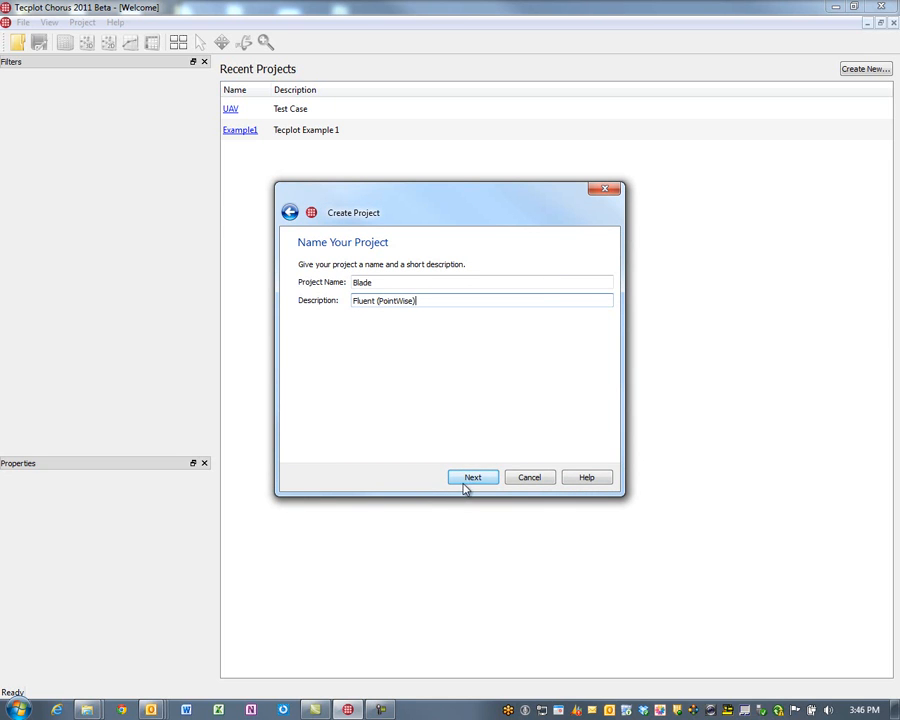
Choose the File Crawler importer with the Unsteady_Blade_optimization folder as root and continue
left_click(472, 476)
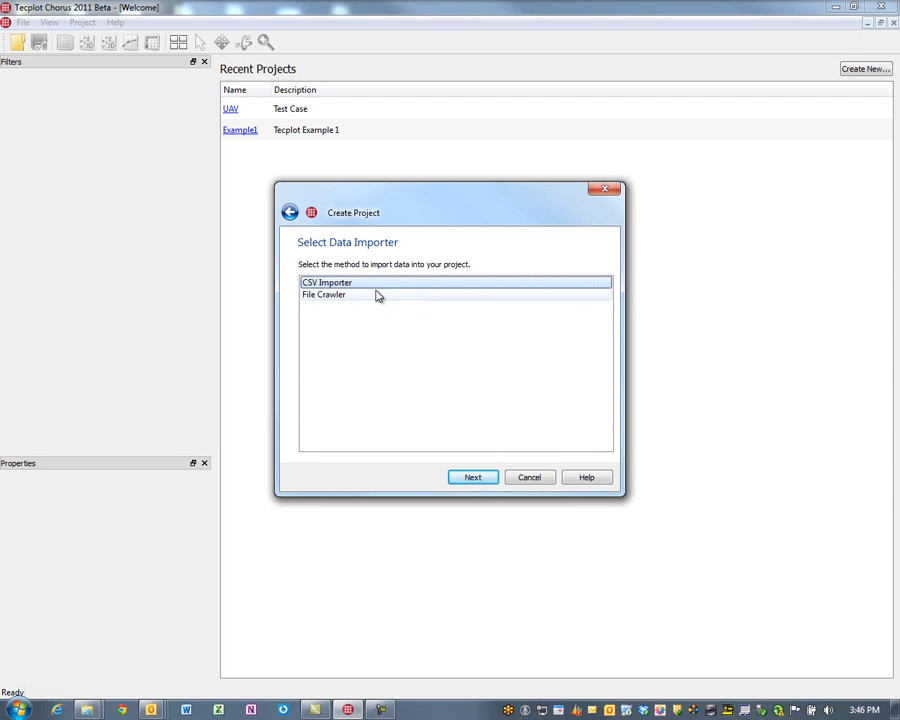
left_click(324, 294)
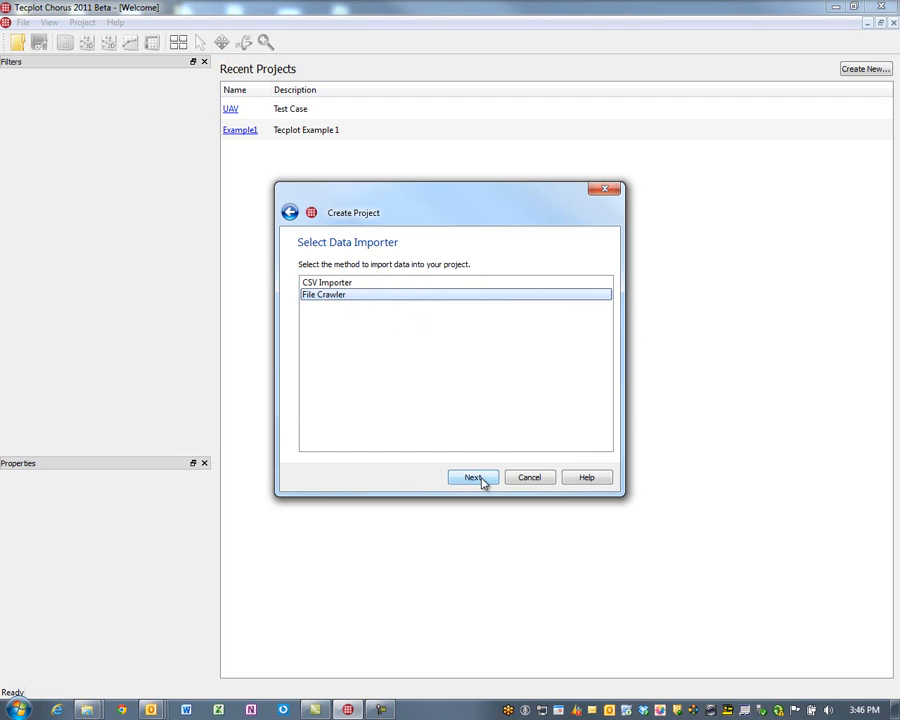
left_click(472, 476)
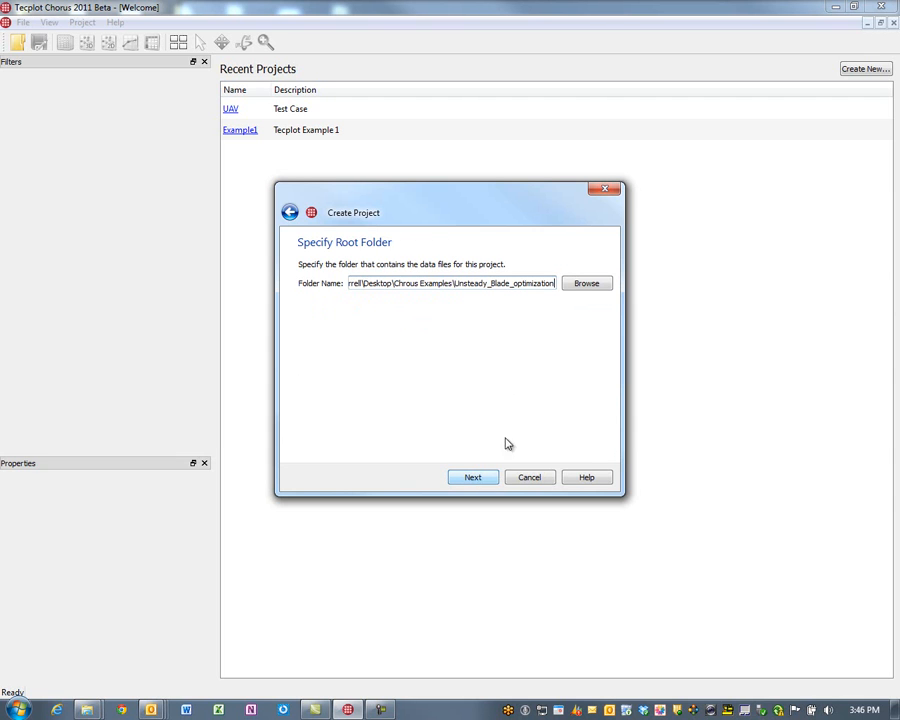
mouse_move(466, 288)
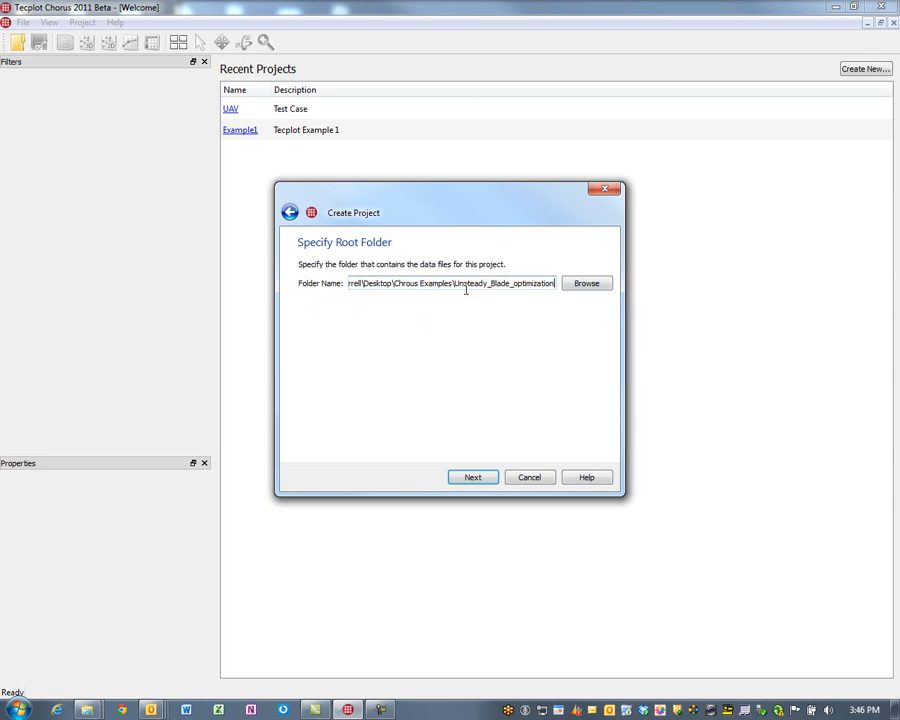
double_click(500, 284)
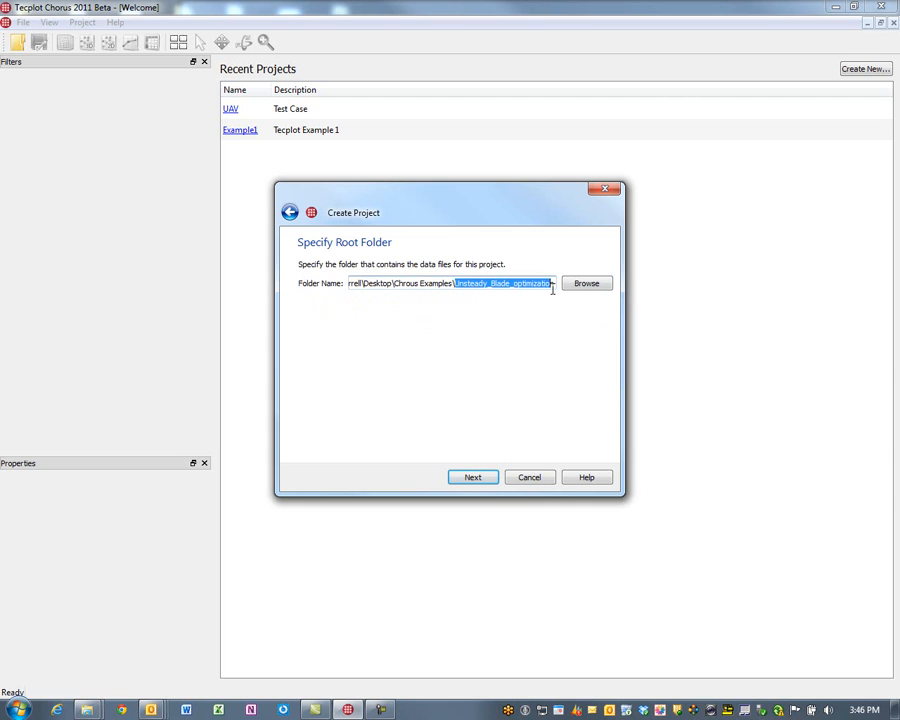
left_click(472, 476)
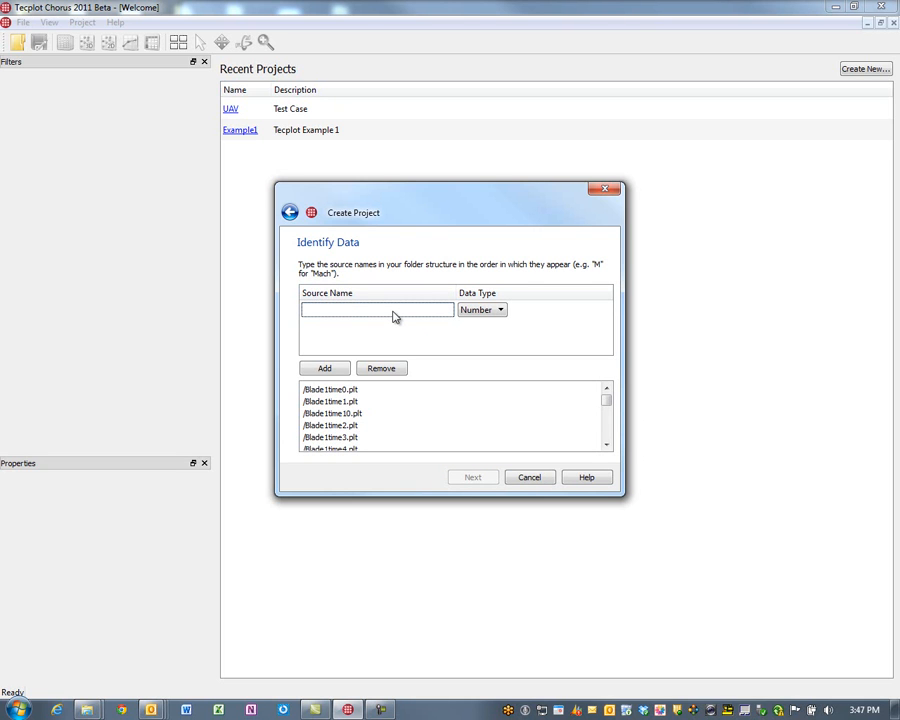
Add 'Blade' as a numeric source name found in the data file names
type("B")
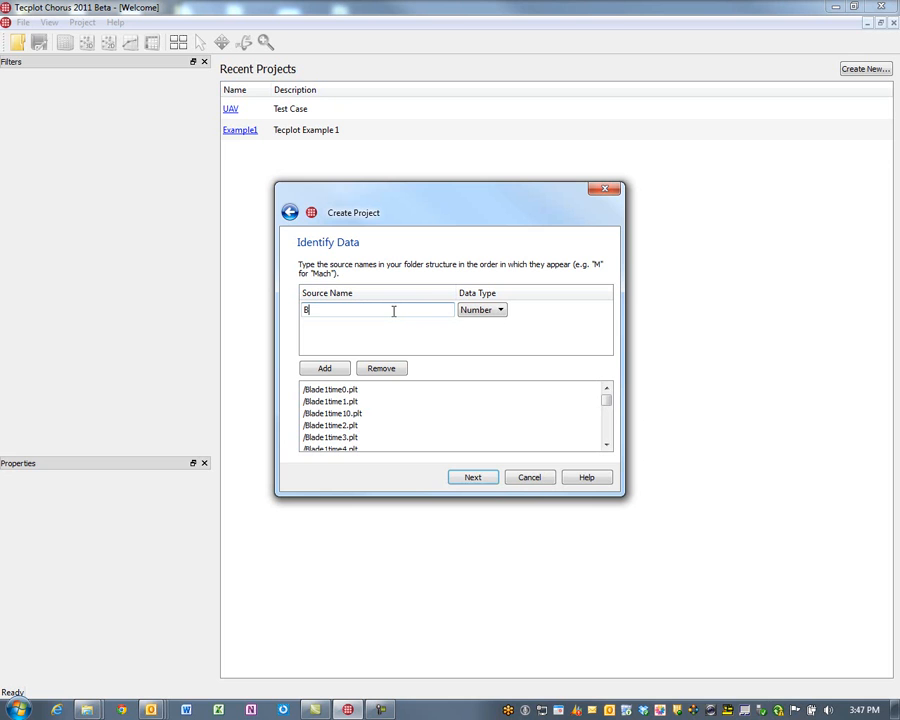
type("la")
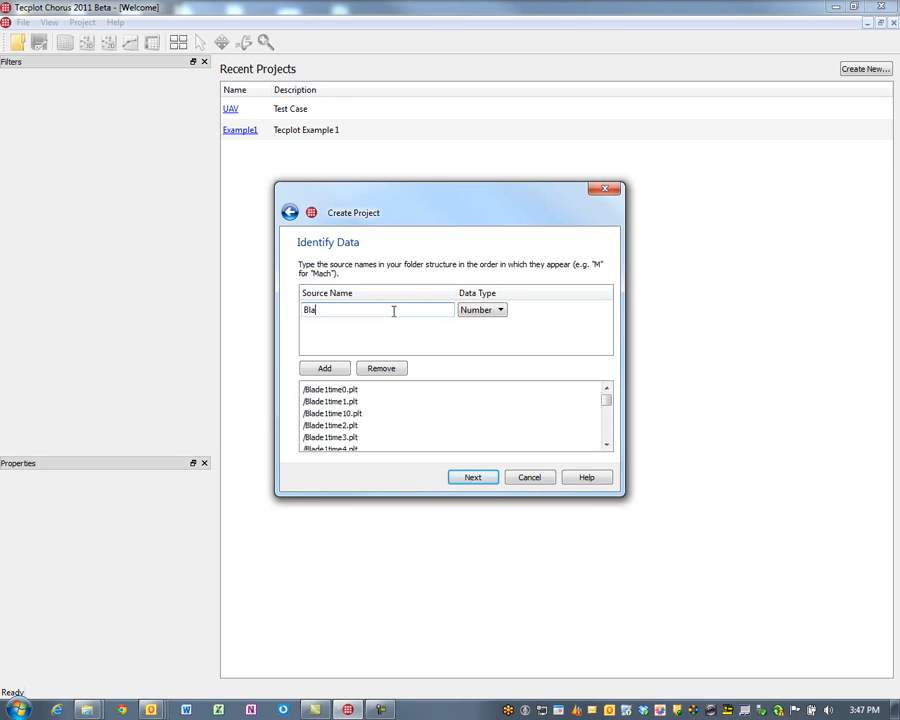
type("de")
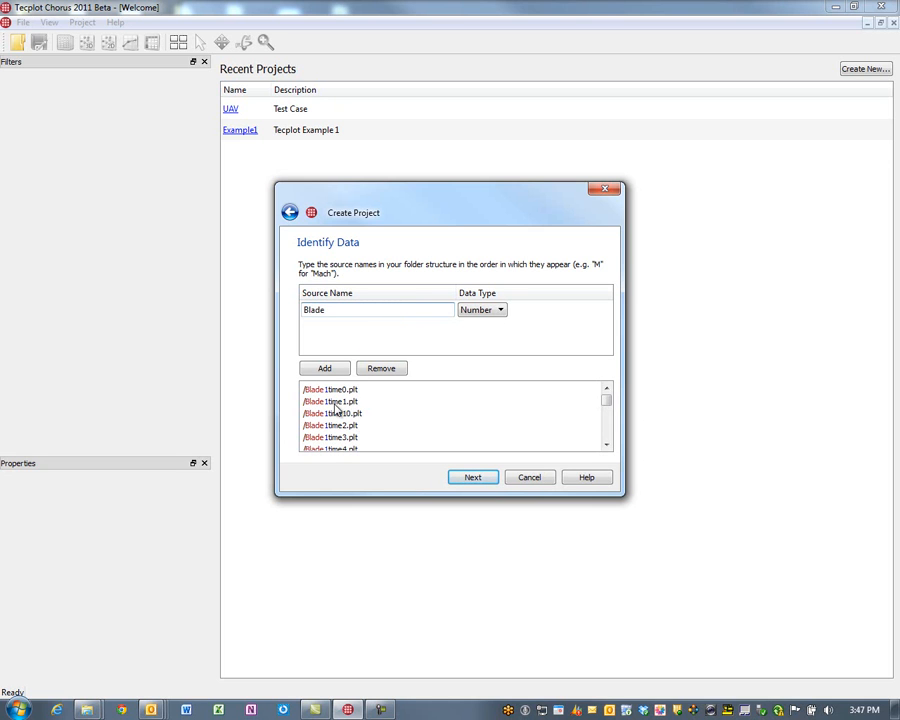
left_click(606, 412)
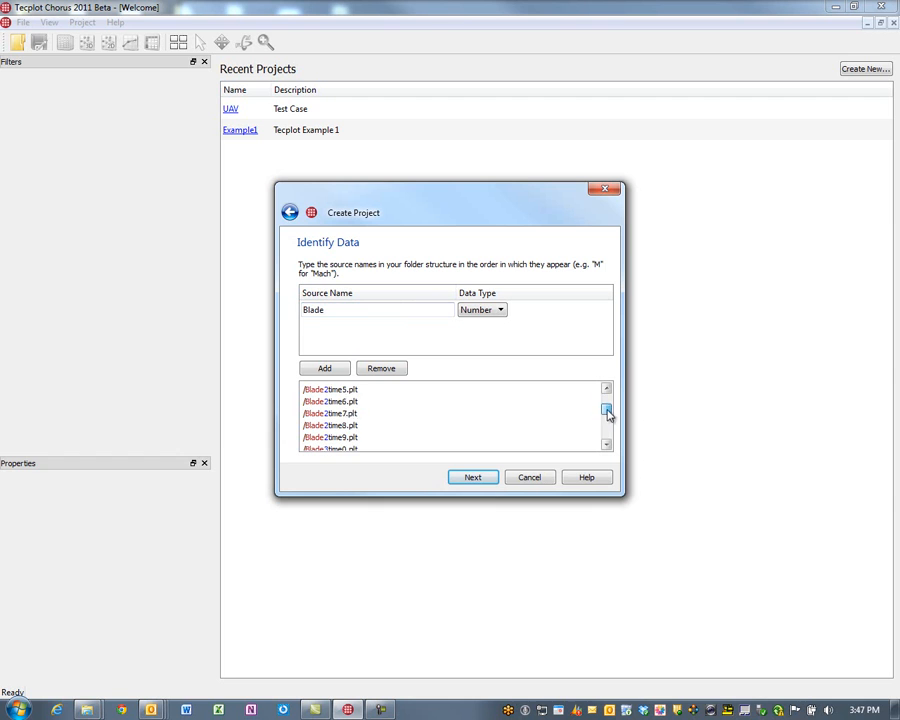
left_click(606, 414)
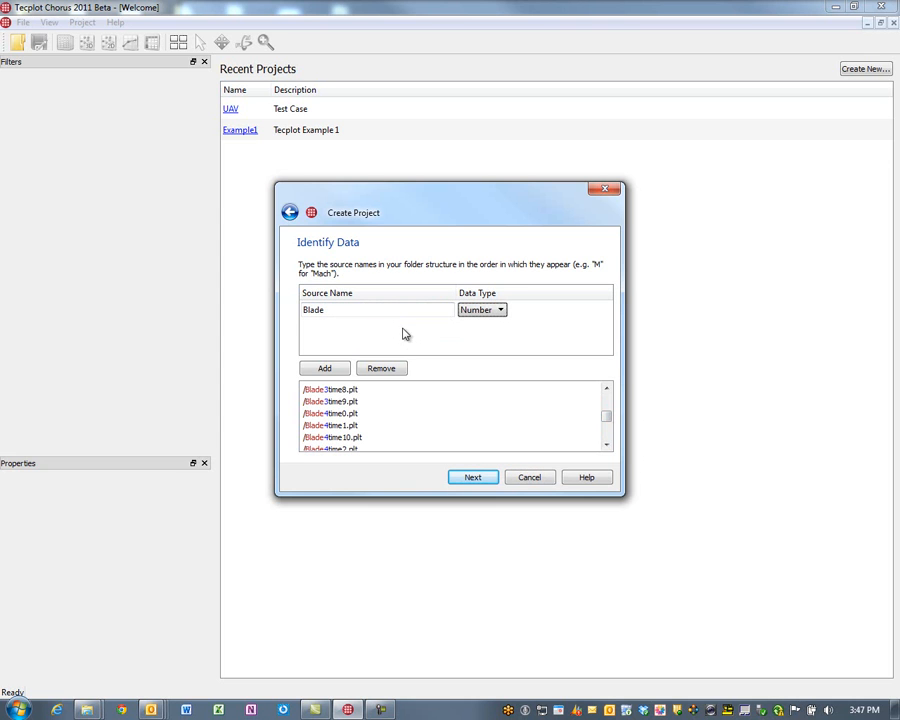
Add a second numeric source name 'time'
left_click(324, 368)
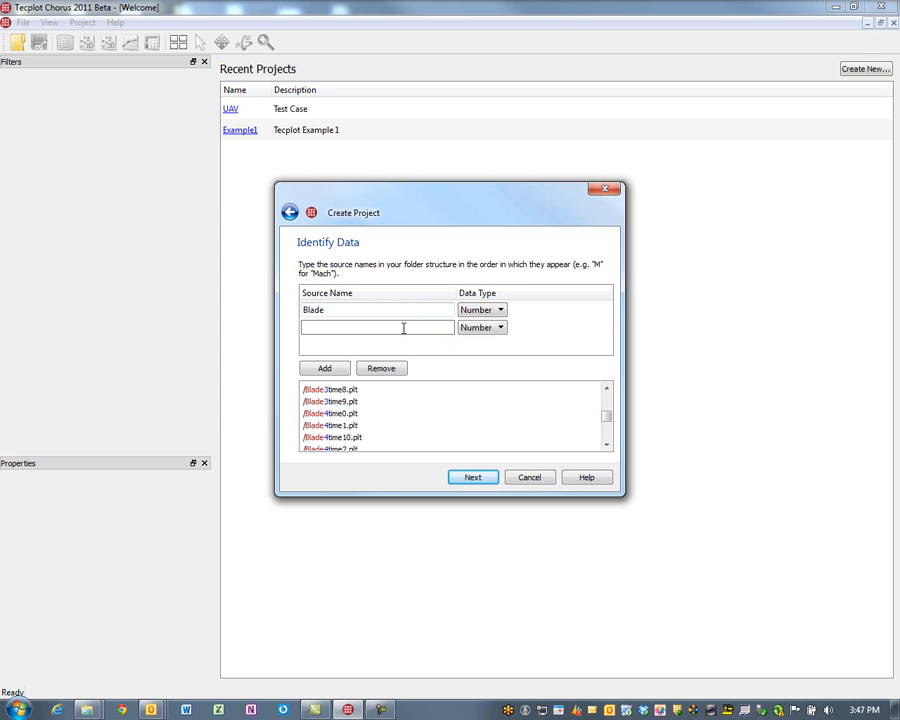
type("time")
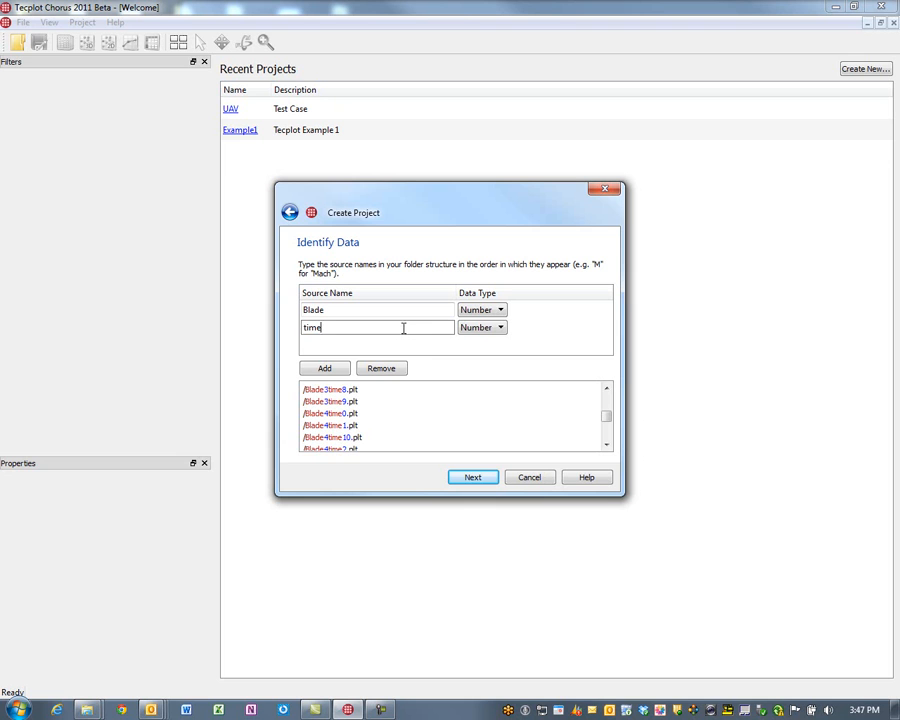
mouse_move(446, 376)
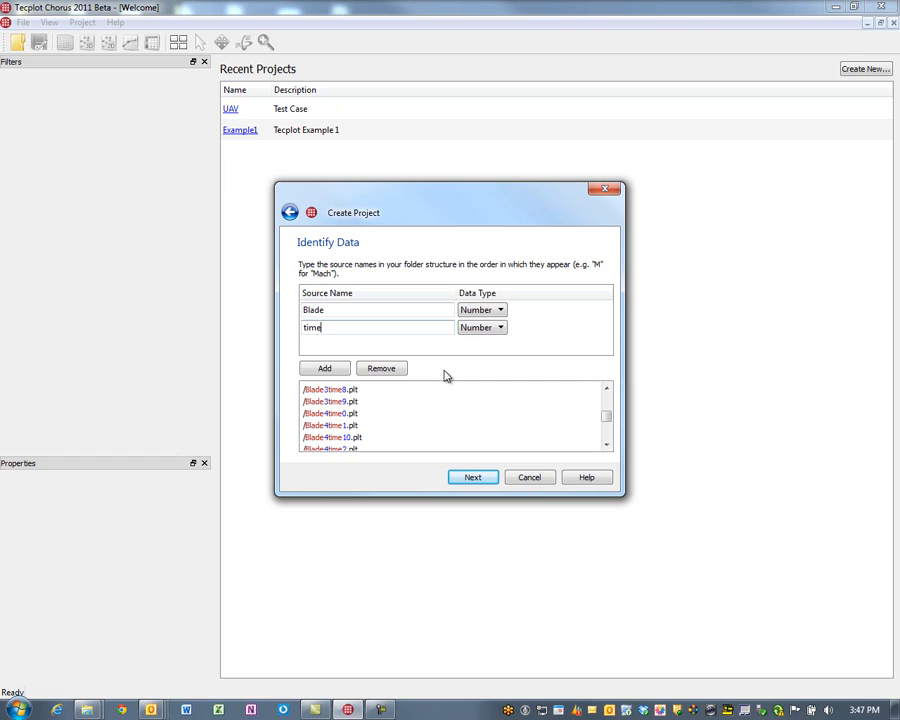
mouse_move(488, 412)
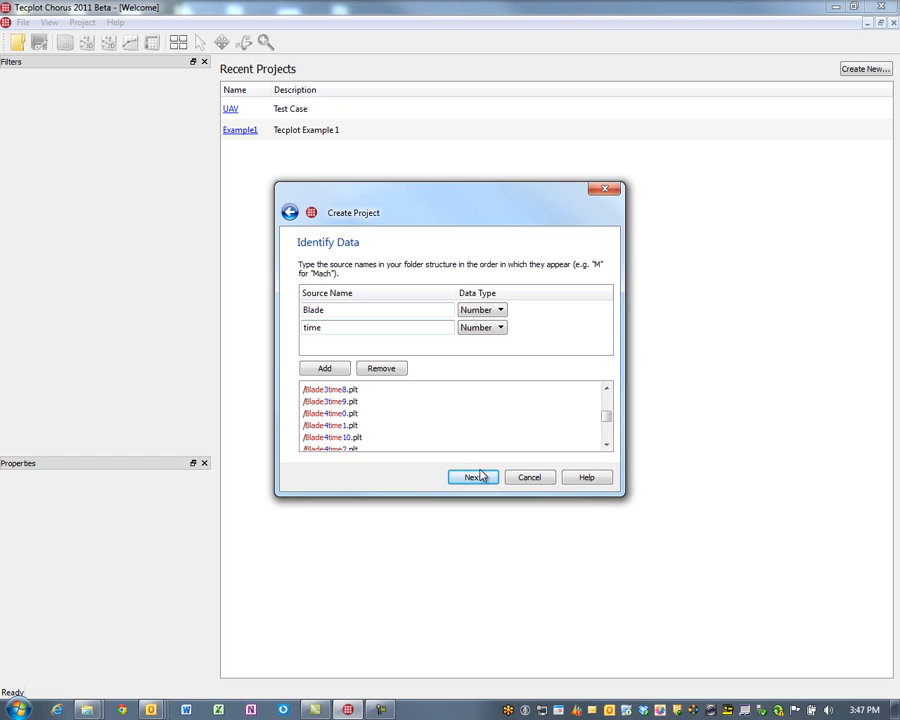
Link files matching '*.plt' and tag them 'Raw Data'
left_click(472, 476)
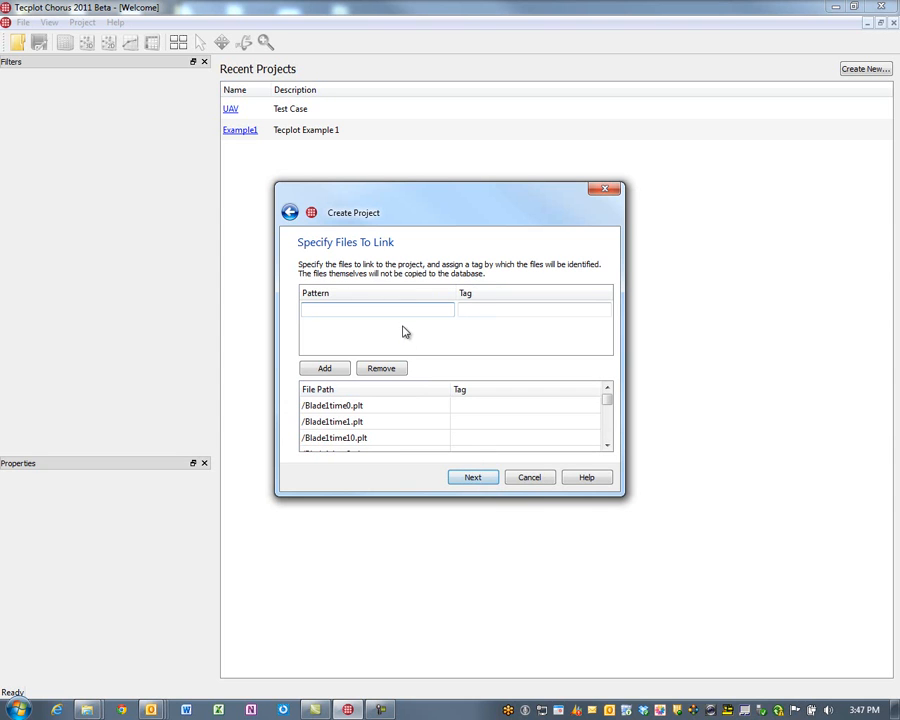
type("*")
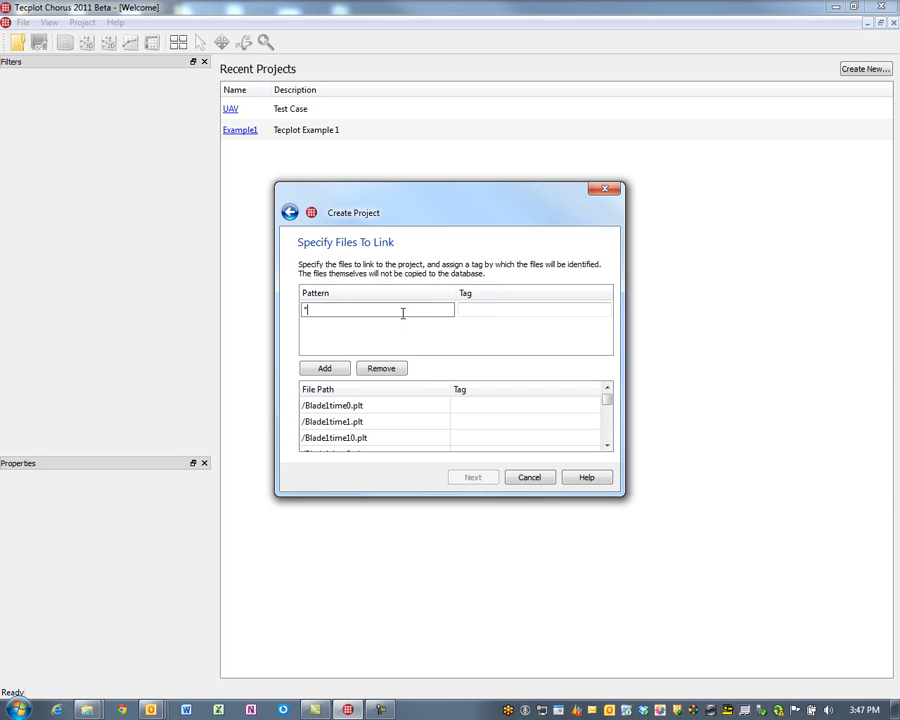
type(".plt")
left_click(534, 310)
type("Raw")
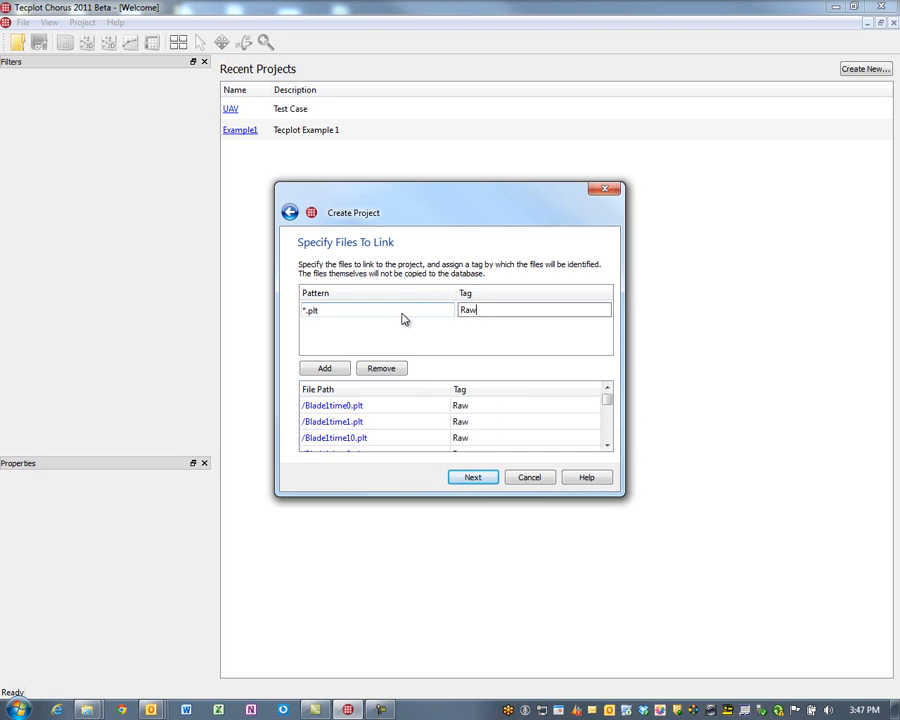
type("Data")
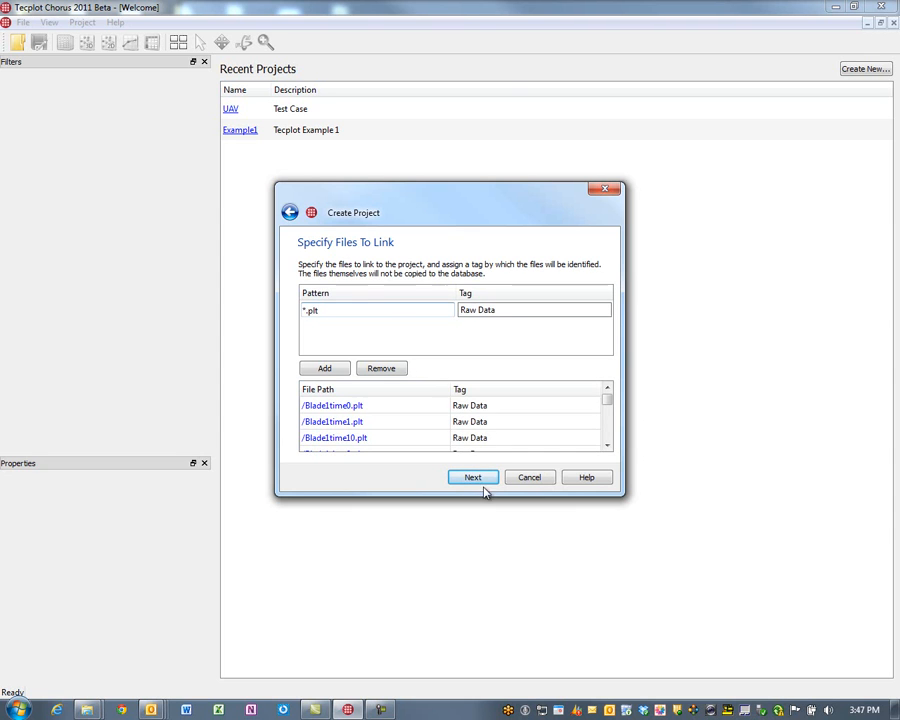
On the Confirm Data page, change the time variable's display name to 'Time'
left_click(472, 476)
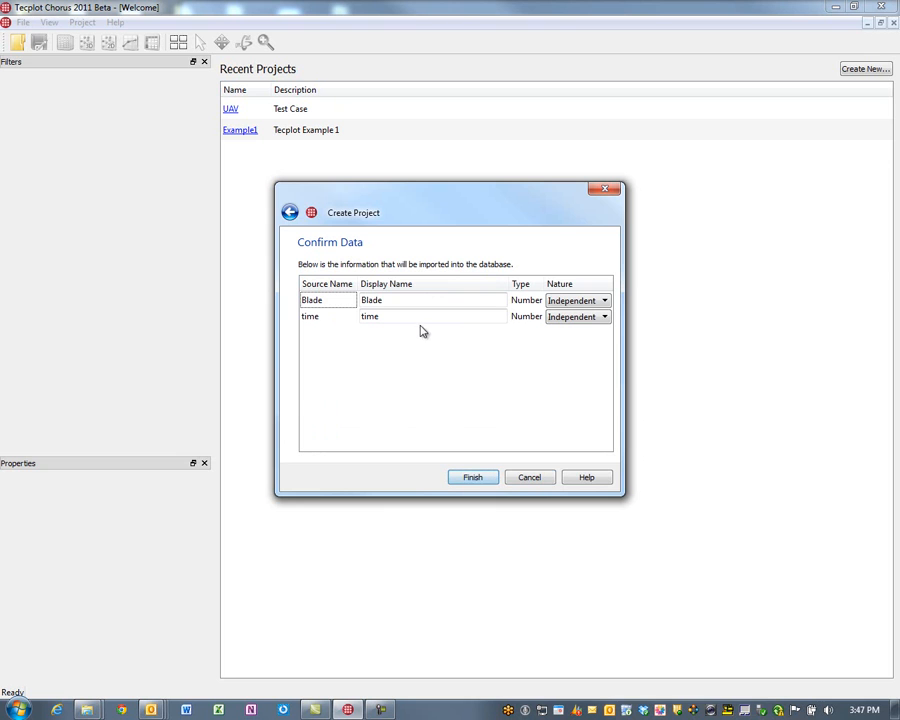
double_click(368, 316)
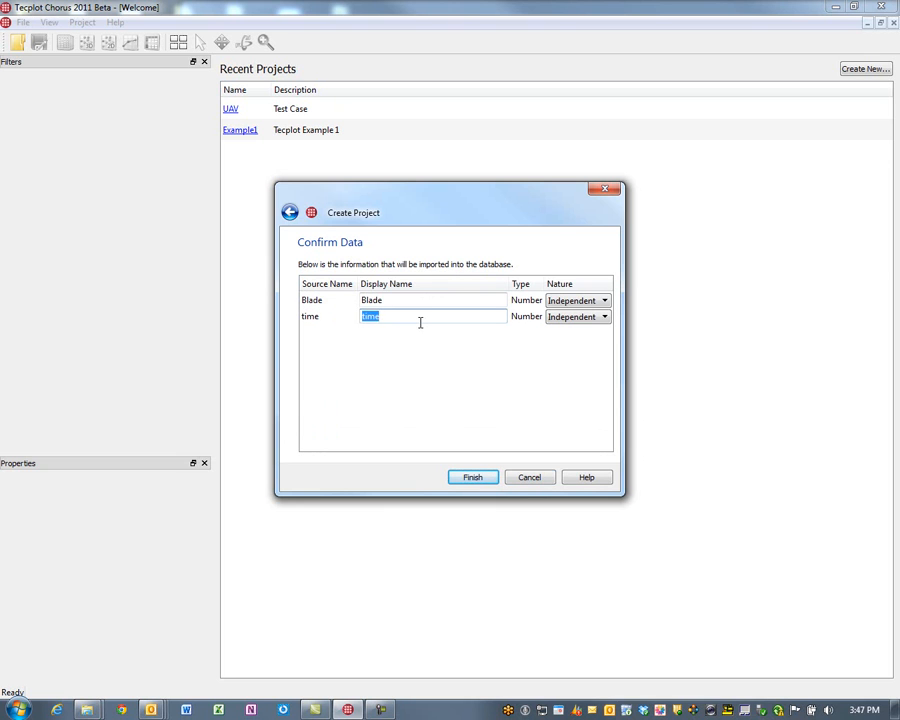
type("Tot")
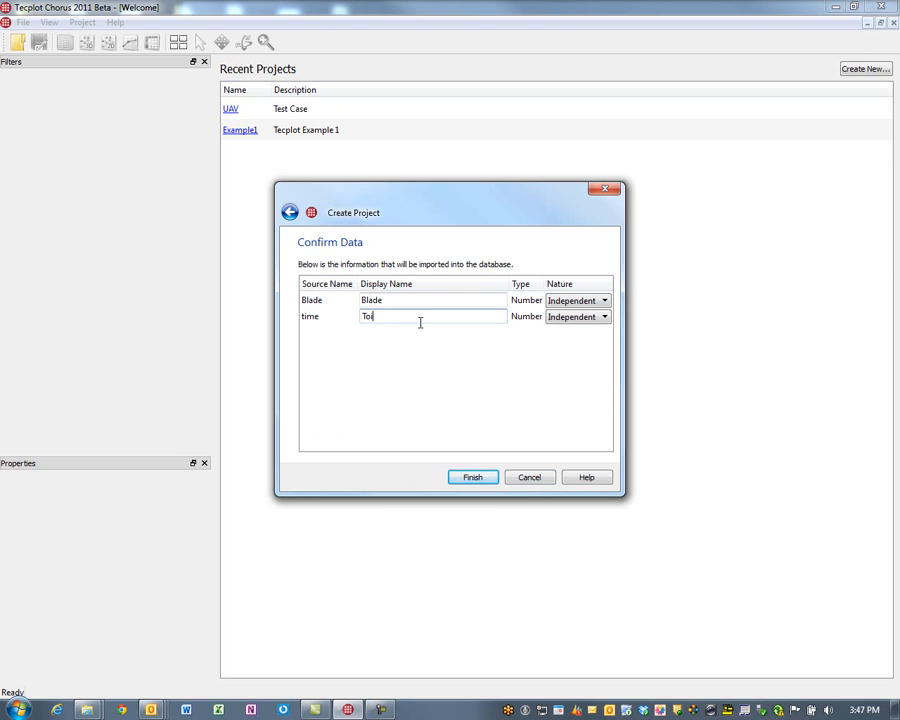
type("ime")
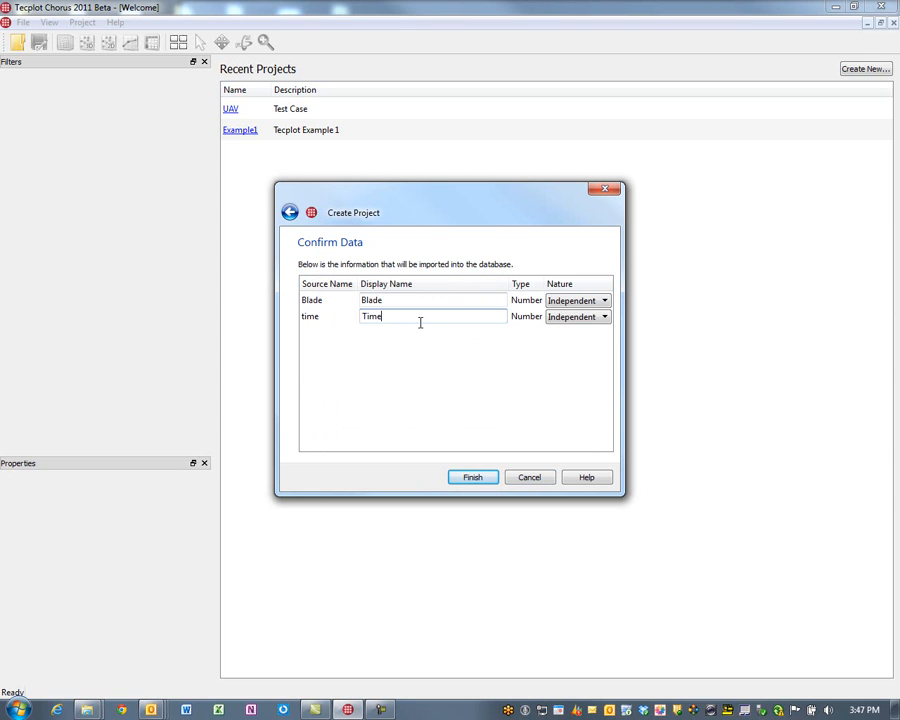
mouse_move(480, 388)
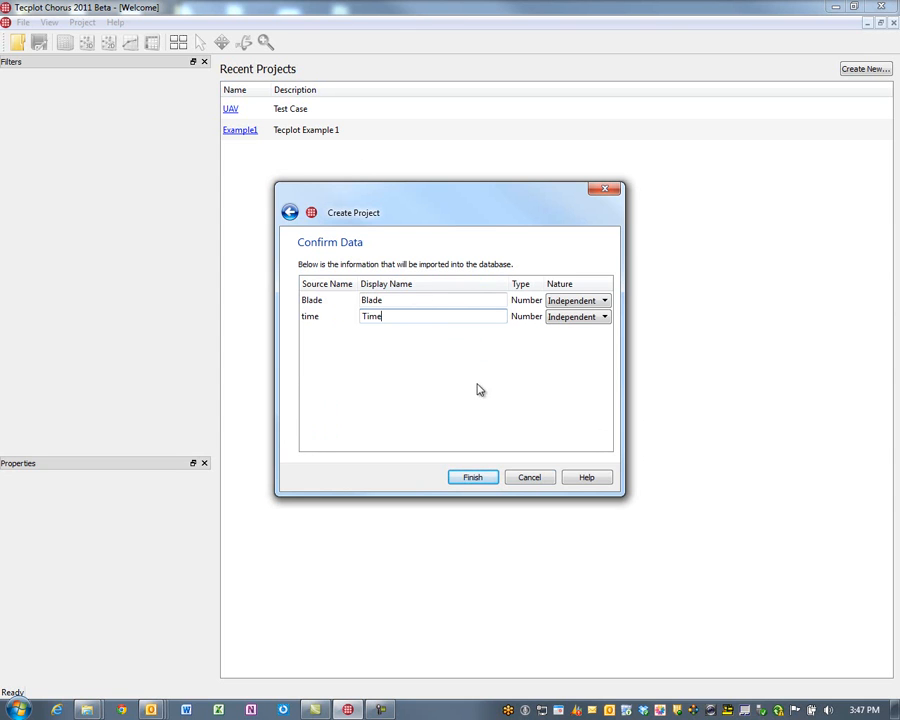
left_click(472, 476)
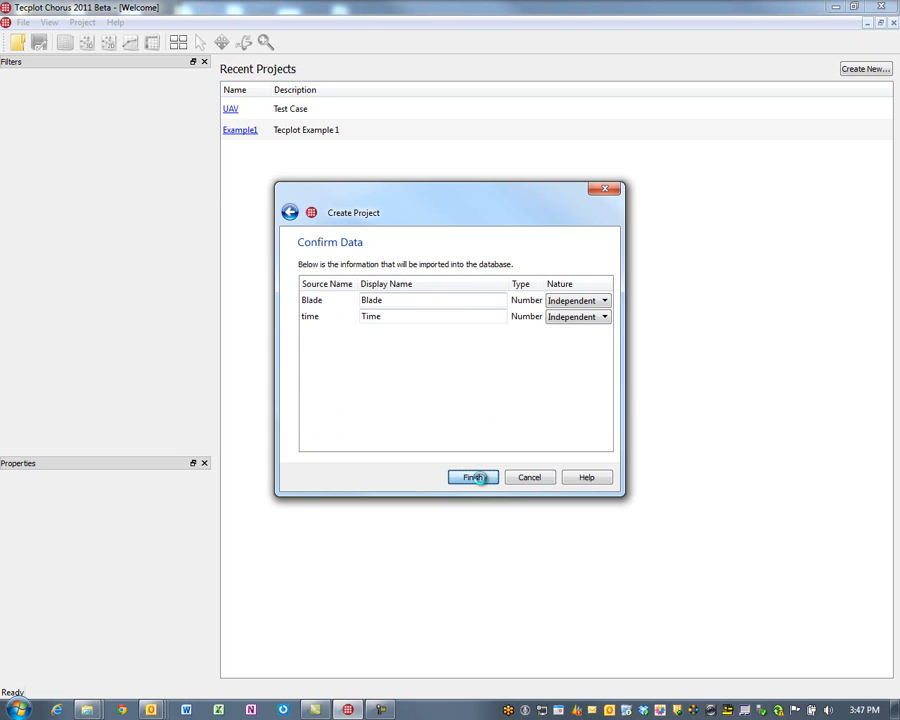
Finish the Blade project and view one case's Raw Data with the base image style
left_click(472, 476)
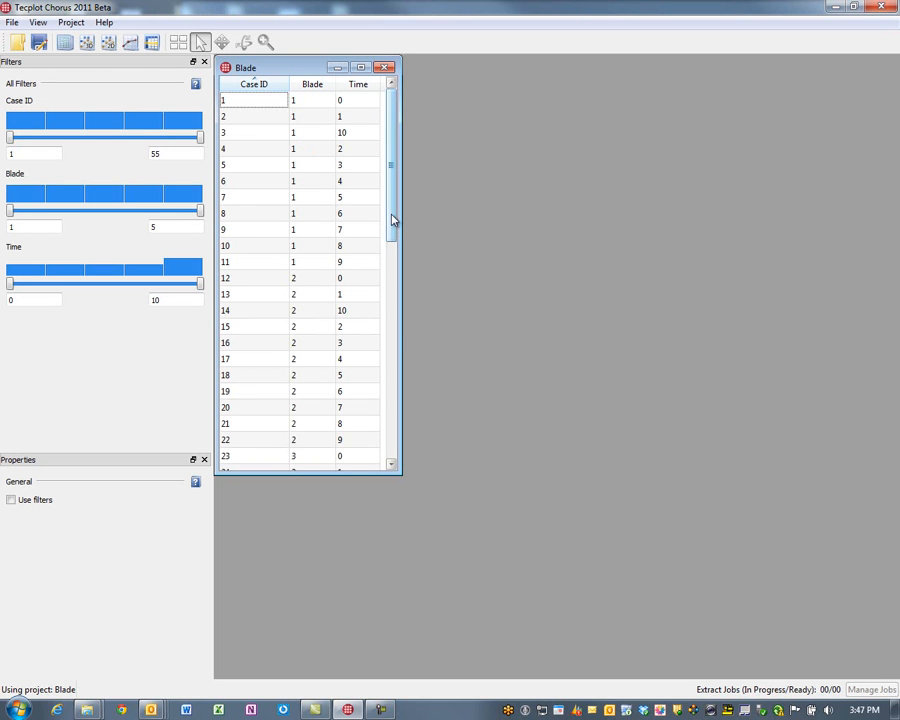
mouse_move(390, 164)
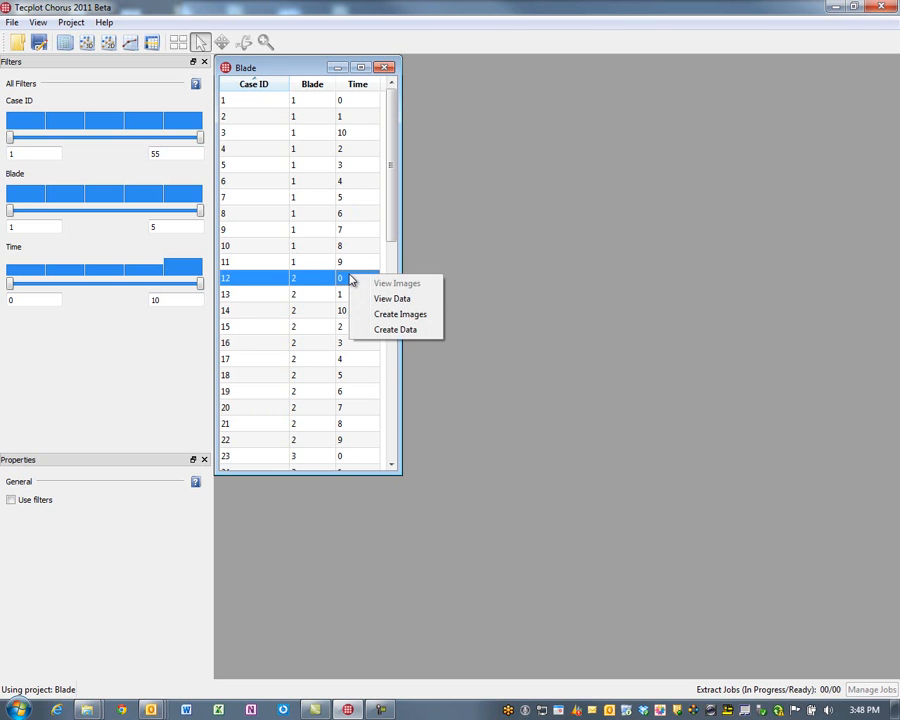
left_click(392, 298)
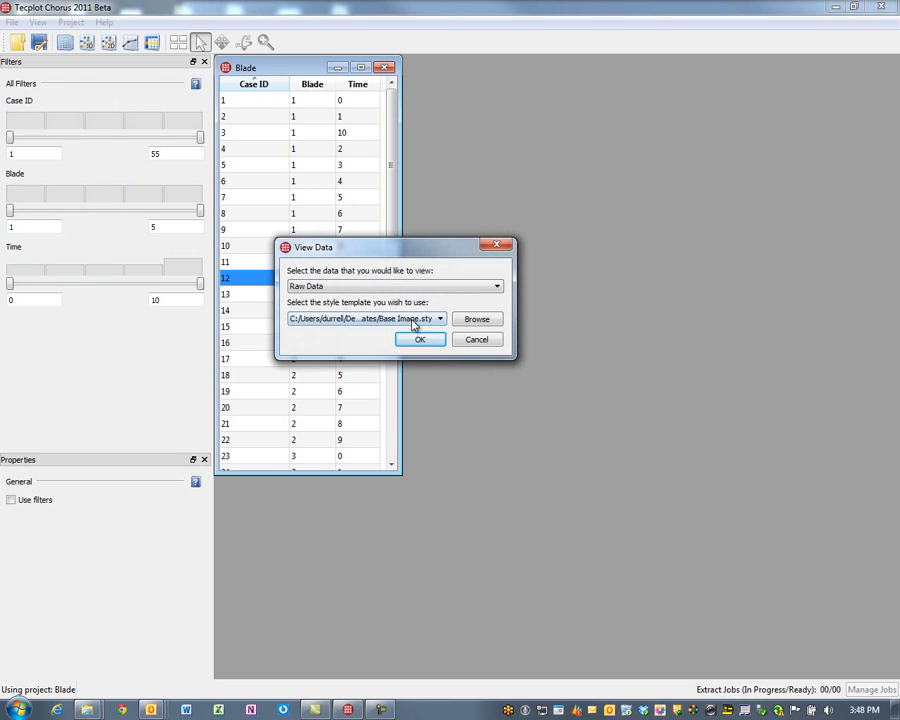
left_click(420, 340)
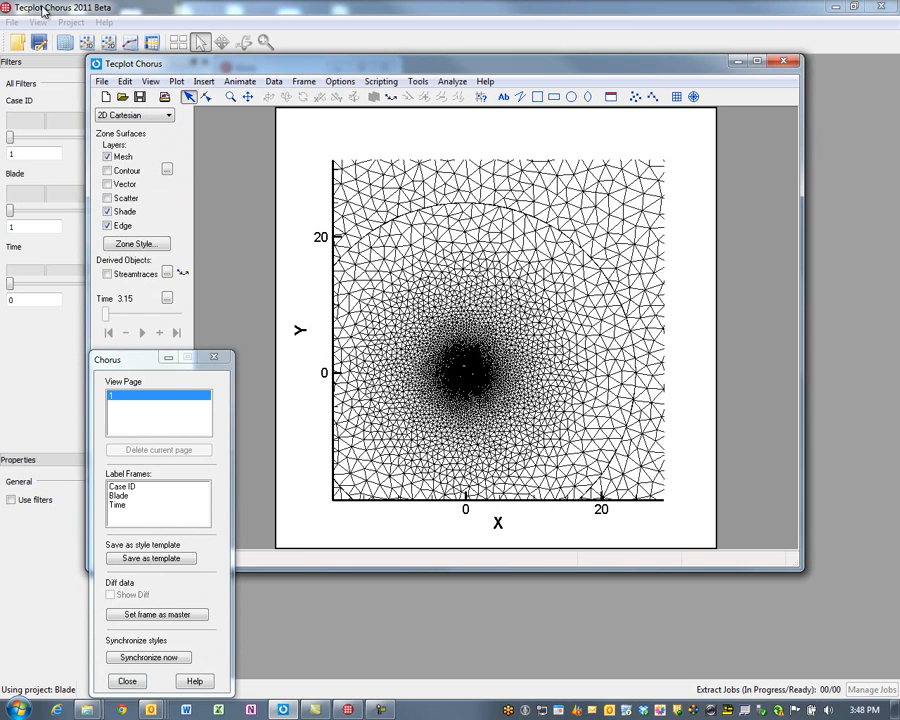
Hide the mesh, show blade edges and a contour flood coloured by a chosen flow variable
left_click(108, 156)
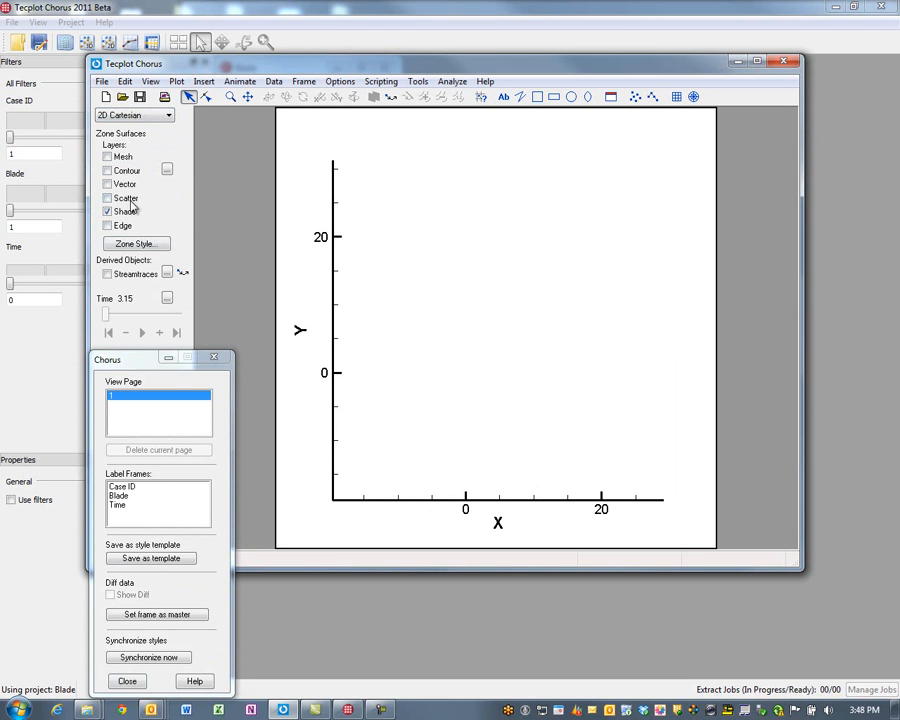
left_click(108, 224)
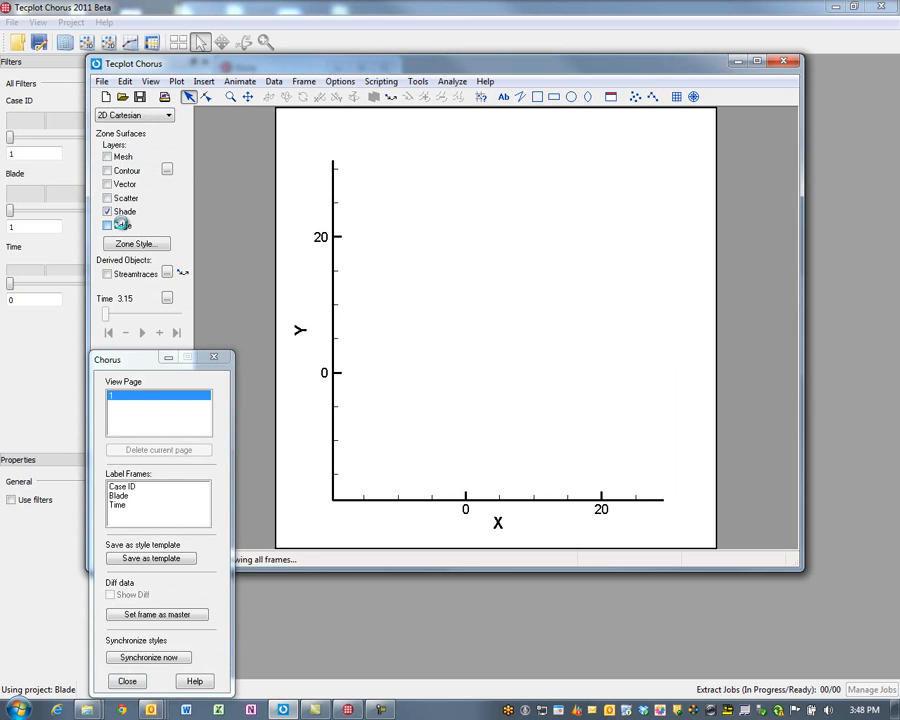
left_click(108, 224)
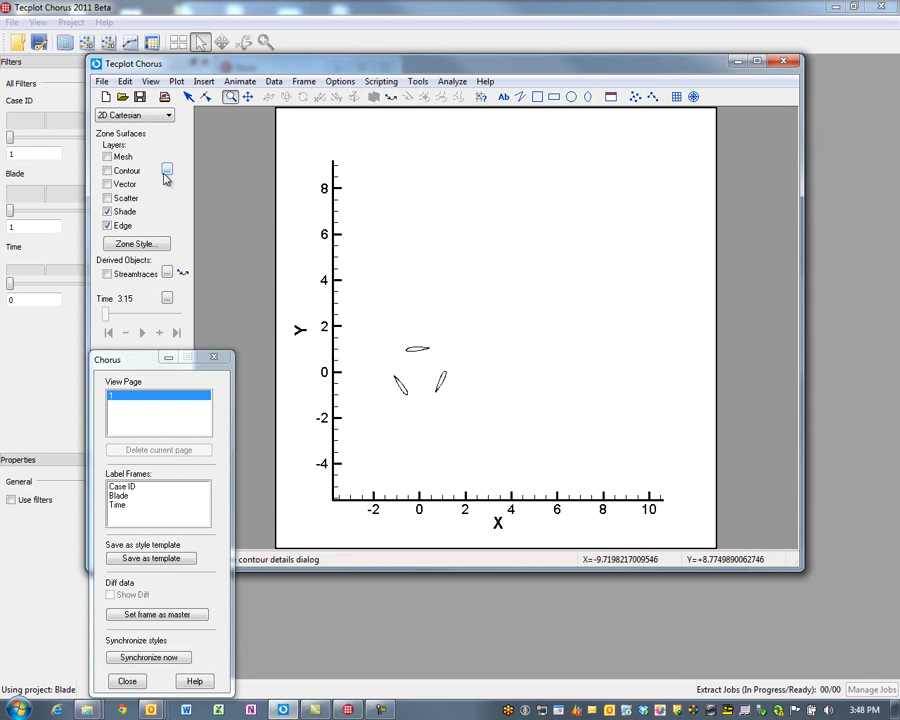
left_click(108, 170)
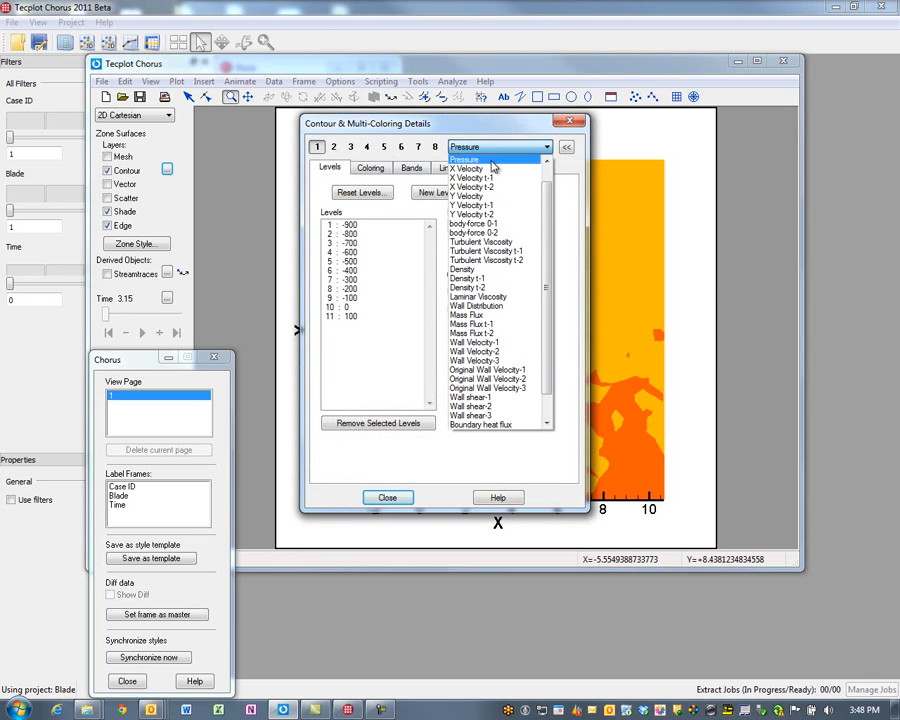
left_click(484, 240)
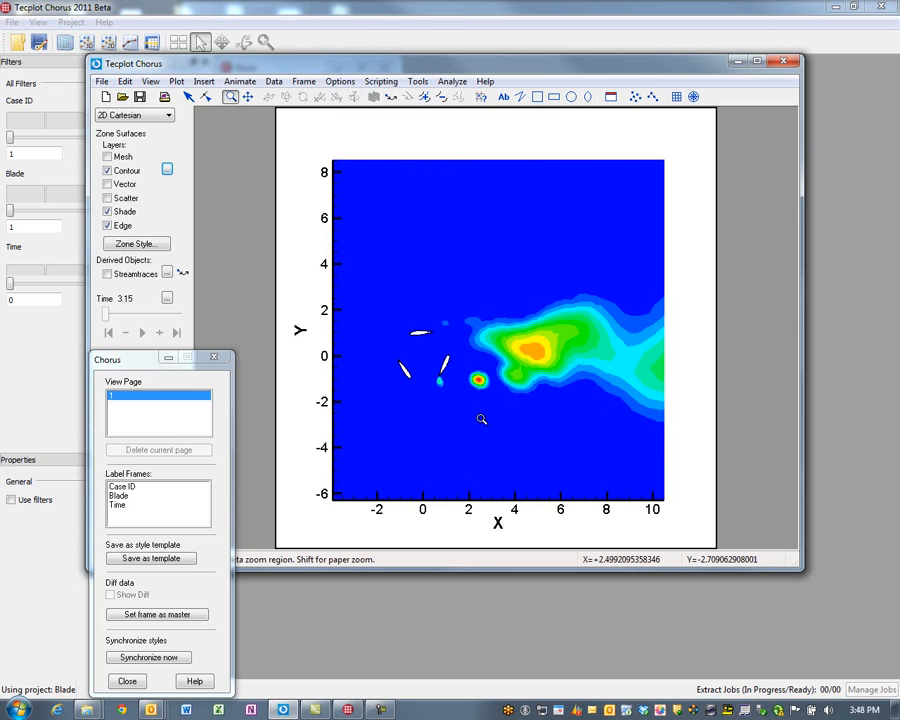
mouse_move(456, 388)
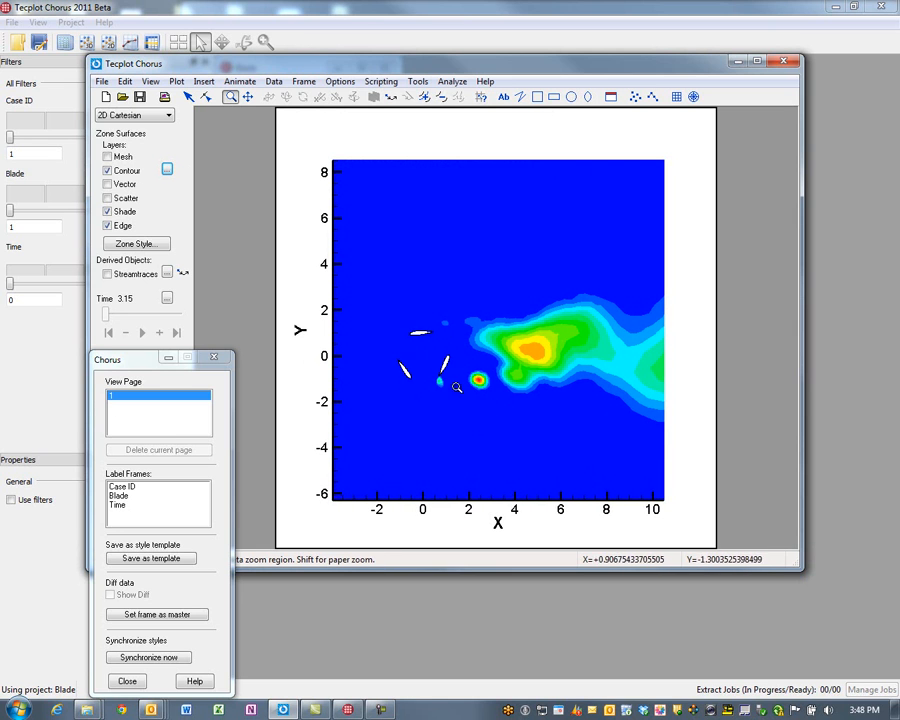
mouse_move(200, 340)
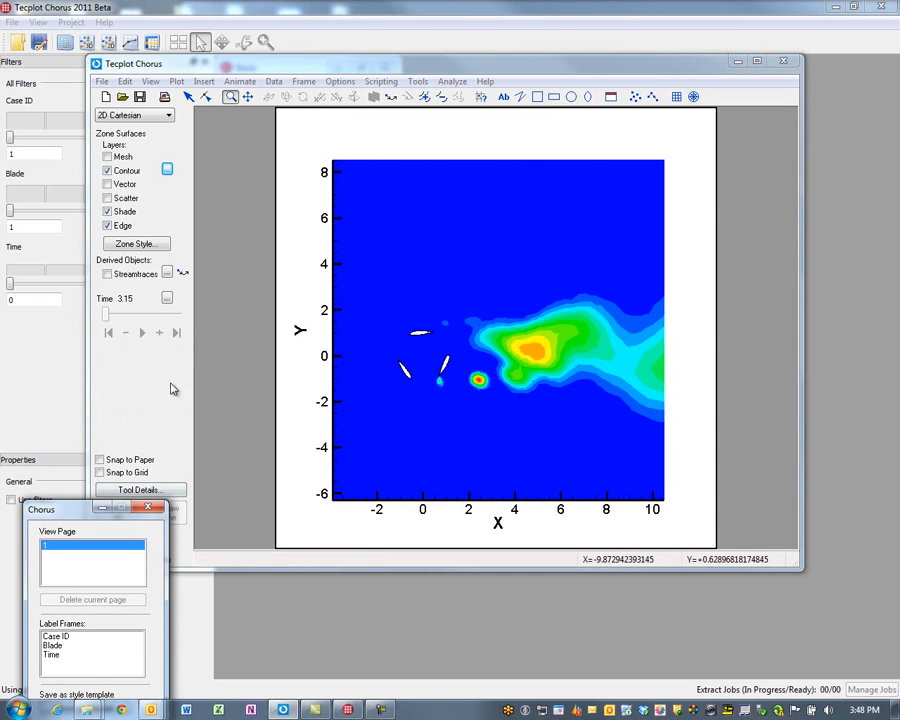
Enable streamtraces and seed a rake of streamlines upstream of the blades
left_click(108, 274)
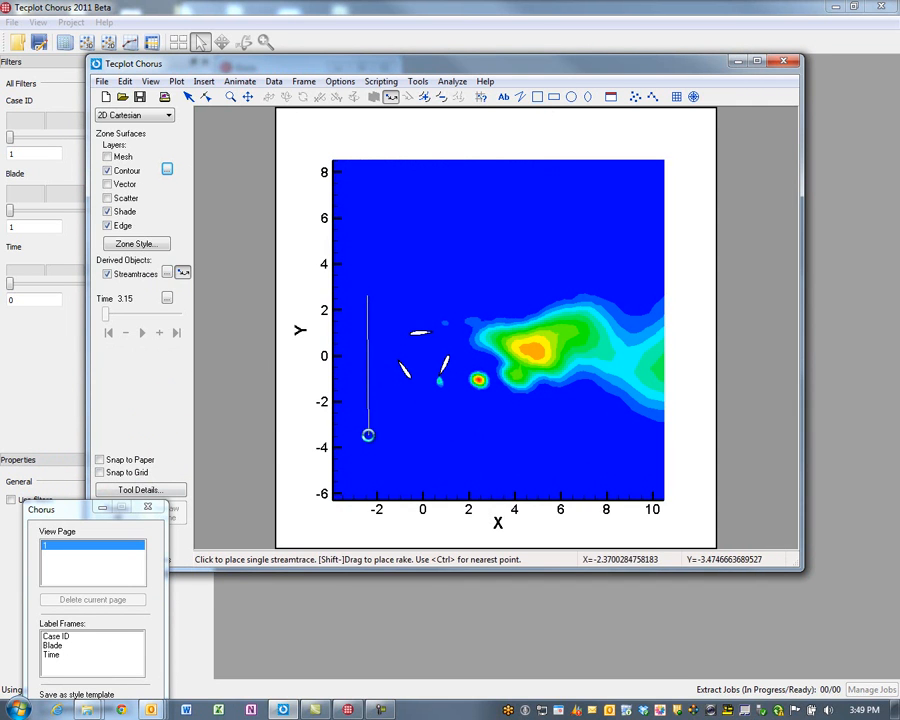
left_click(476, 464)
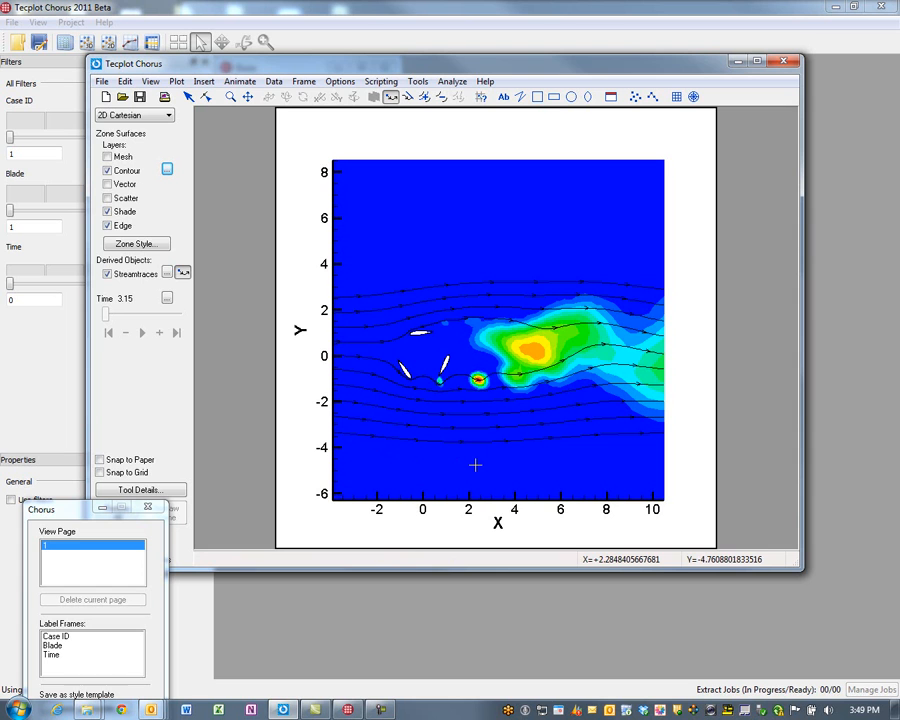
mouse_move(68, 502)
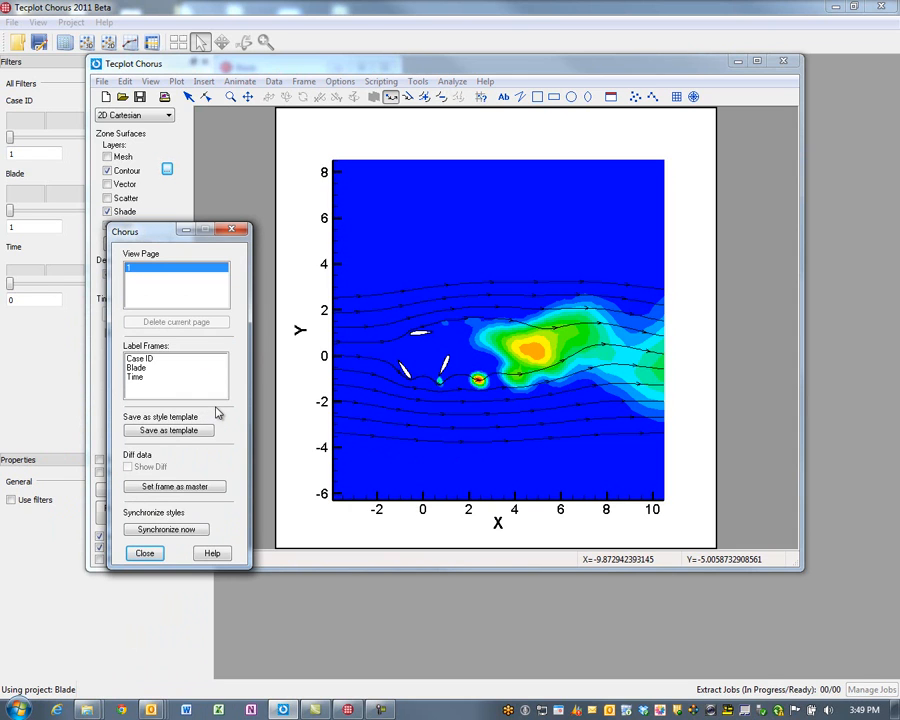
mouse_move(218, 462)
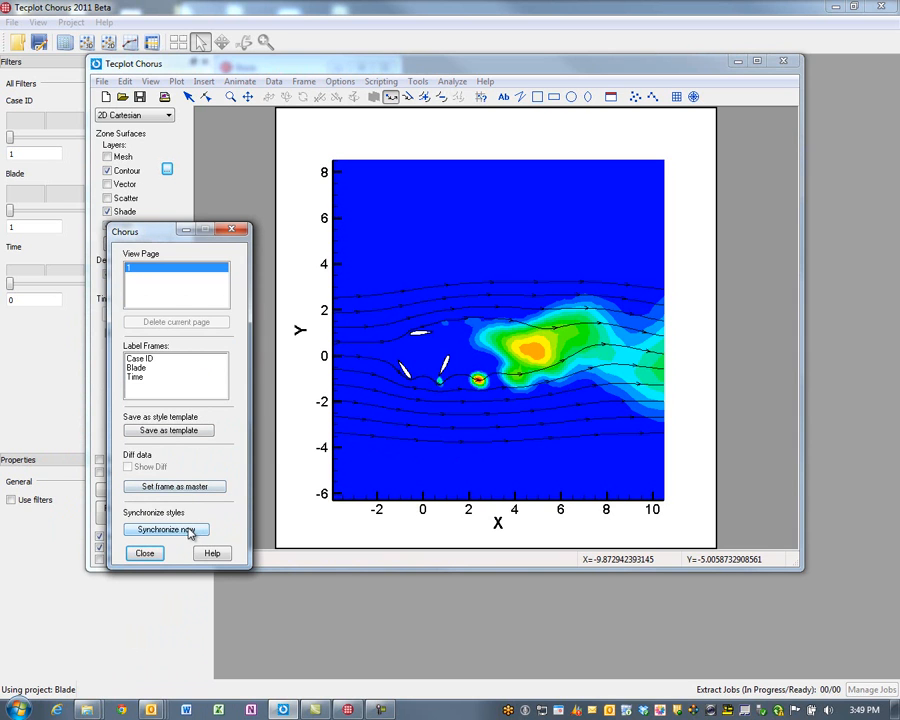
Save the current plot style as a template file named Temp1
left_click(168, 430)
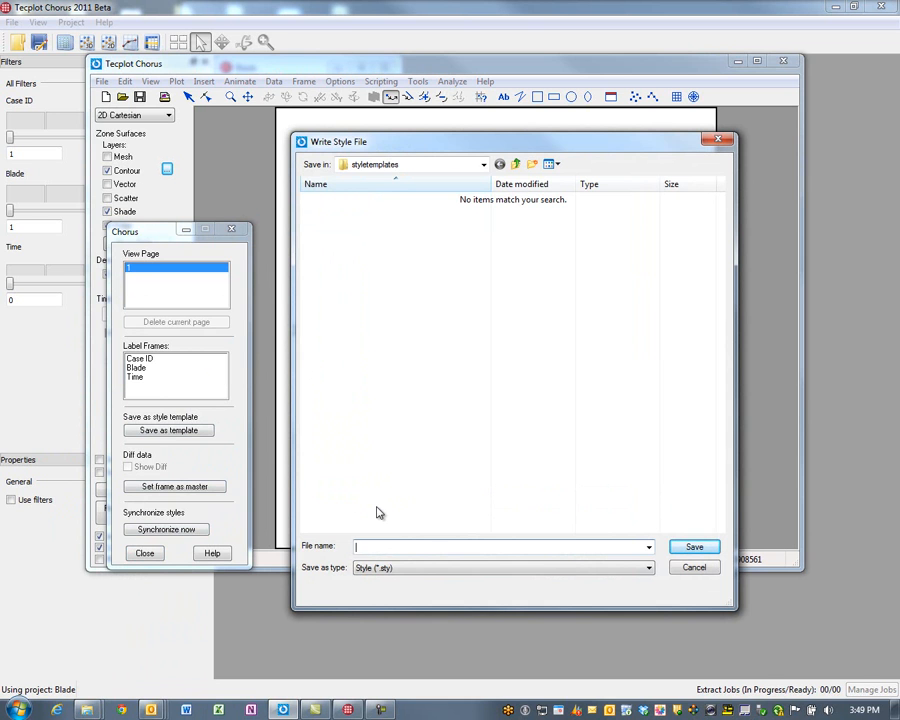
type("Temp1")
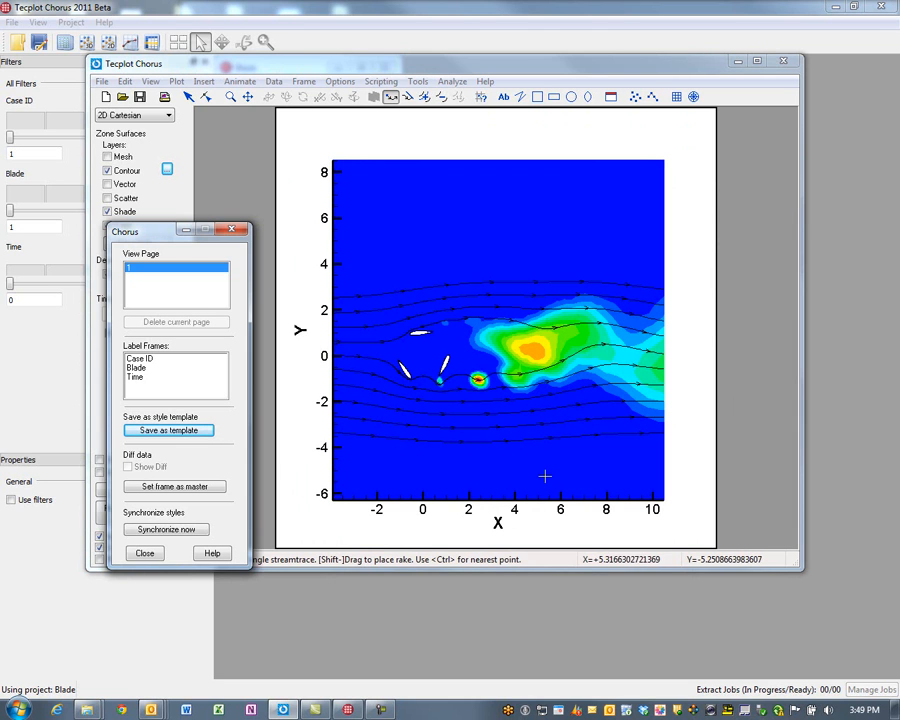
mouse_move(320, 460)
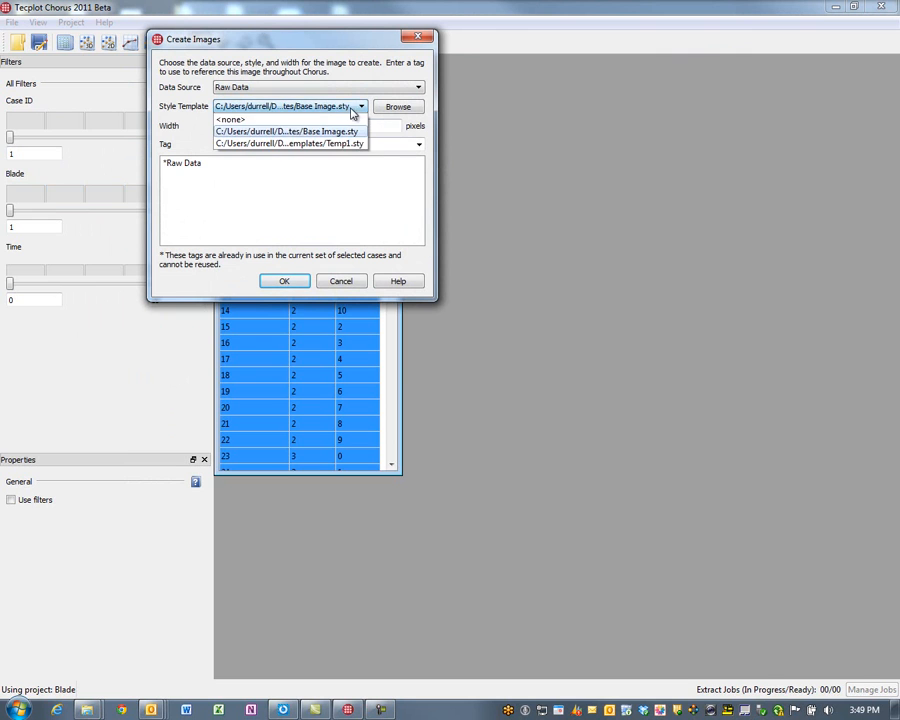
Submit a Create Images job using the Temp1.sty template, then check its status in Manage Jobs
left_click(290, 144)
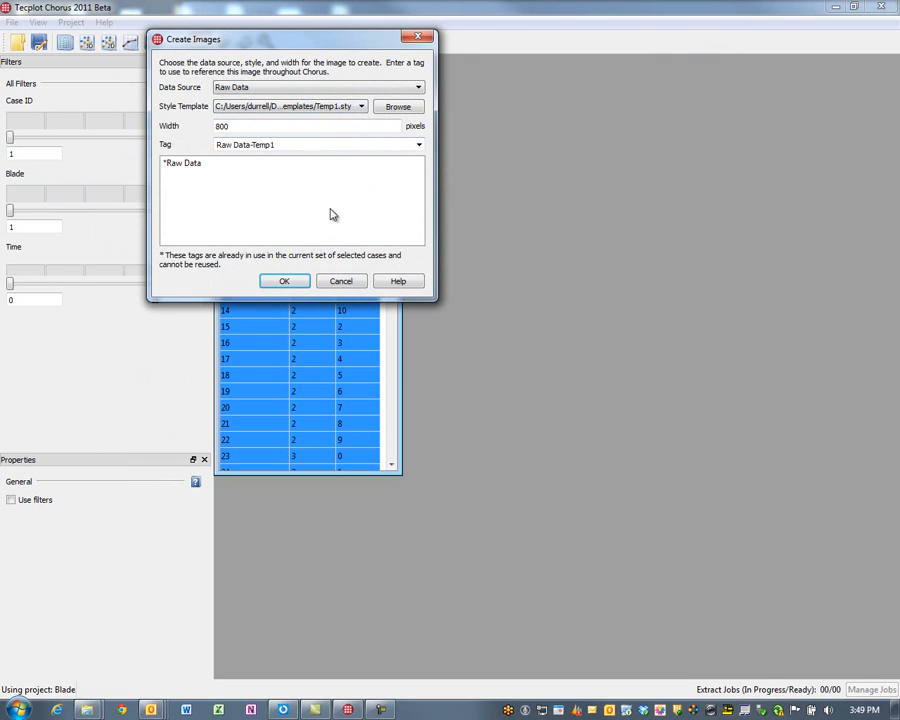
left_click(284, 280)
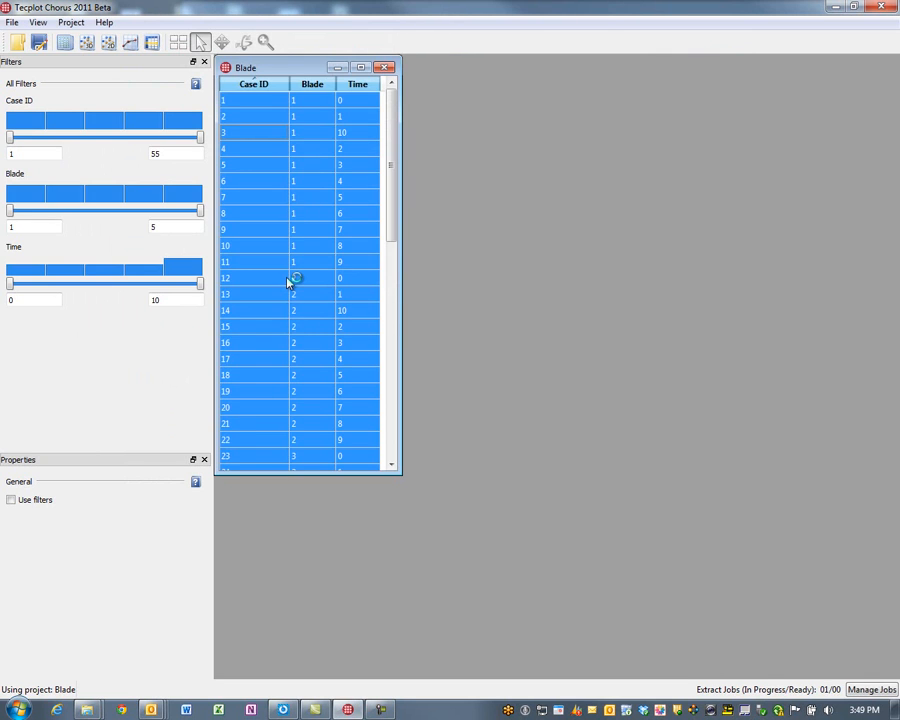
left_click(872, 688)
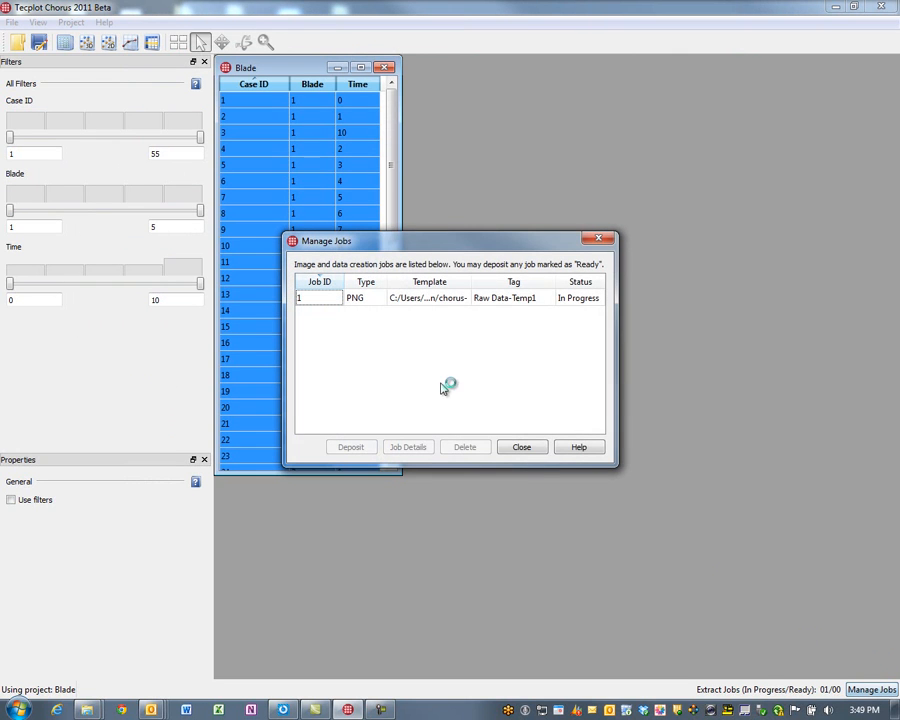
left_click(520, 448)
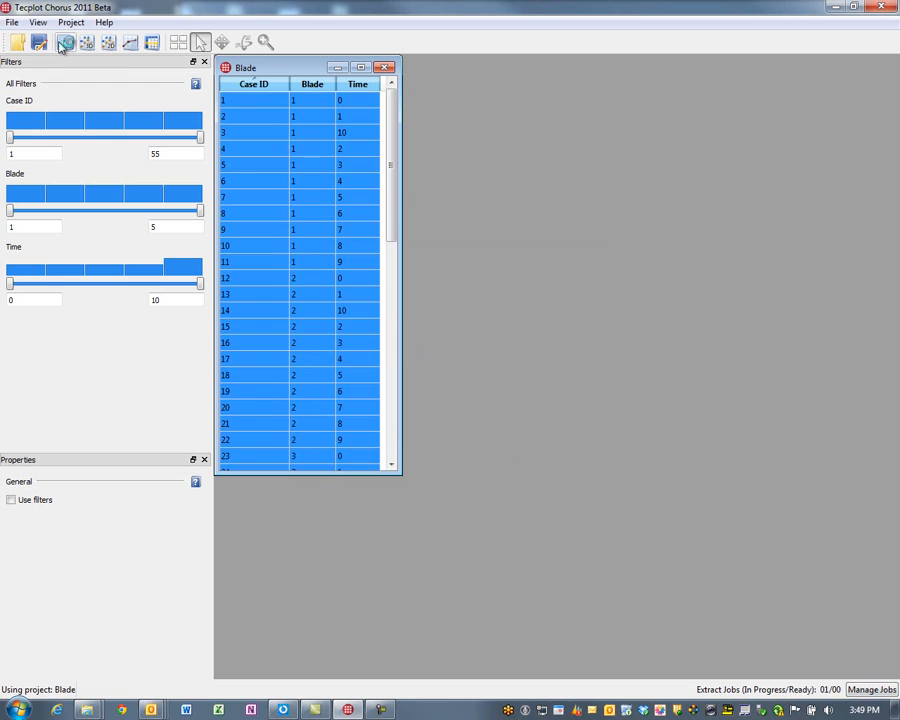
mouse_move(64, 42)
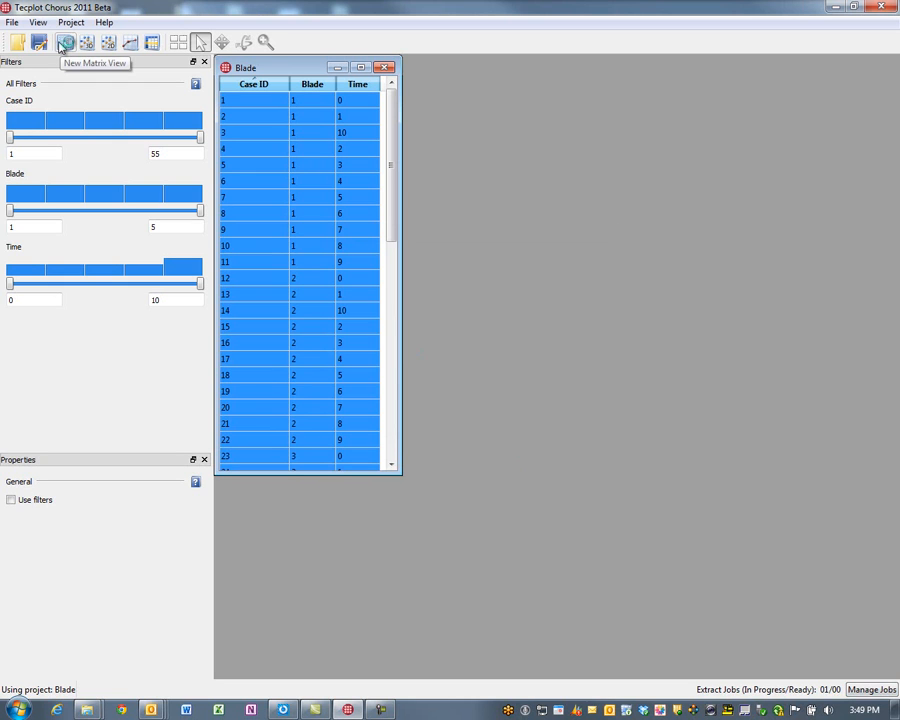
Start the Append Data wizard and move between its CSV file and root folder steps
left_click(12, 22)
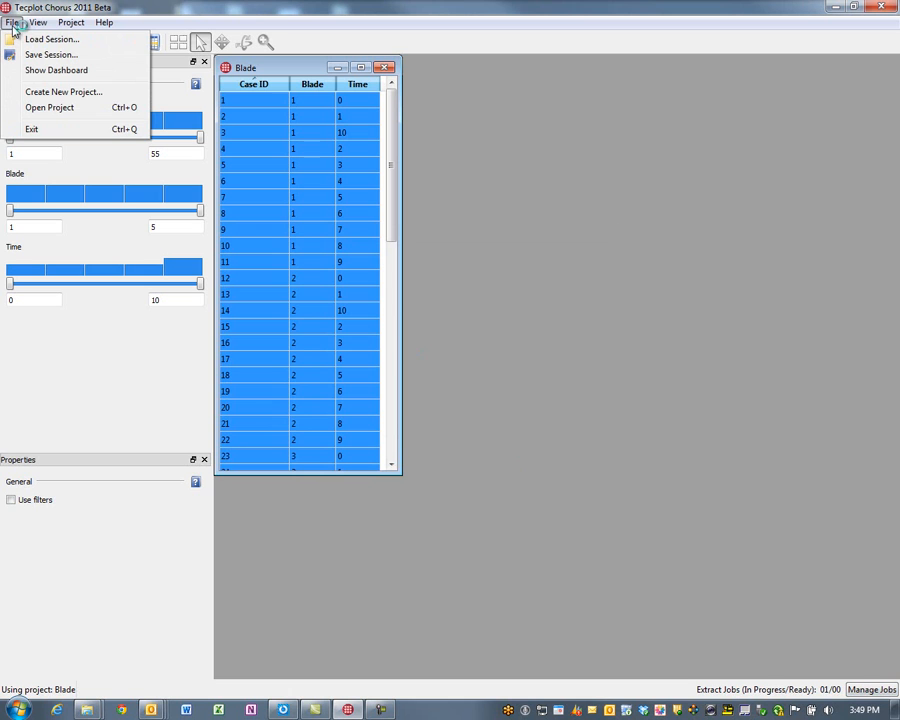
mouse_move(210, 40)
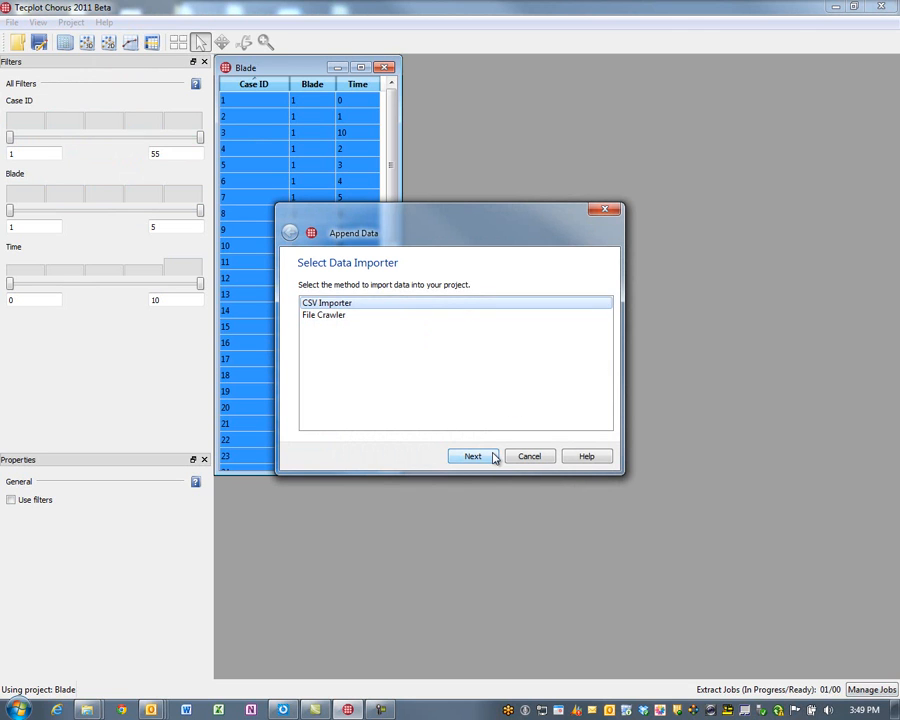
left_click(472, 456)
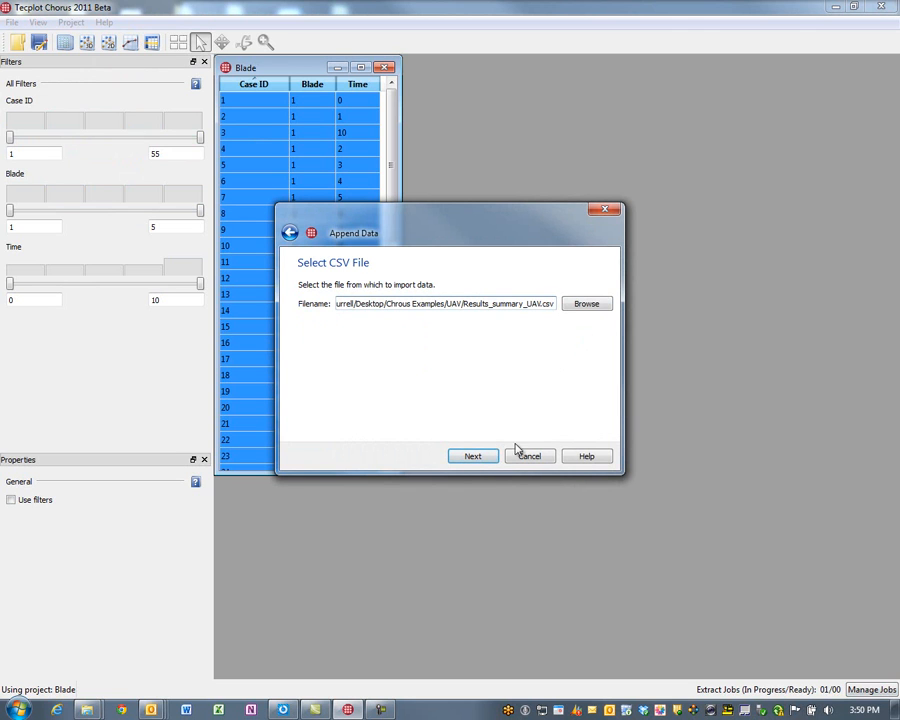
left_click(472, 456)
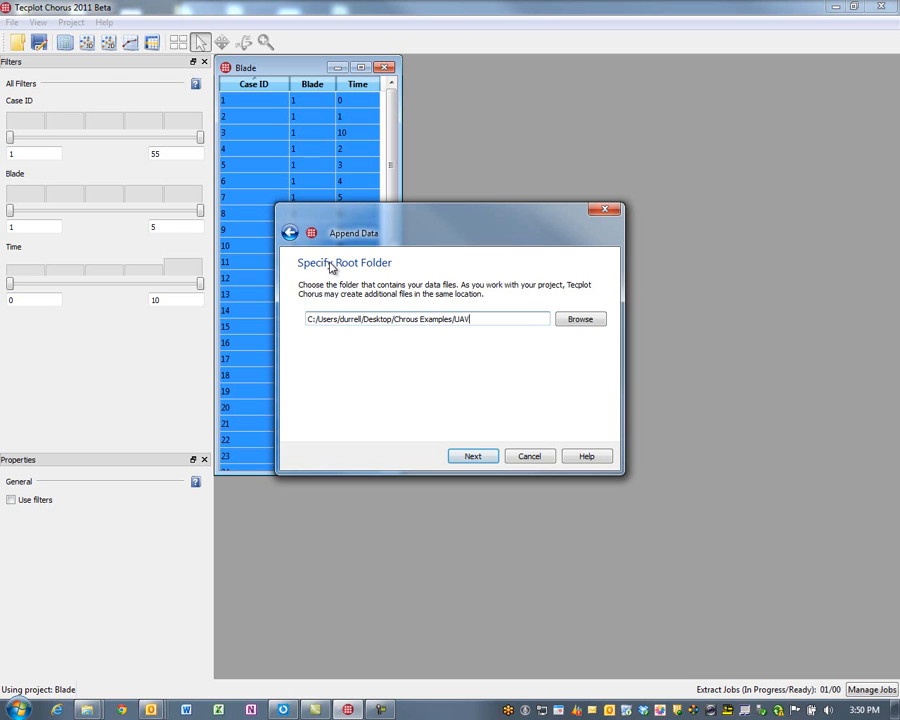
left_click(472, 456)
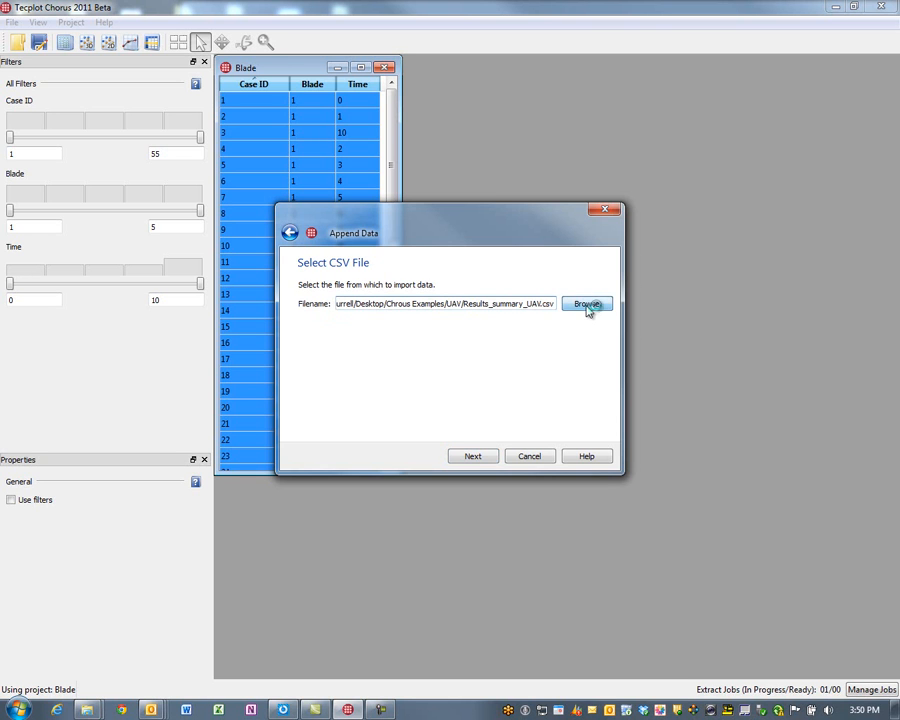
Choose output_totals.csv as the import file and advance to the root folder step
left_click(588, 304)
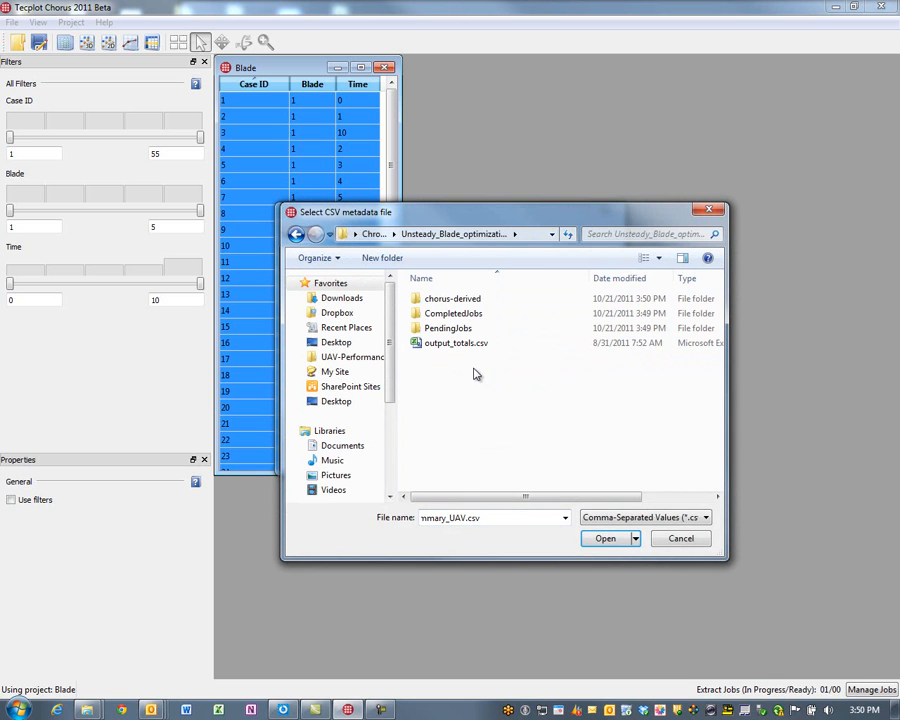
left_click(456, 342)
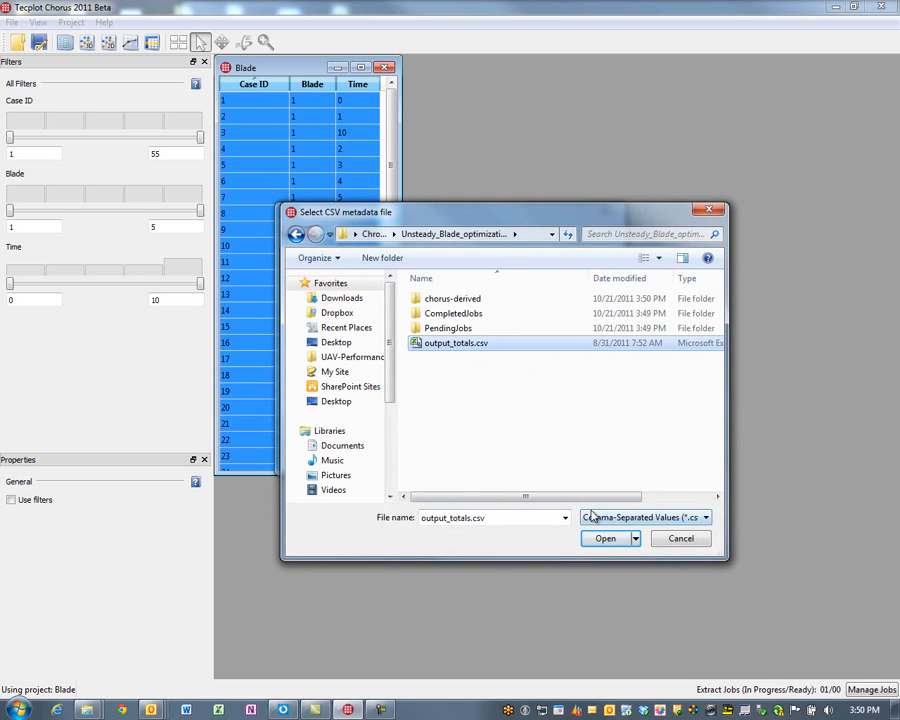
left_click(604, 538)
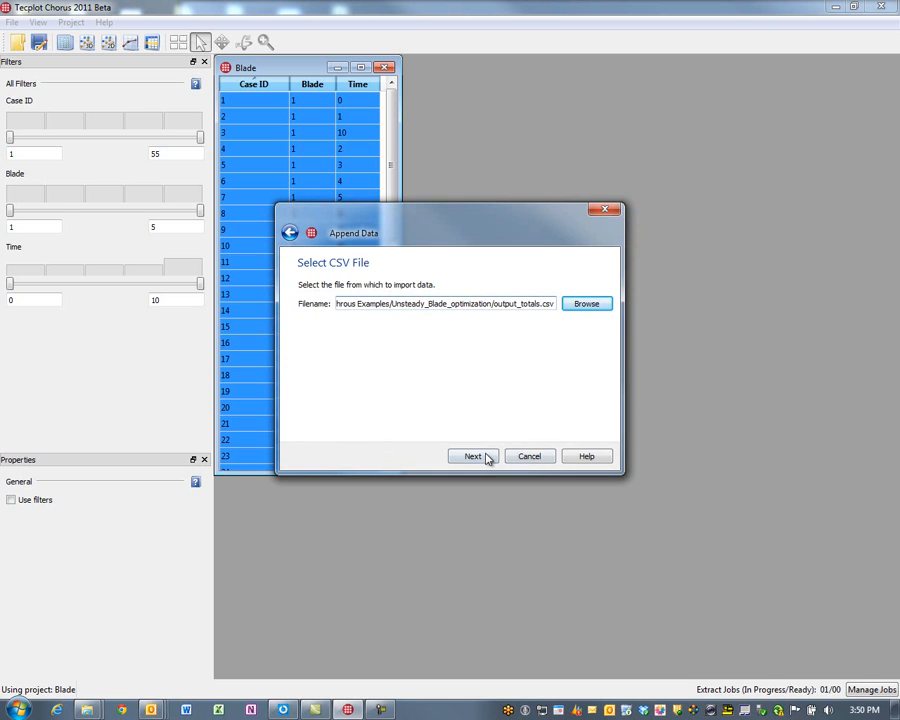
left_click(472, 456)
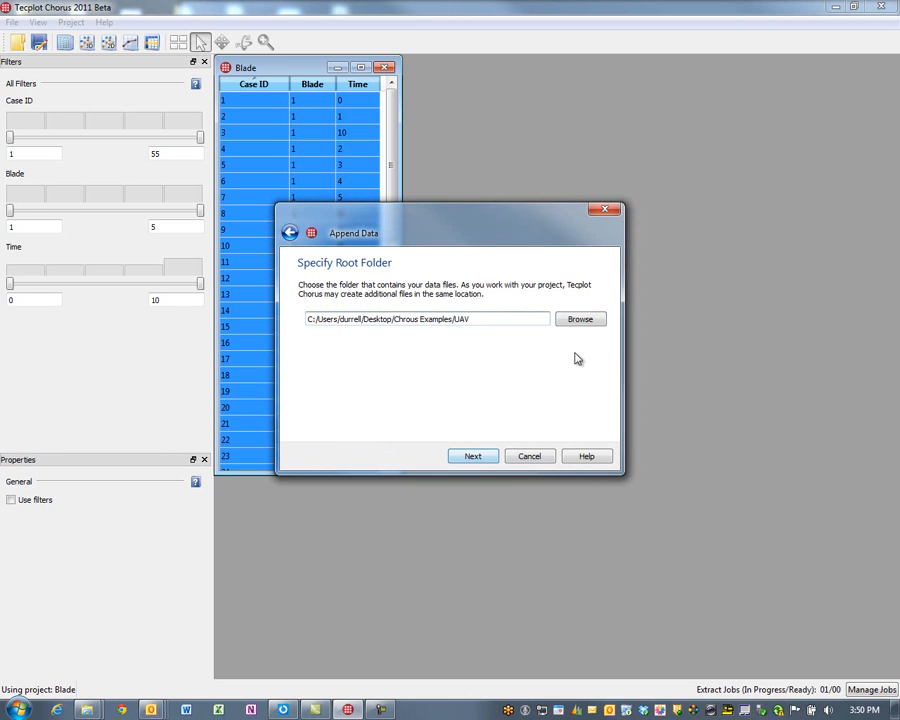
Set Unsteady_Blade_optimization as the root folder and advance to Confirm Data
left_click(580, 318)
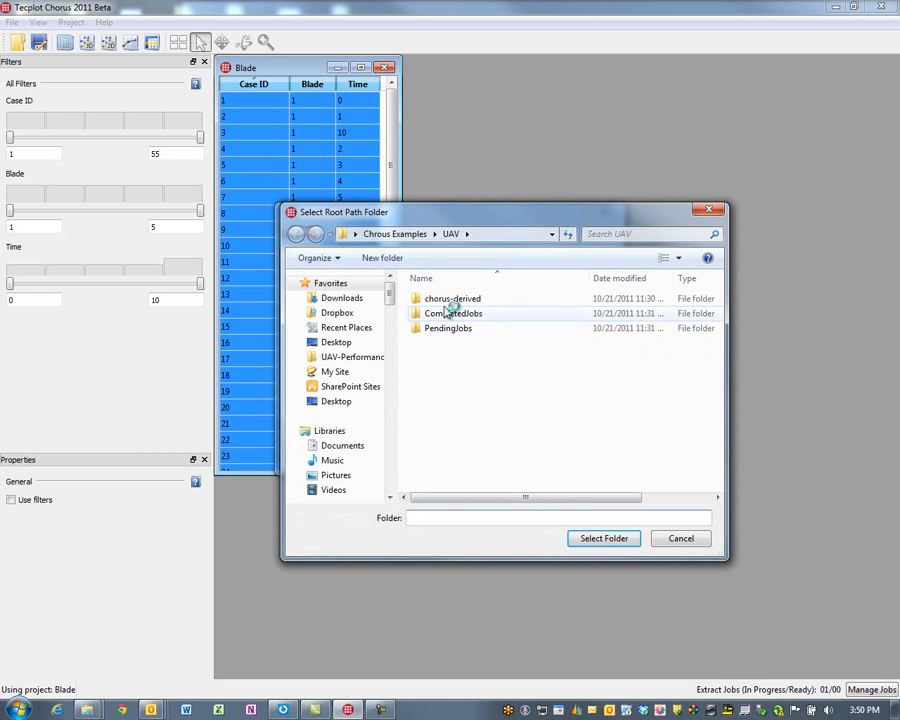
left_click(296, 232)
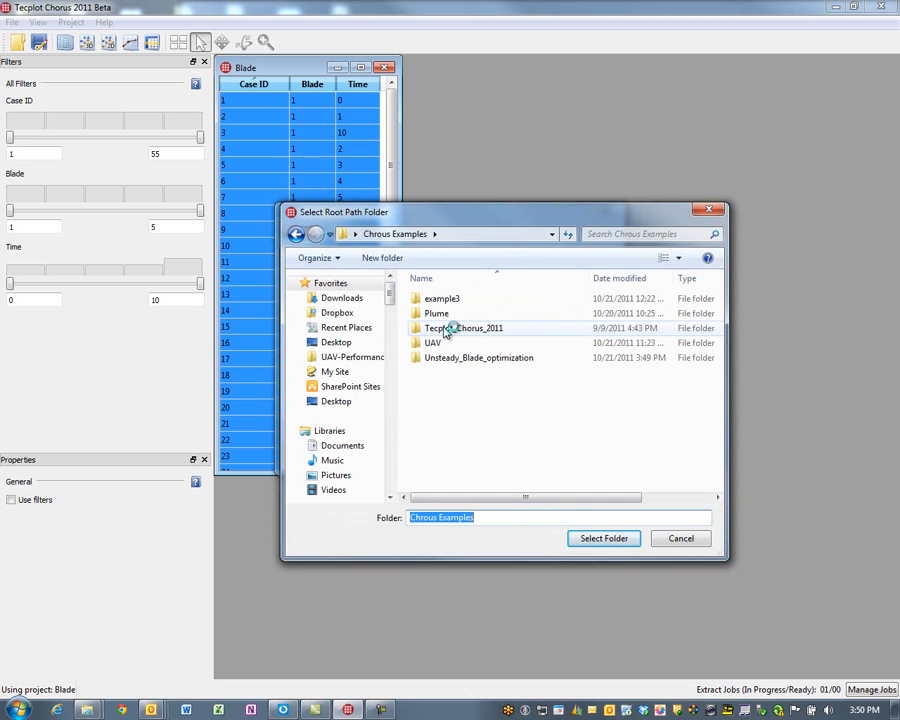
mouse_move(462, 328)
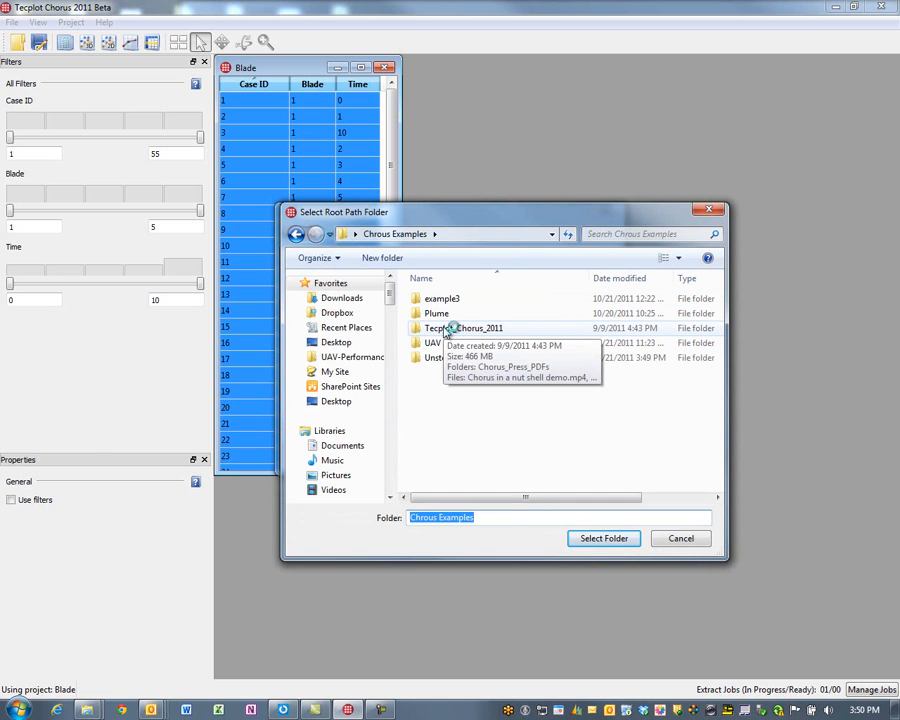
left_click(478, 356)
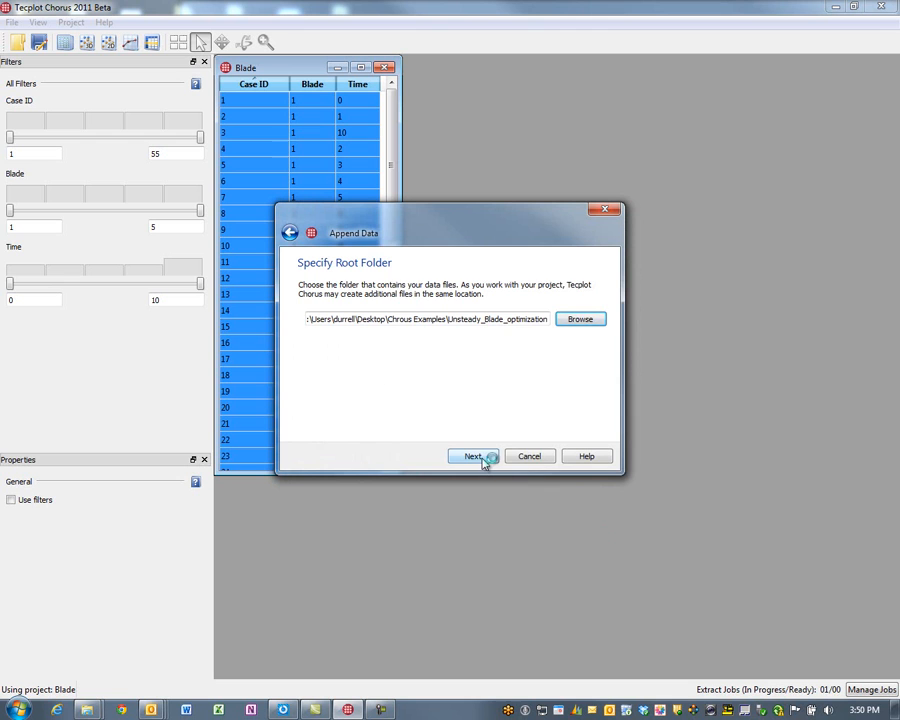
left_click(472, 456)
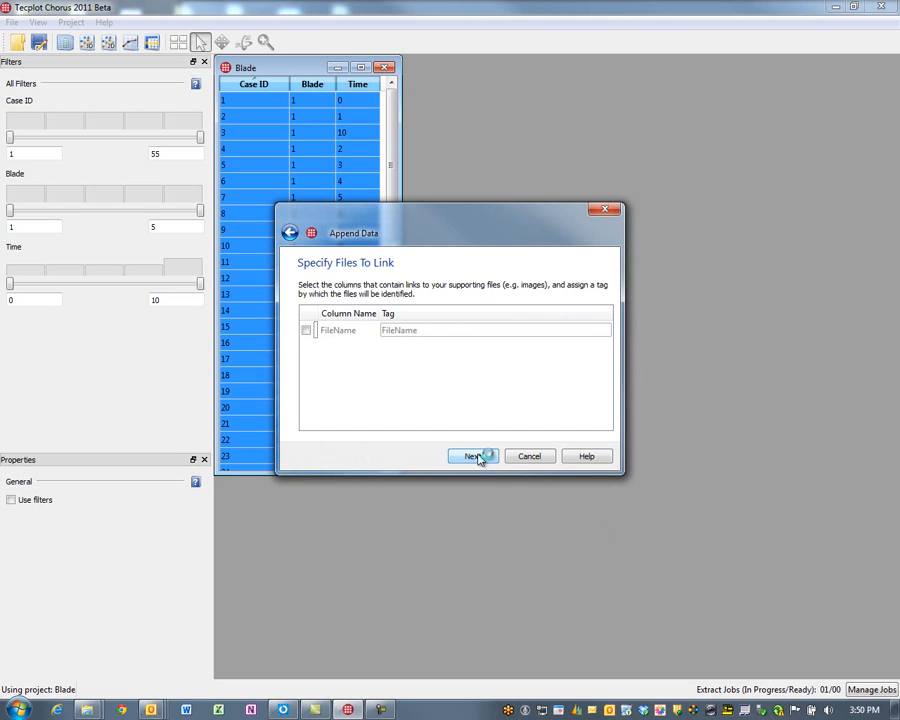
left_click(472, 456)
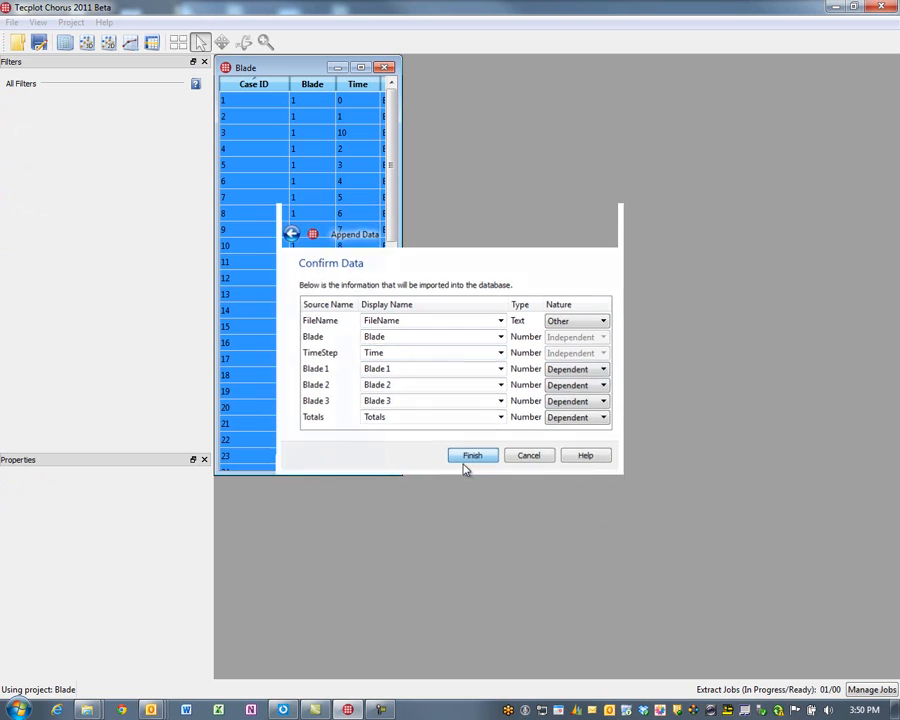
Finish the append so the Blade table gains FileName, Blade 1–3 and Totals columns
left_click(472, 456)
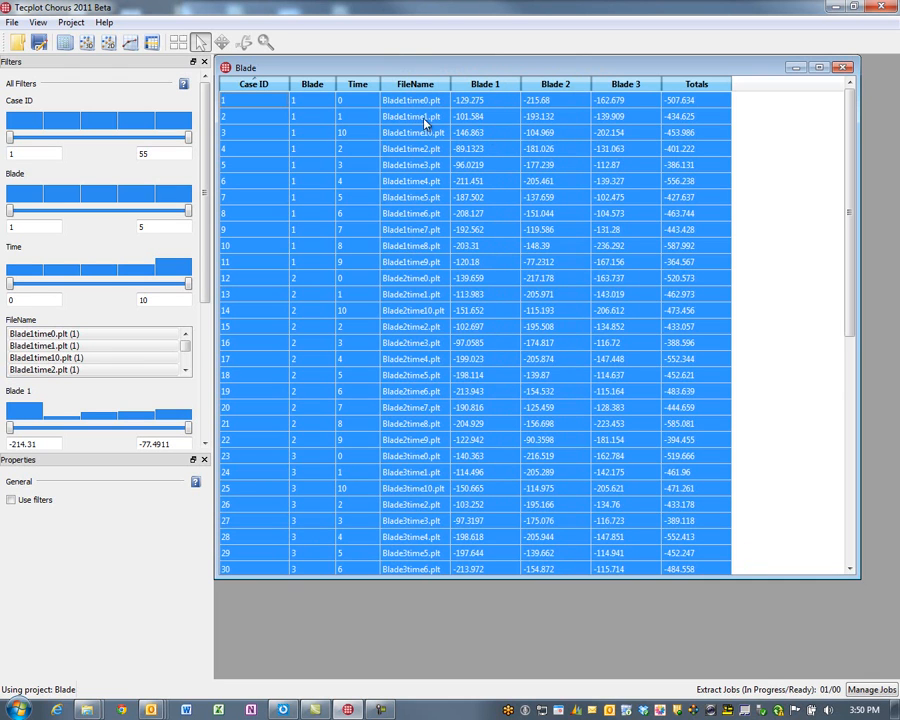
mouse_move(304, 108)
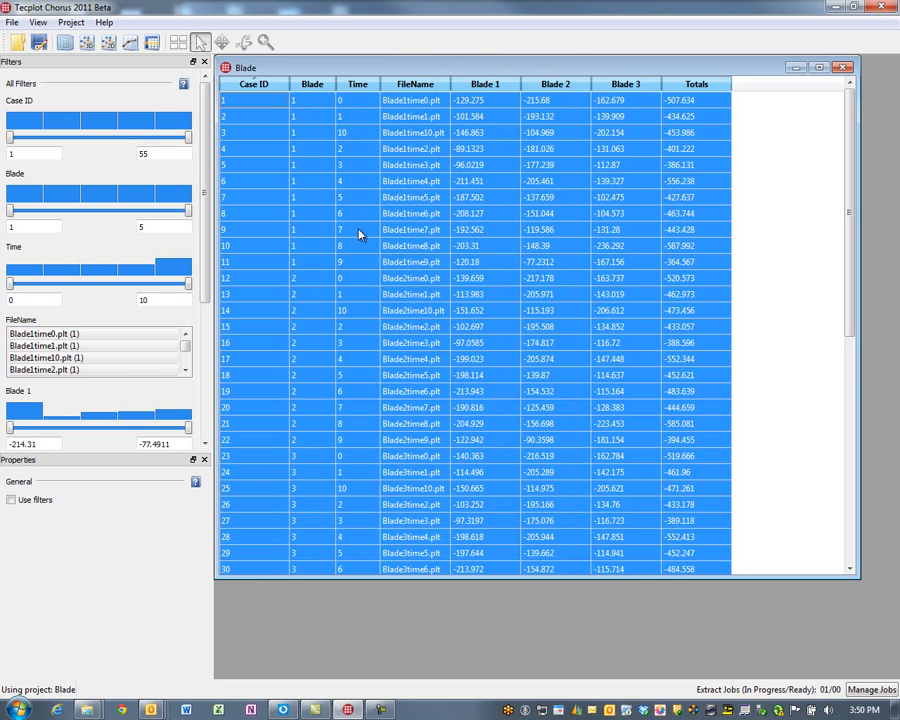
mouse_move(610, 108)
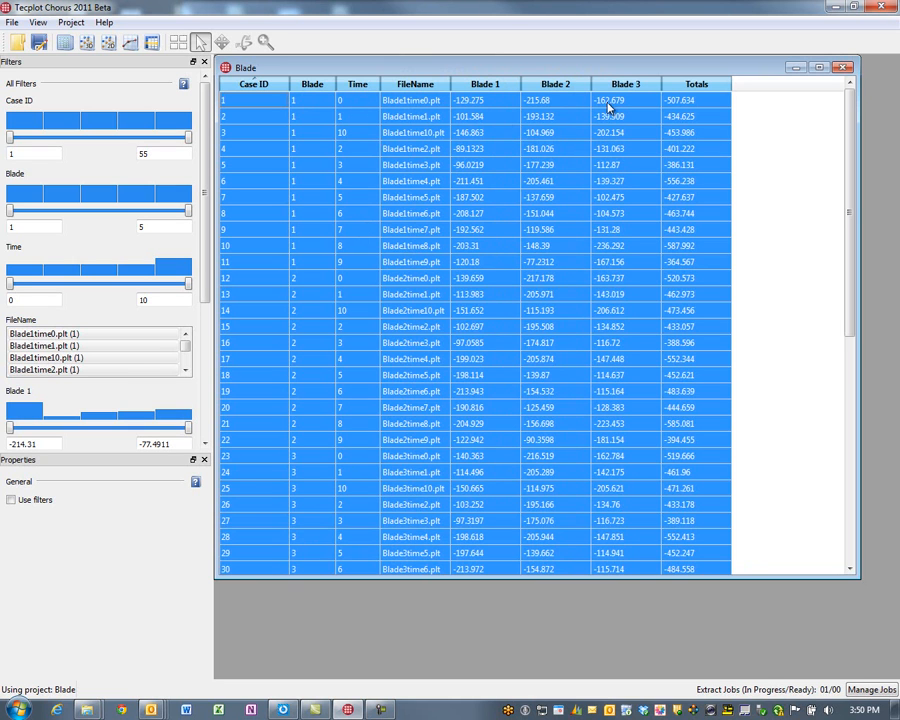
mouse_move(658, 210)
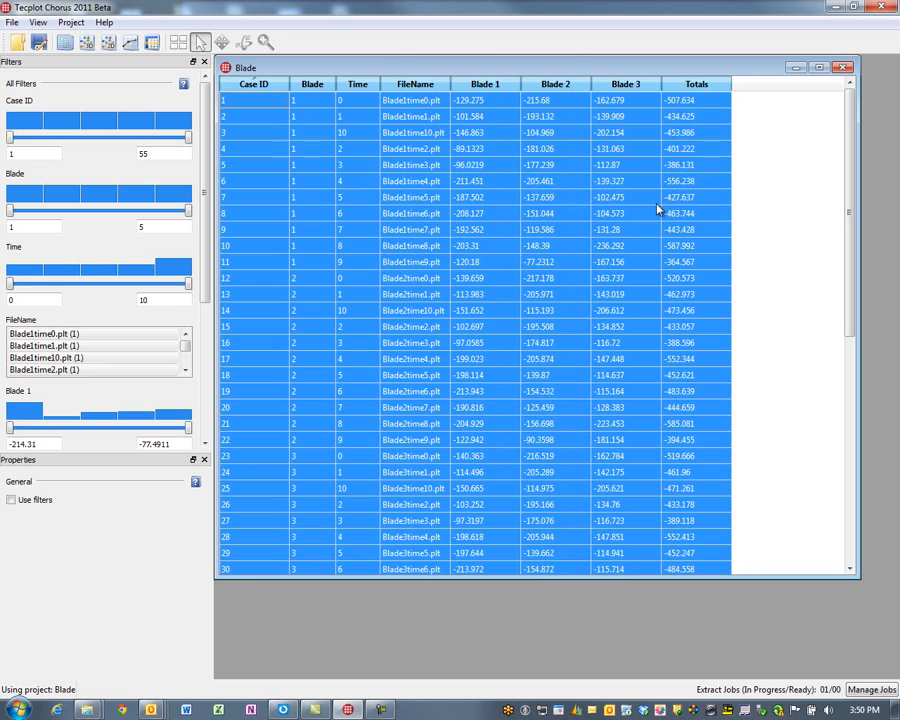
mouse_move(528, 268)
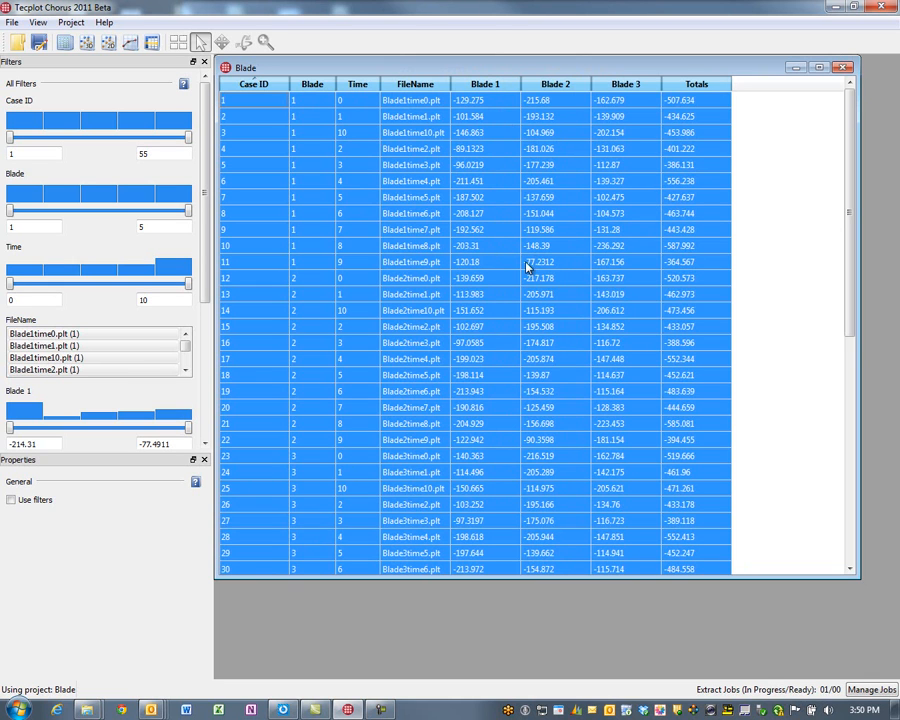
mouse_move(522, 278)
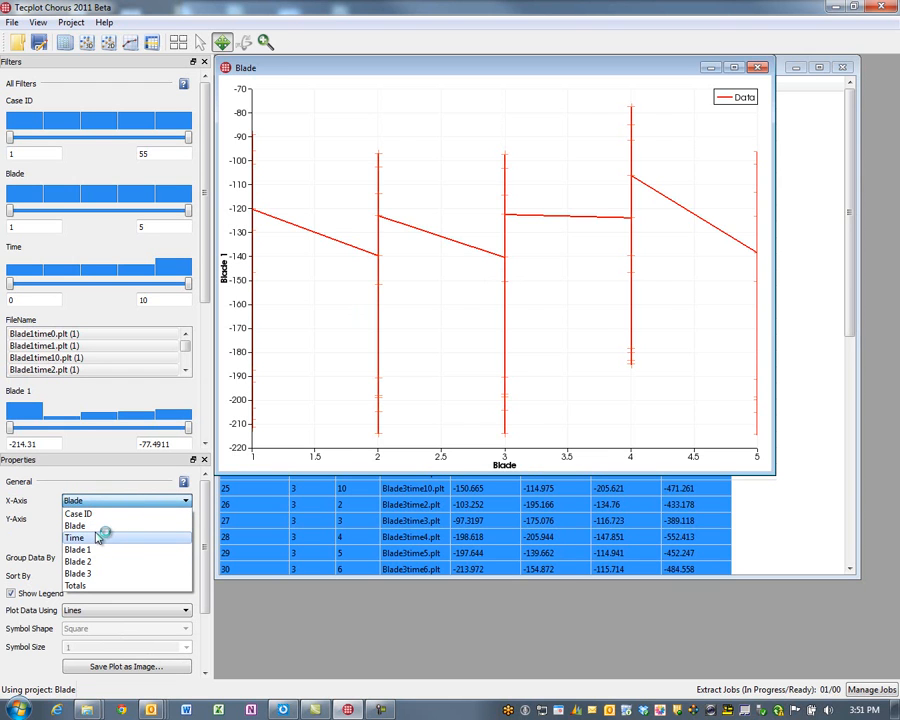
Put Time on the X axis and group the Totals lines by Blade
left_click(74, 538)
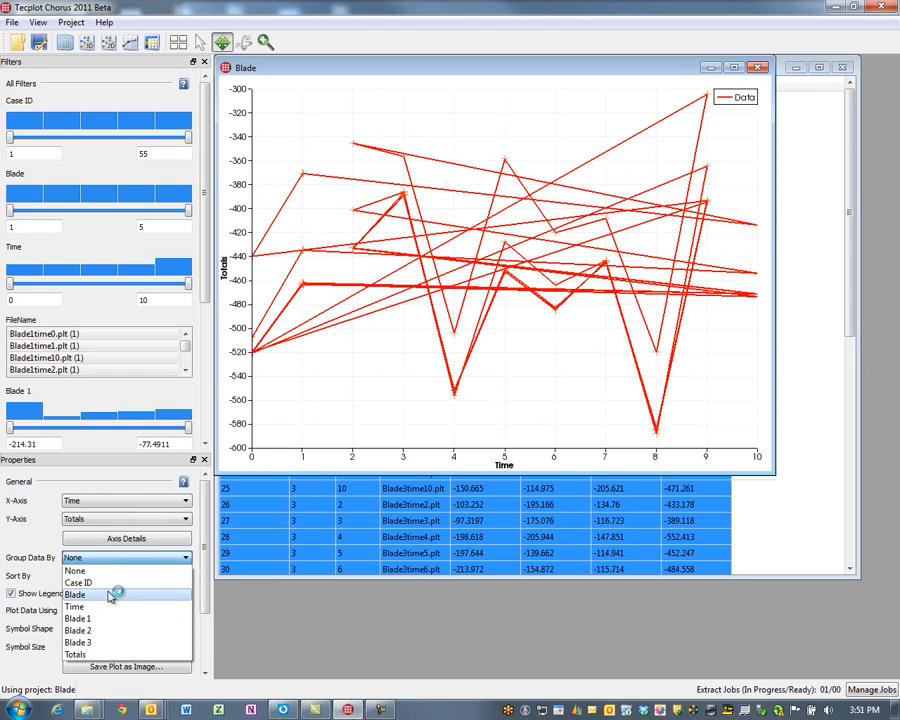
left_click(76, 594)
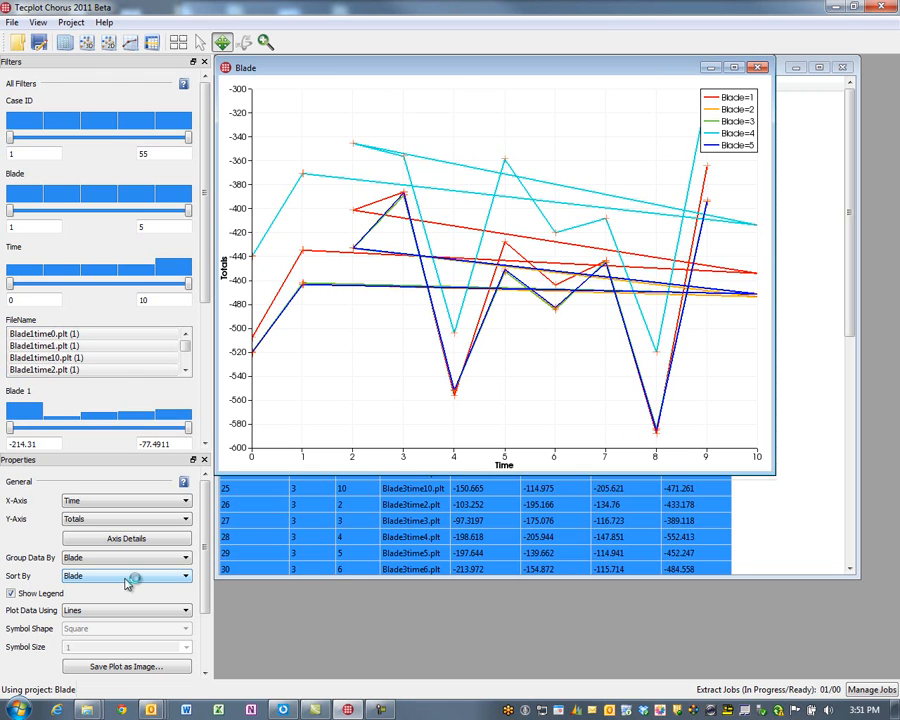
Sort each blade's line by Time and bring up the surrogate model settings
left_click(124, 576)
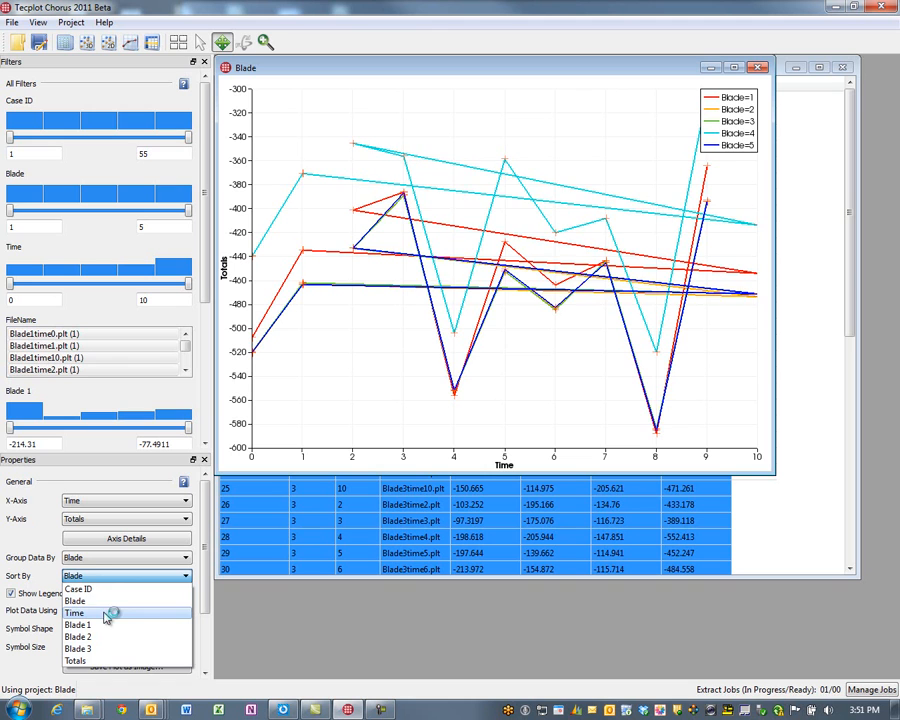
left_click(76, 612)
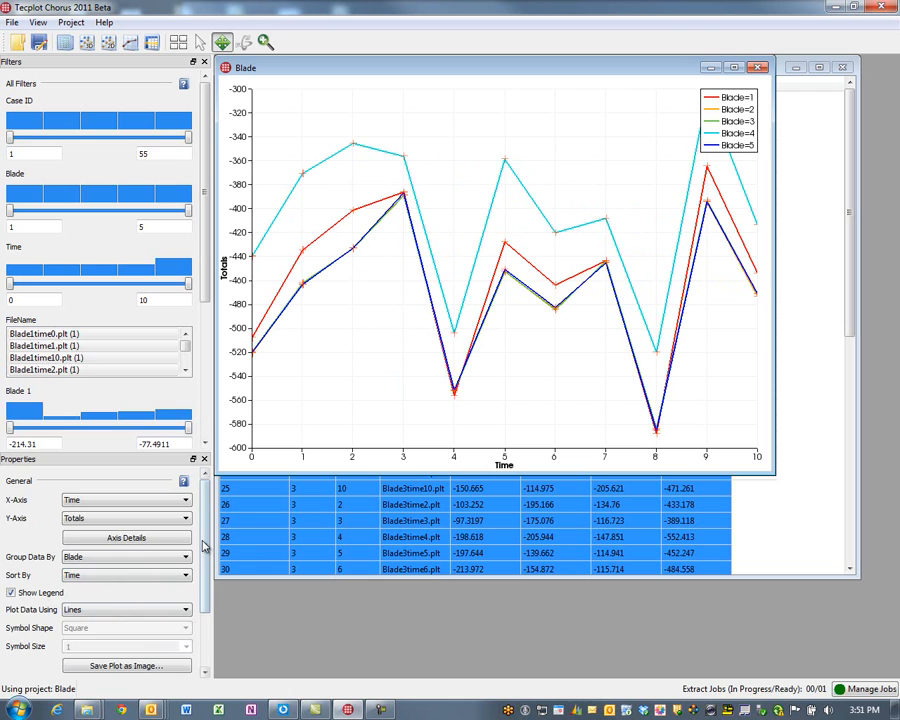
left_click(150, 624)
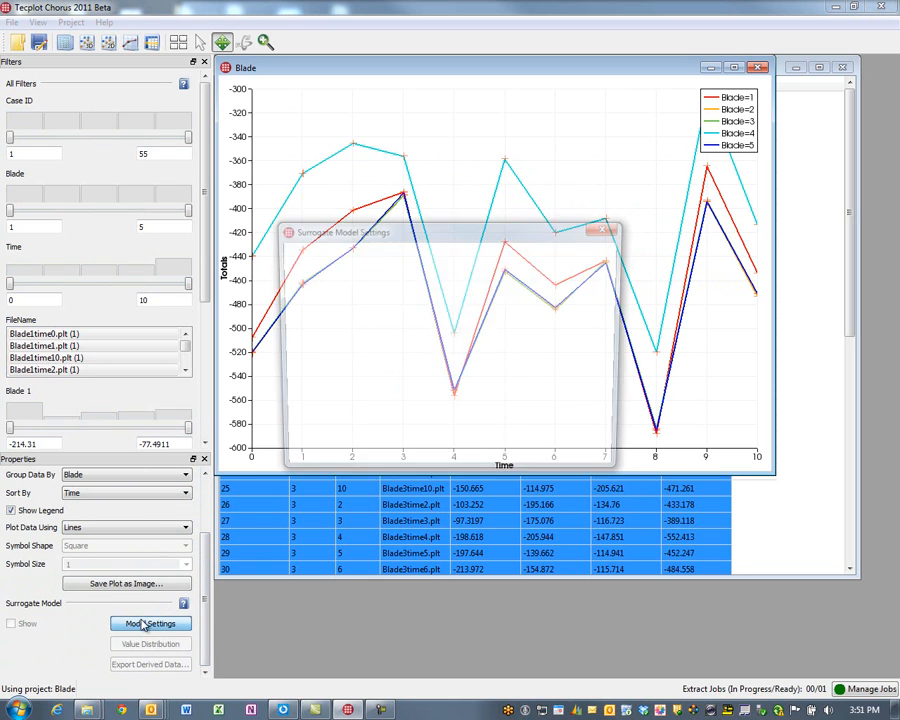
Close the surrogate settings and show dashed response-surface fits for each blade
left_click(150, 624)
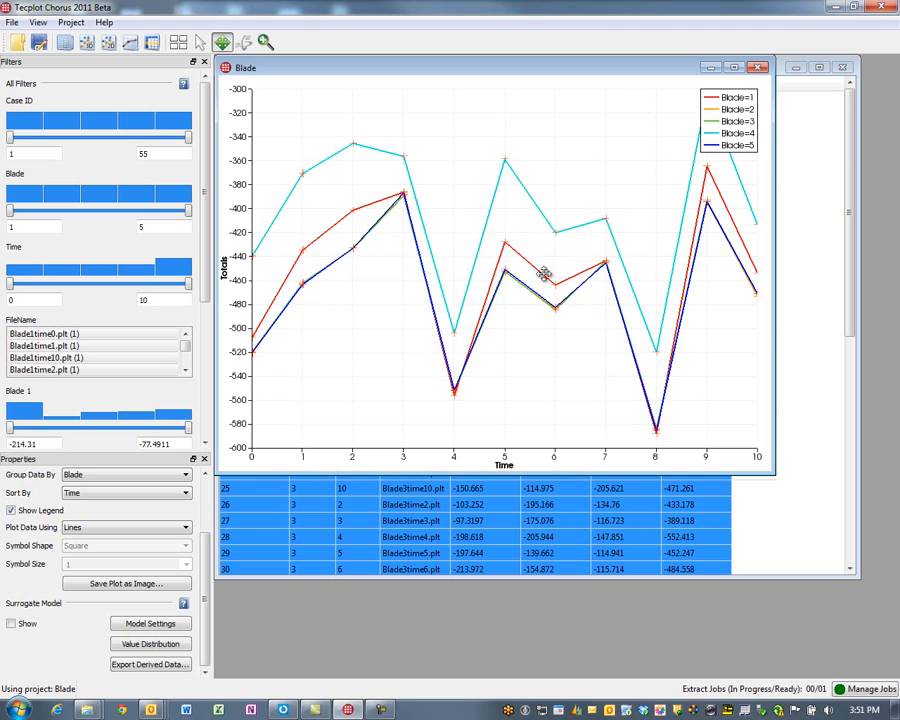
left_click(12, 624)
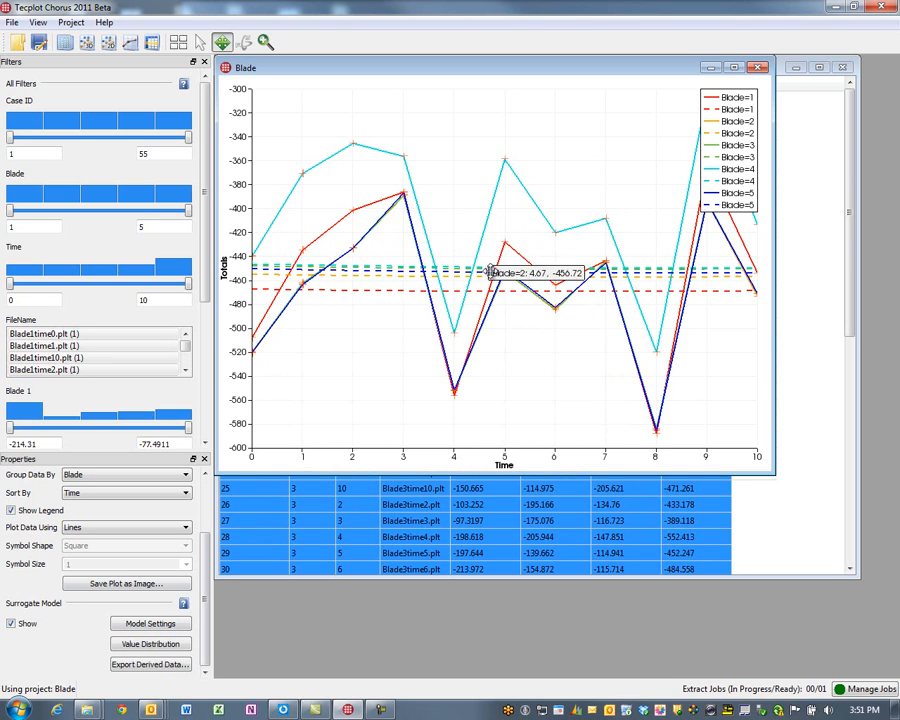
mouse_move(124, 404)
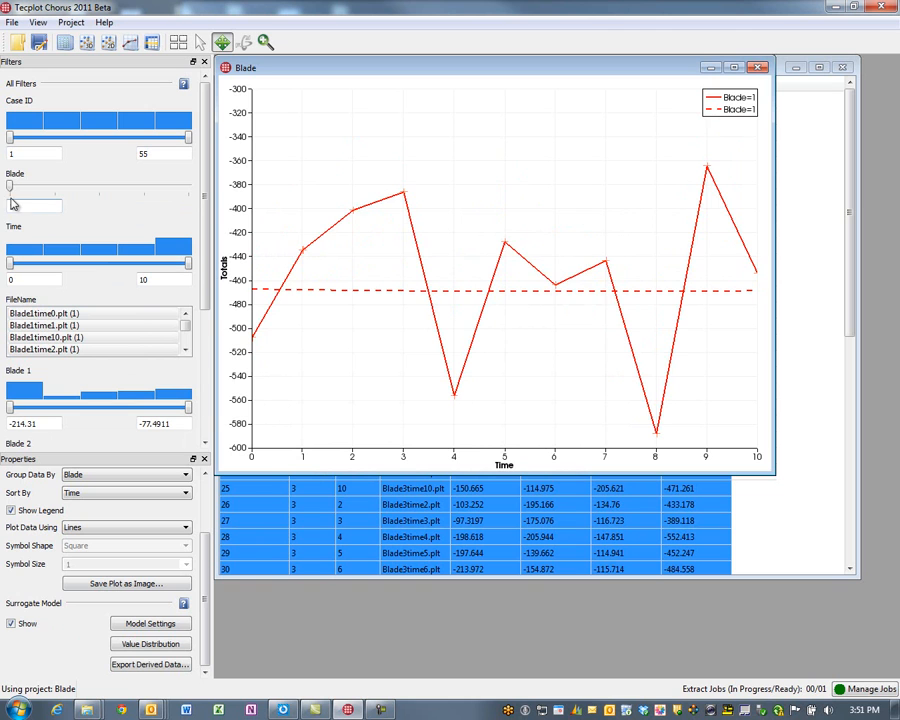
Drag the Blade filter slider through blades 3 and 4, ending on Blade 1
left_click_drag(10, 186, 96, 186)
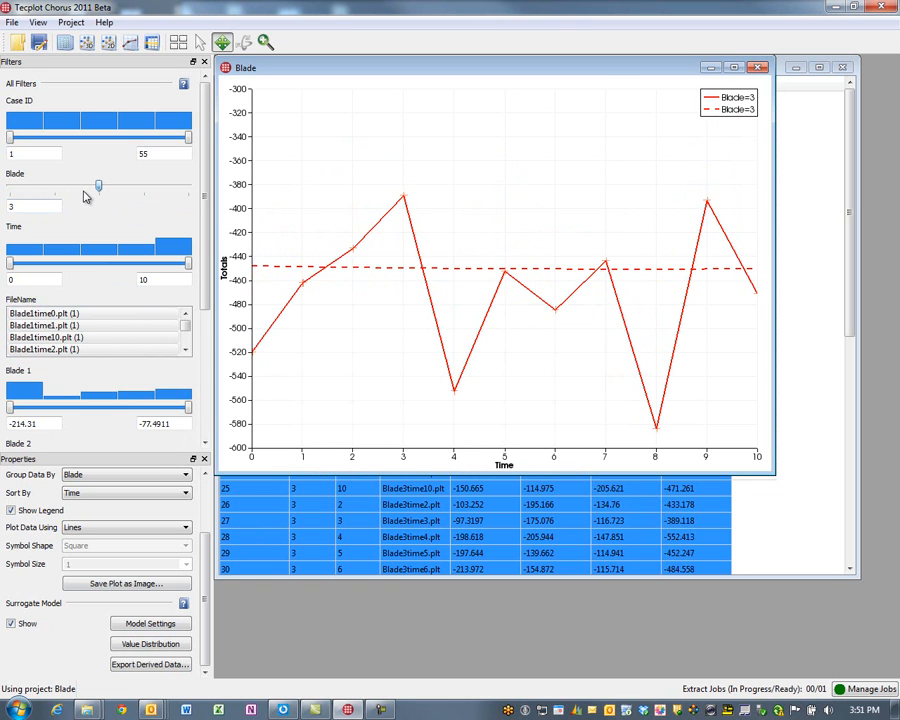
left_click_drag(96, 188, 144, 188)
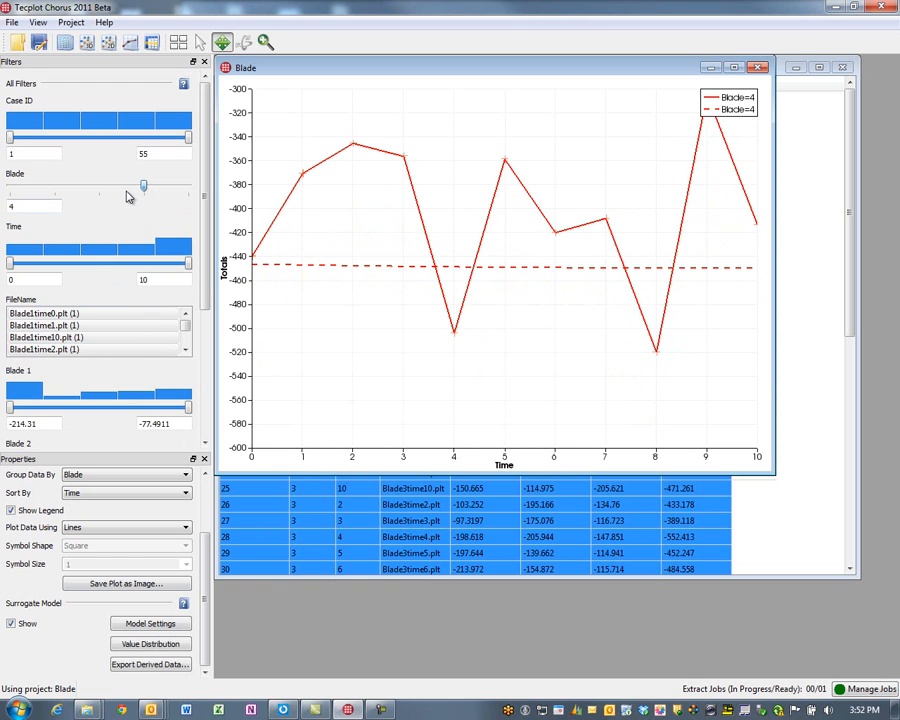
left_click_drag(144, 188, 188, 188)
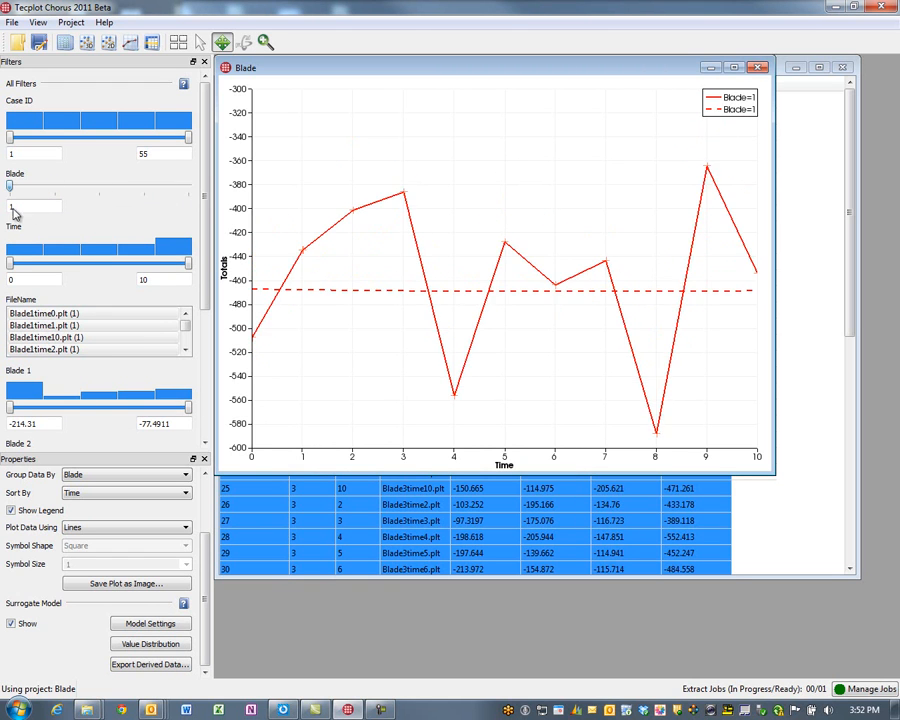
left_click_drag(10, 188, 100, 188)
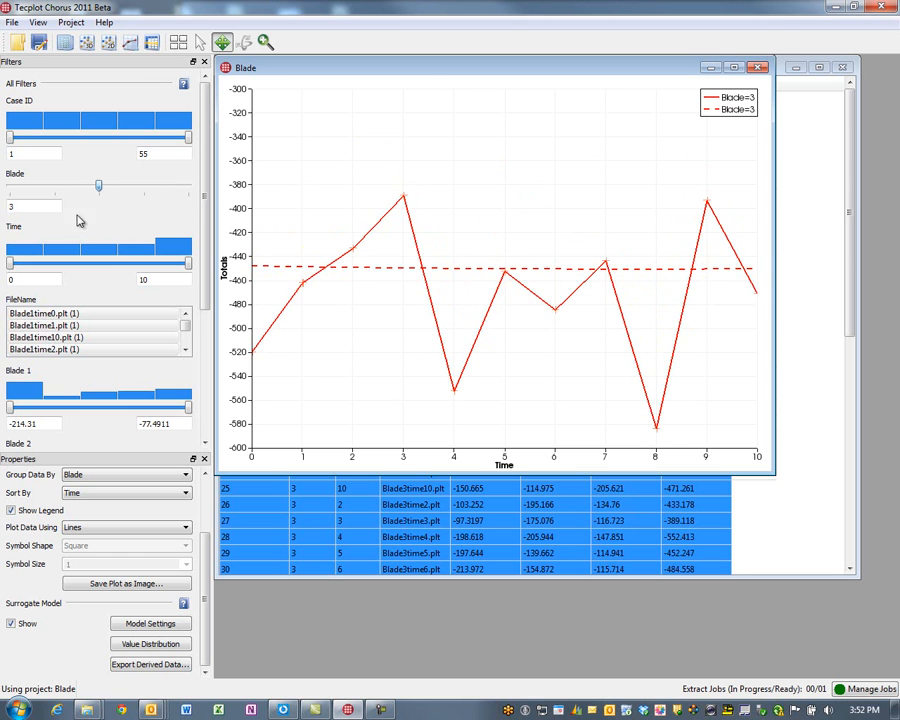
left_click_drag(98, 186, 56, 186)
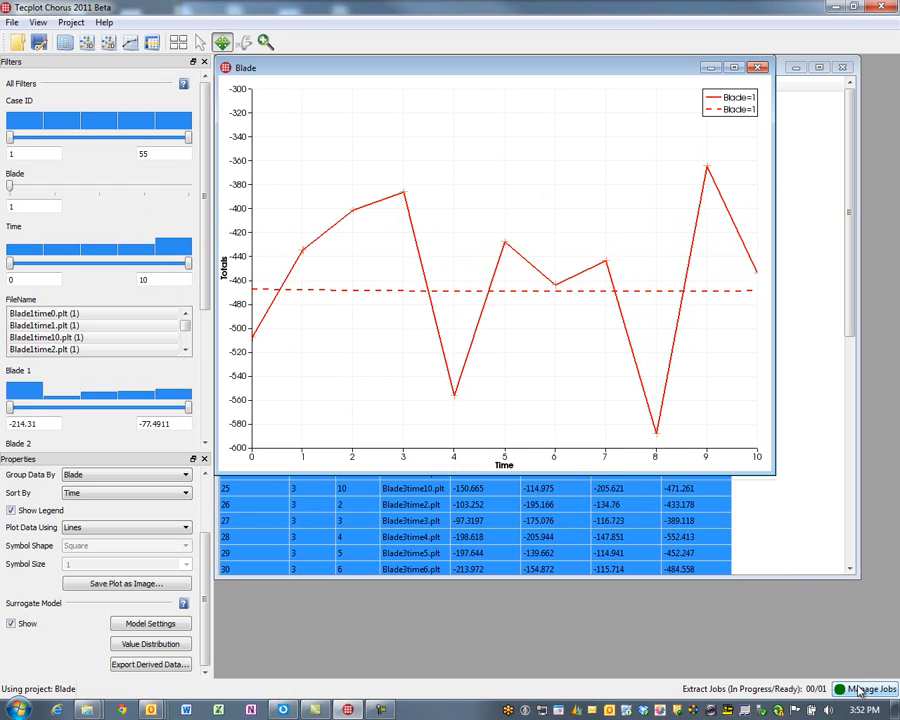
Deposit the ready PNG job into the database and show the images as a matrix view
left_click(872, 690)
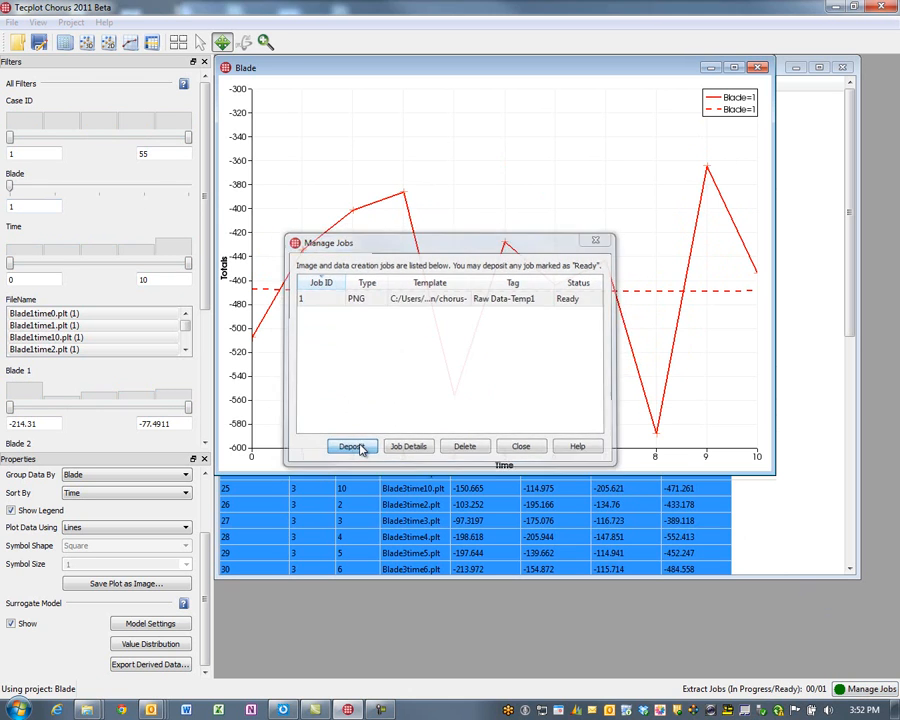
left_click(352, 446)
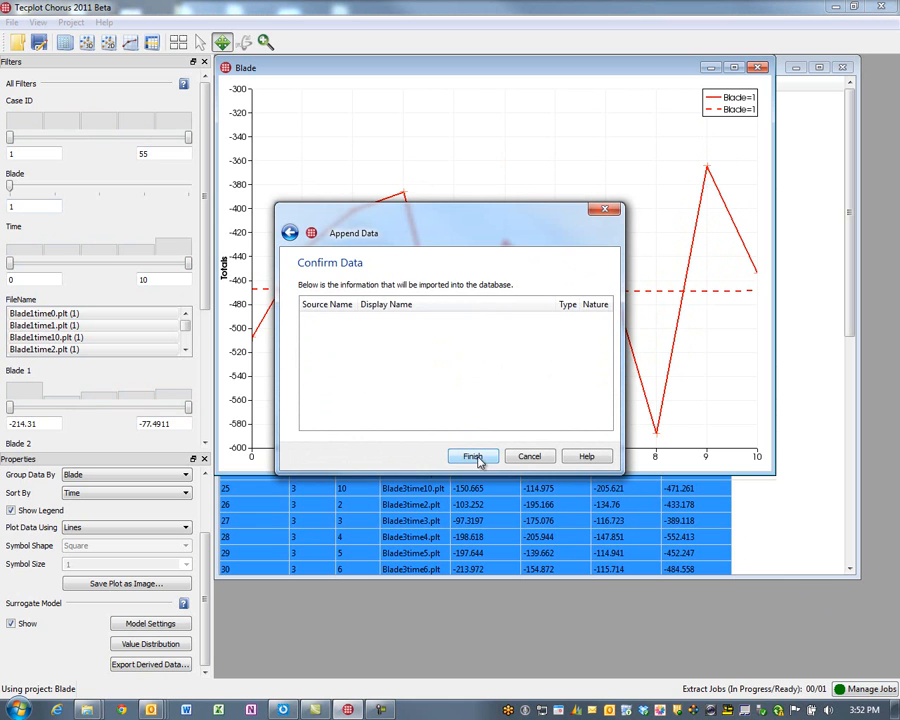
left_click(472, 456)
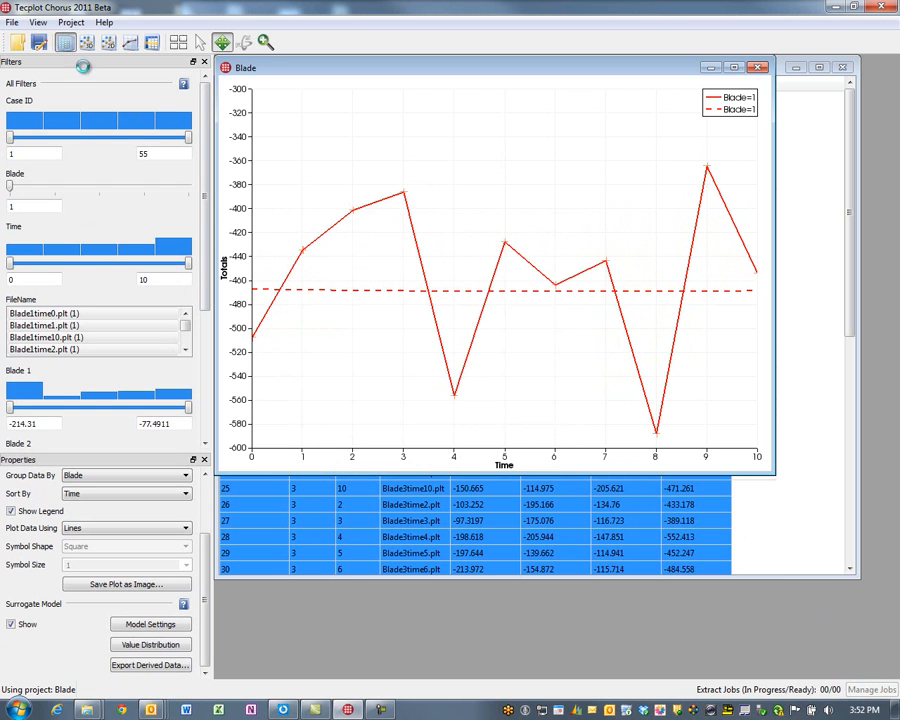
left_click(200, 42)
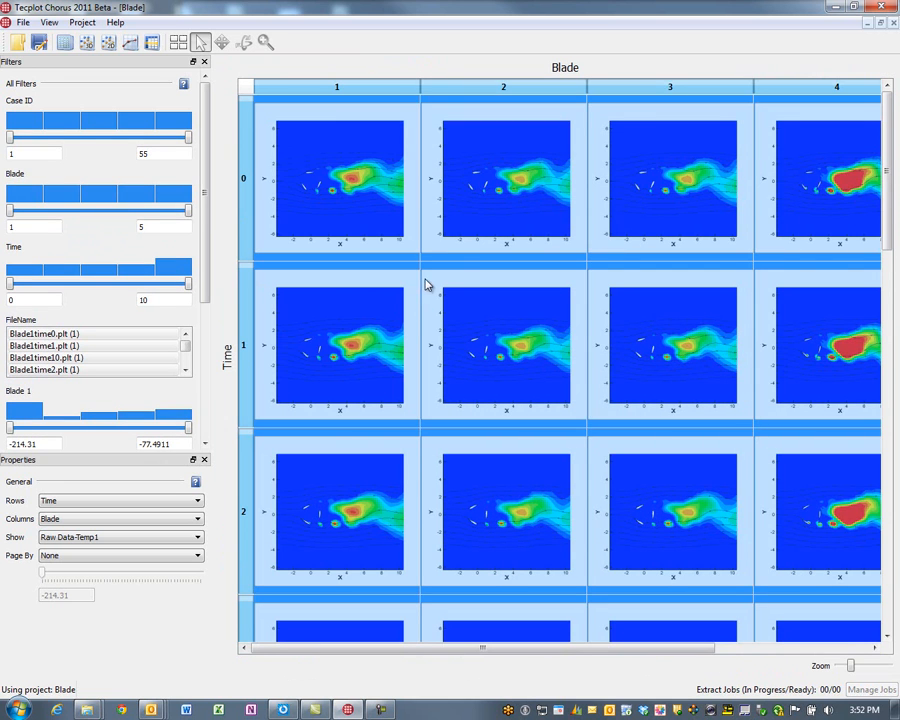
mouse_move(270, 362)
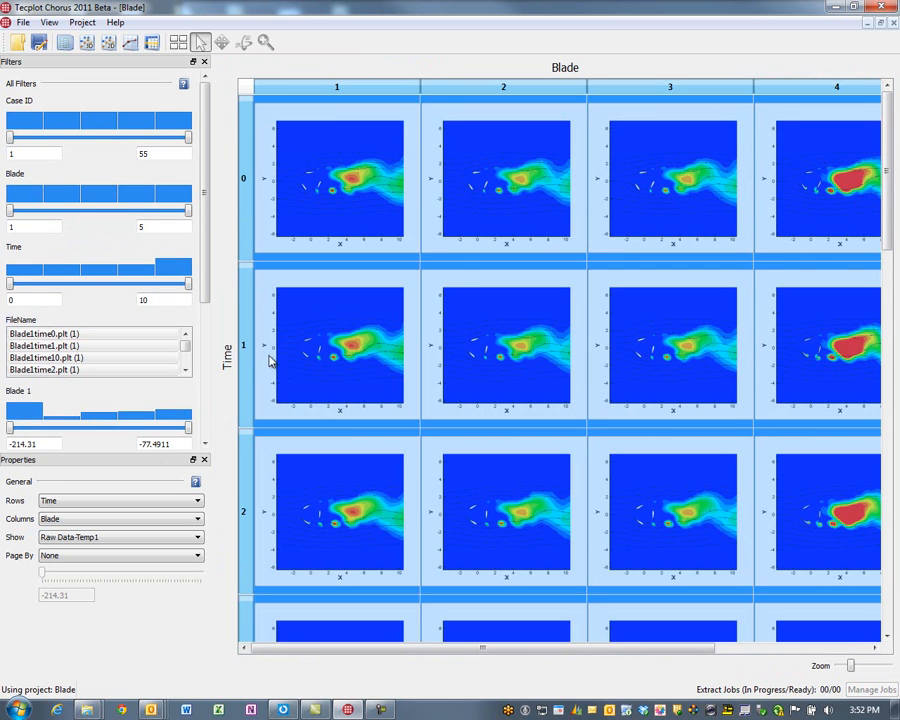
mouse_move(244, 236)
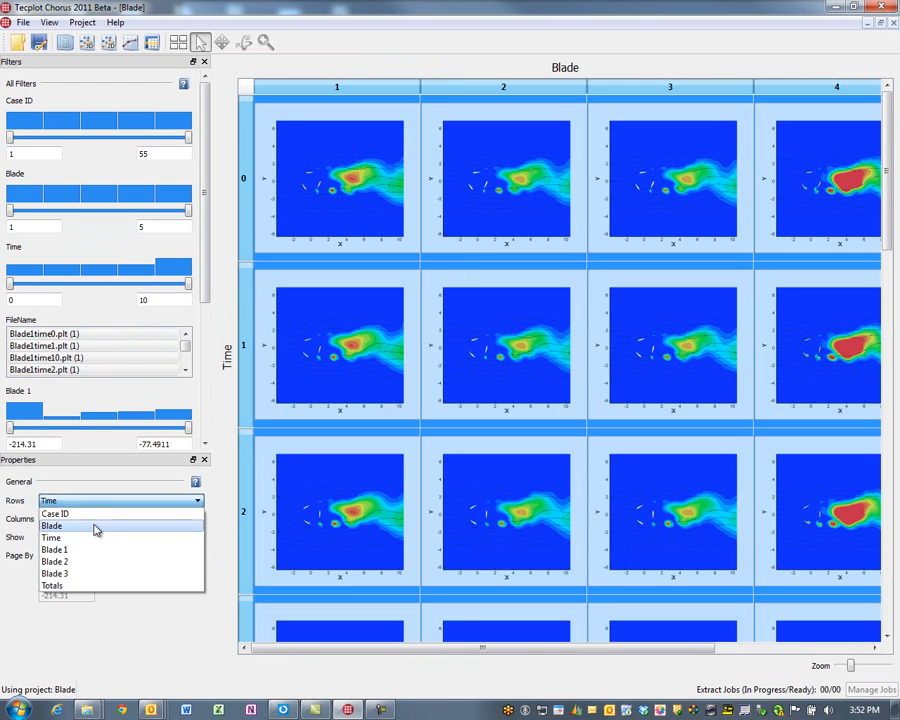
Put Blade on rows with Time columns, shrink thumbnails, and select the time-4 column
left_click(52, 526)
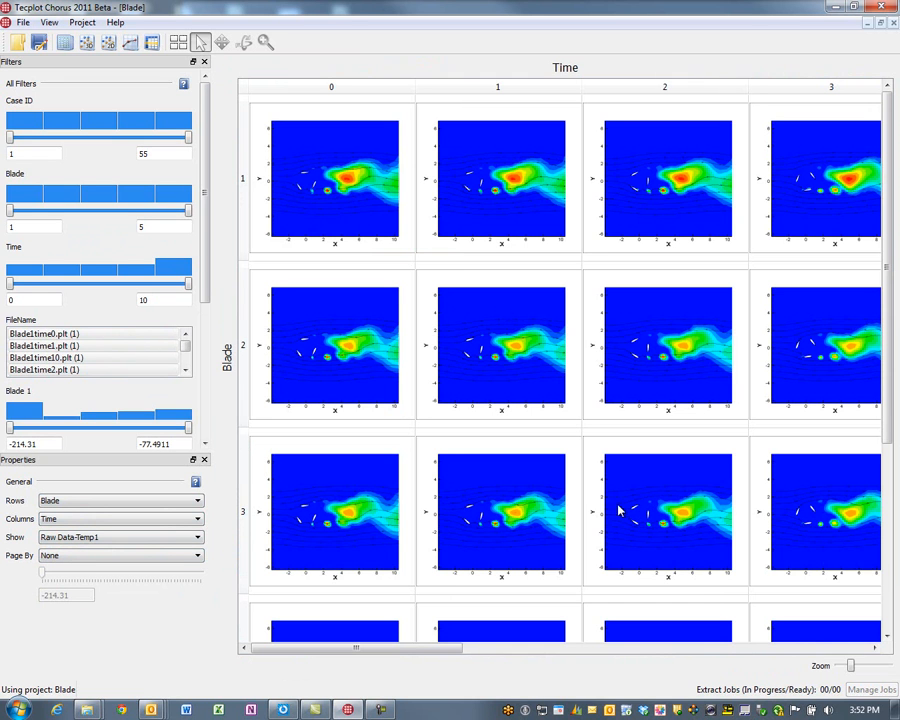
left_click_drag(850, 664, 844, 664)
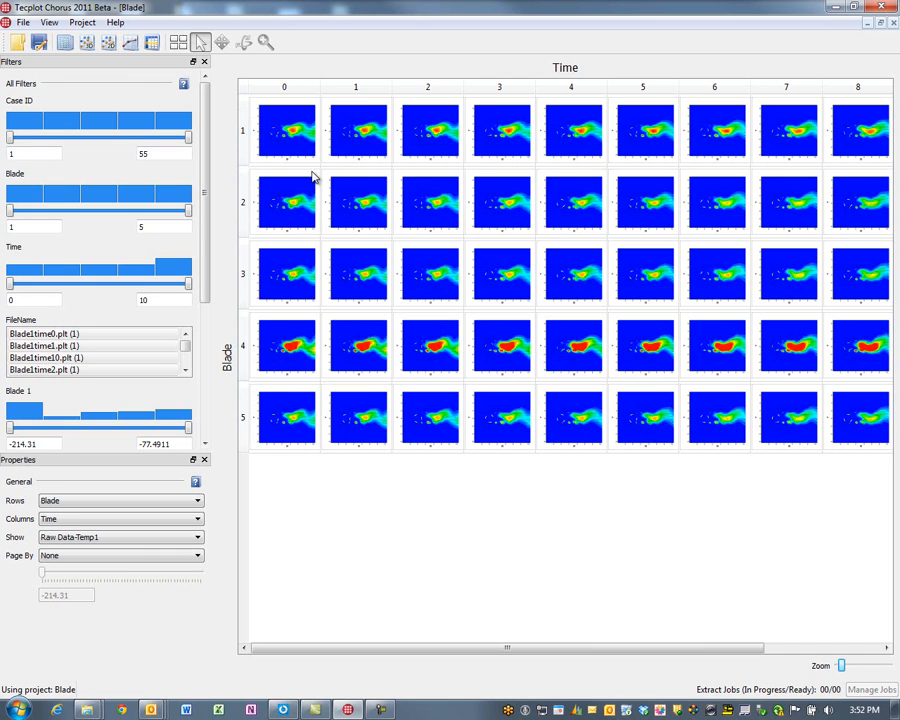
mouse_move(456, 292)
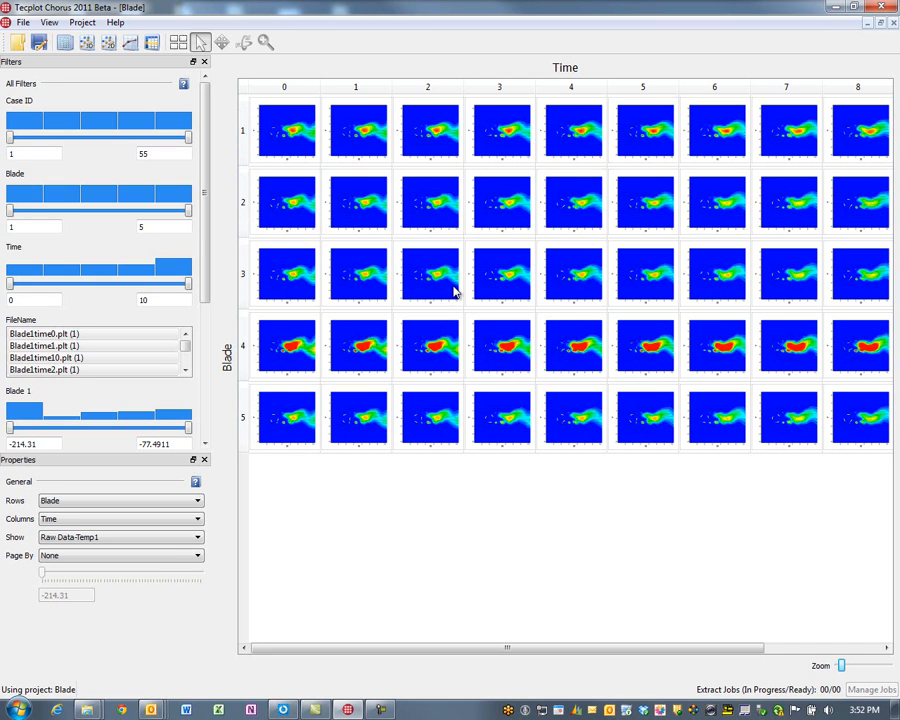
mouse_move(576, 204)
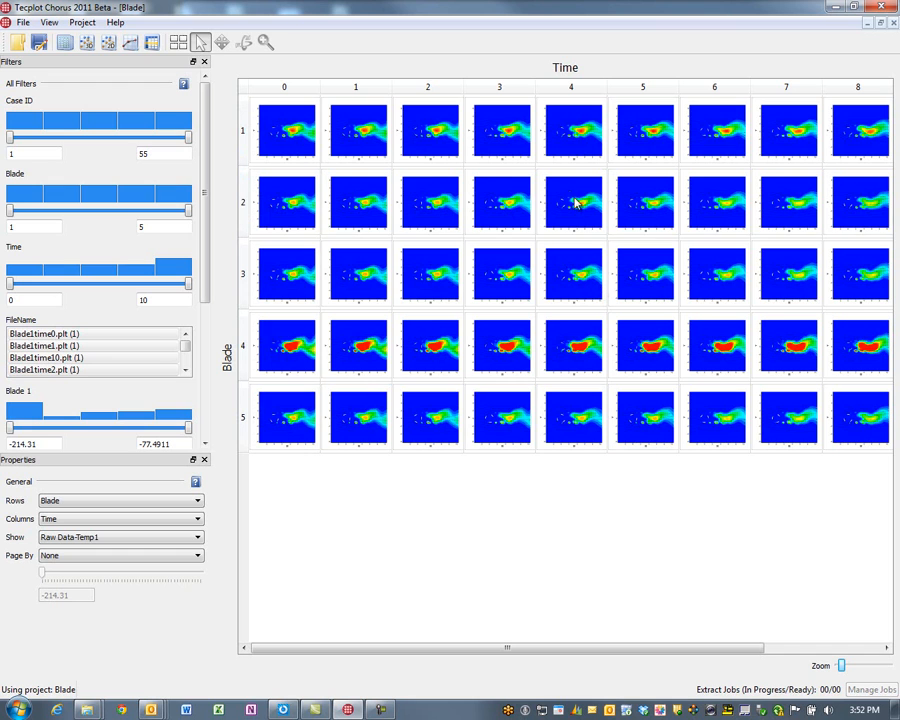
mouse_move(272, 350)
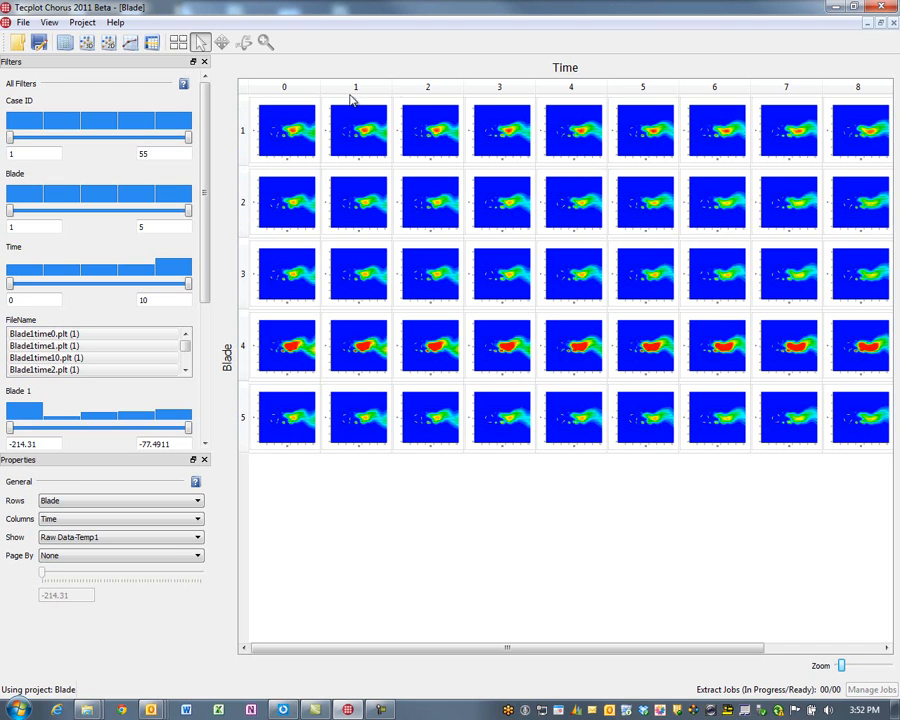
left_click(570, 88)
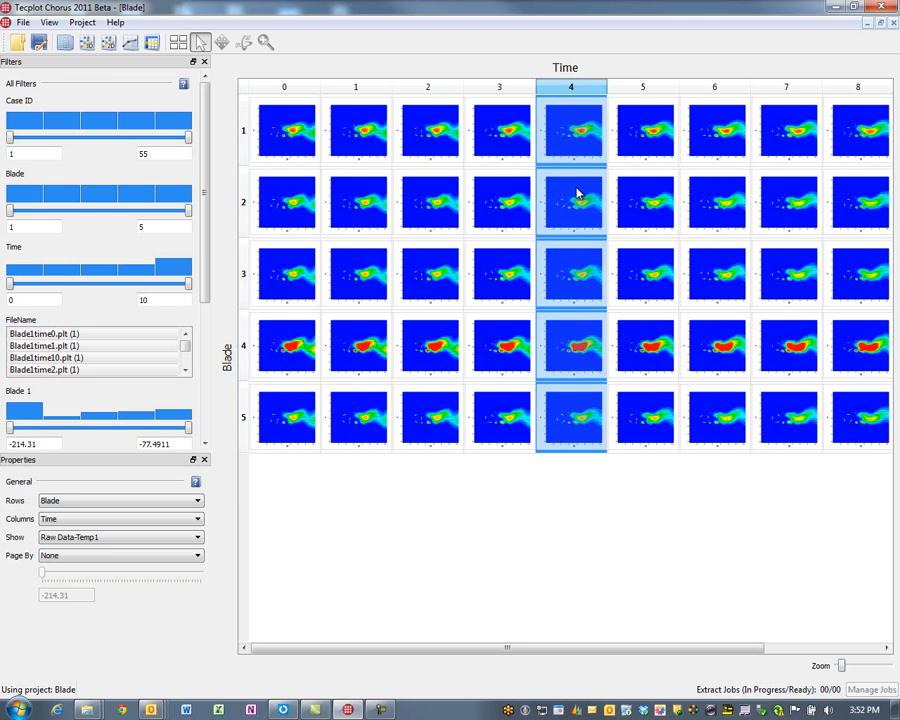
right_click(572, 130)
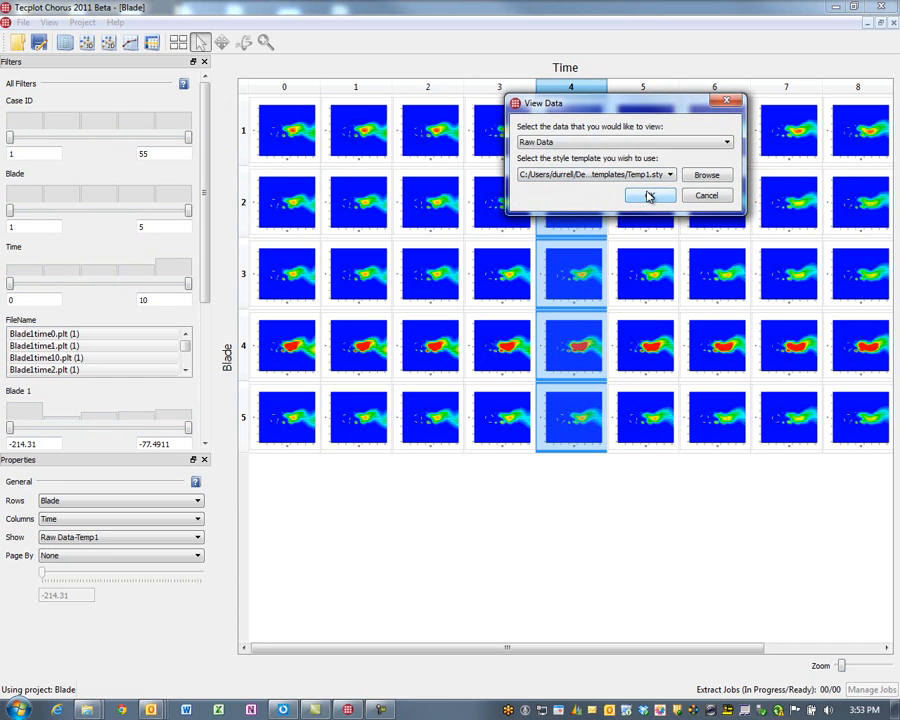
left_click(650, 196)
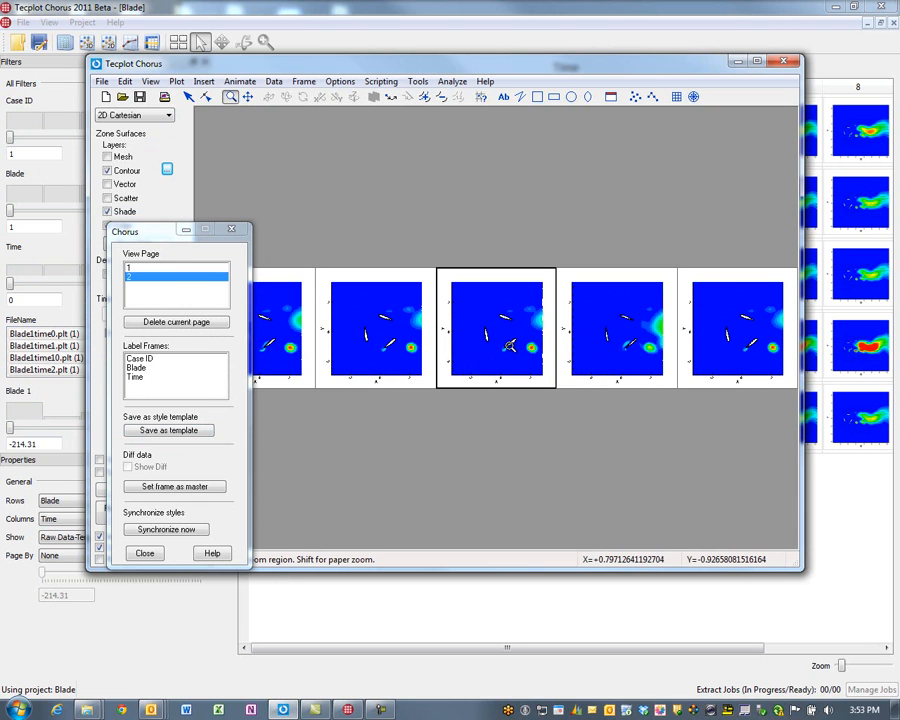
mouse_move(532, 240)
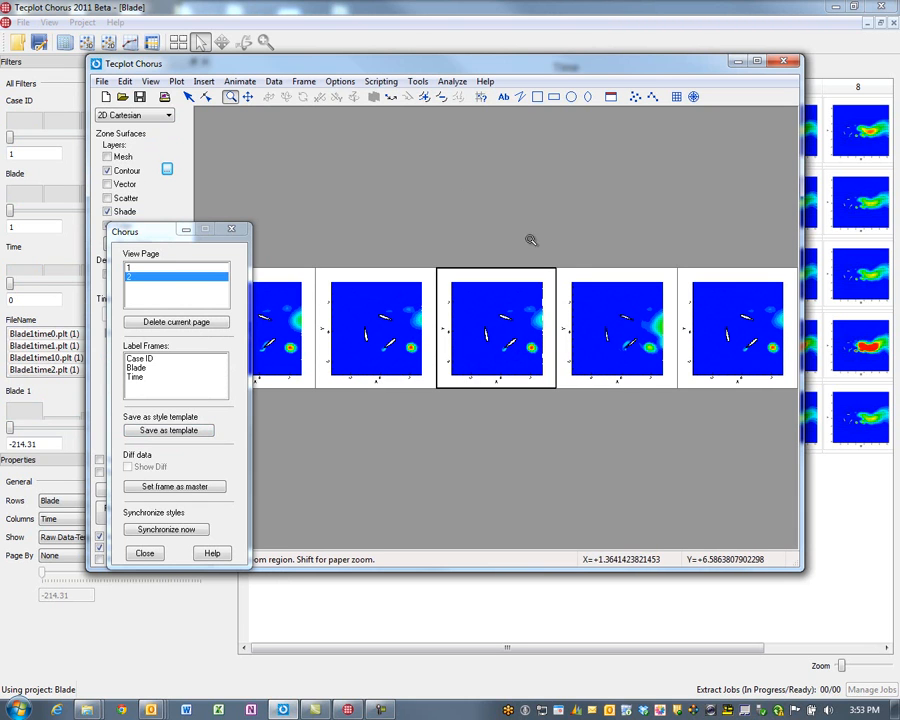
left_click(144, 552)
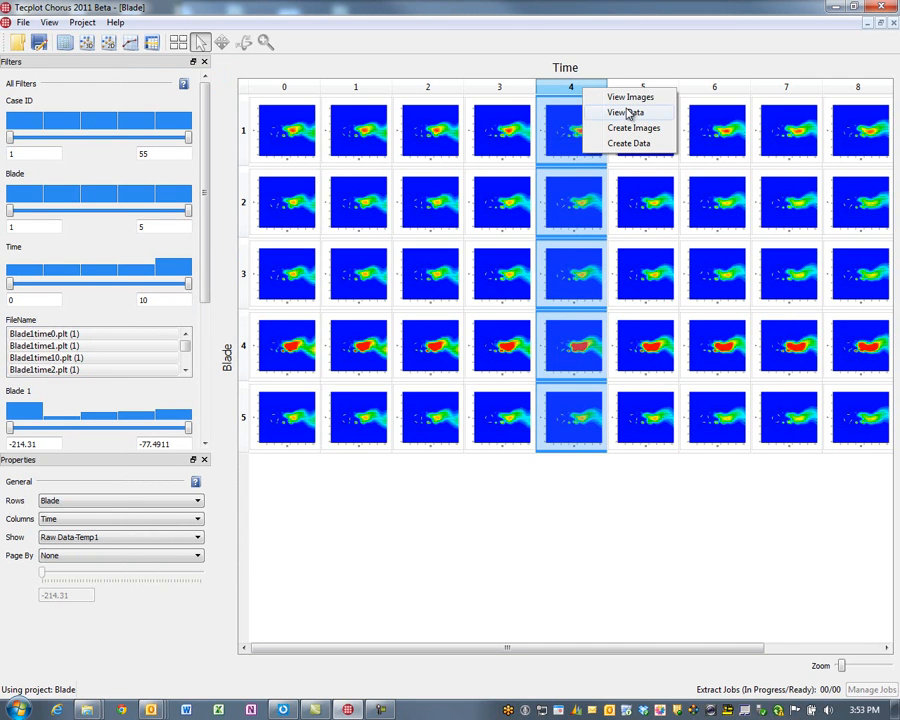
View the time-4 blade images together and diff them from a chosen reference blade
left_click(632, 96)
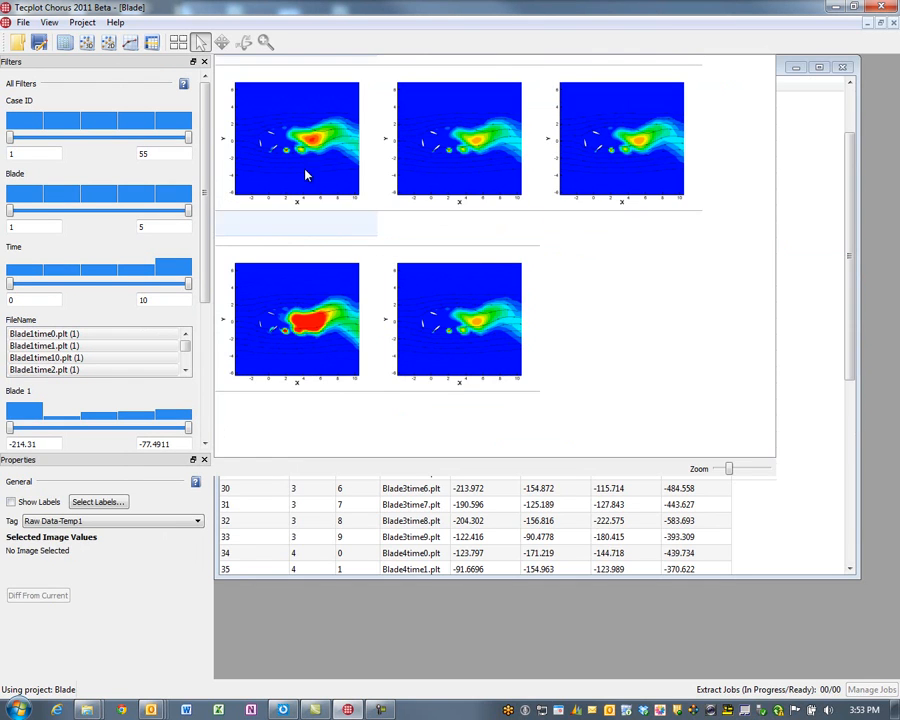
left_click(296, 140)
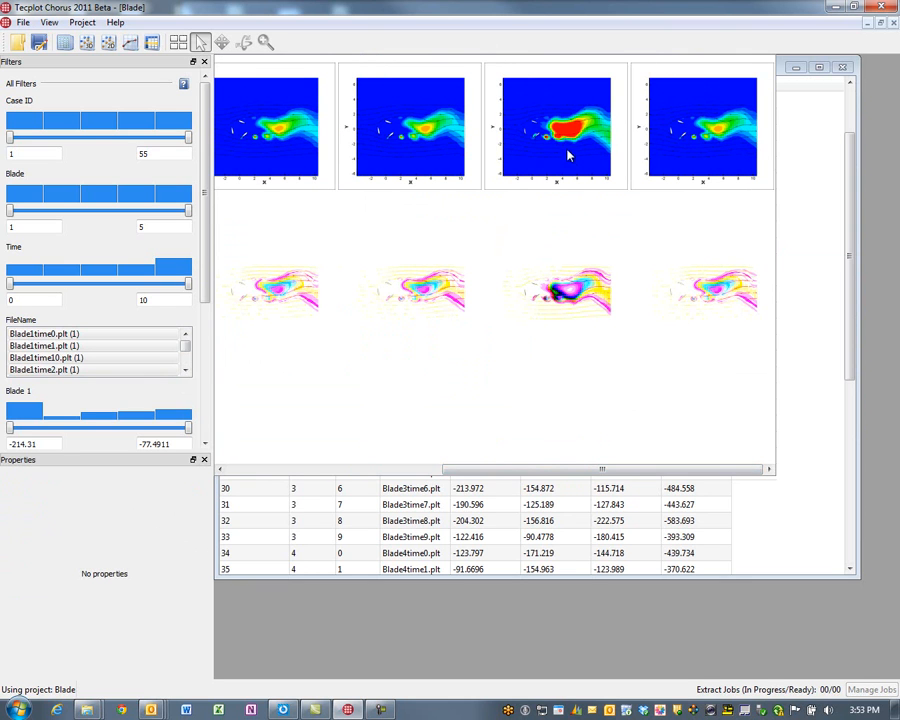
left_click(556, 128)
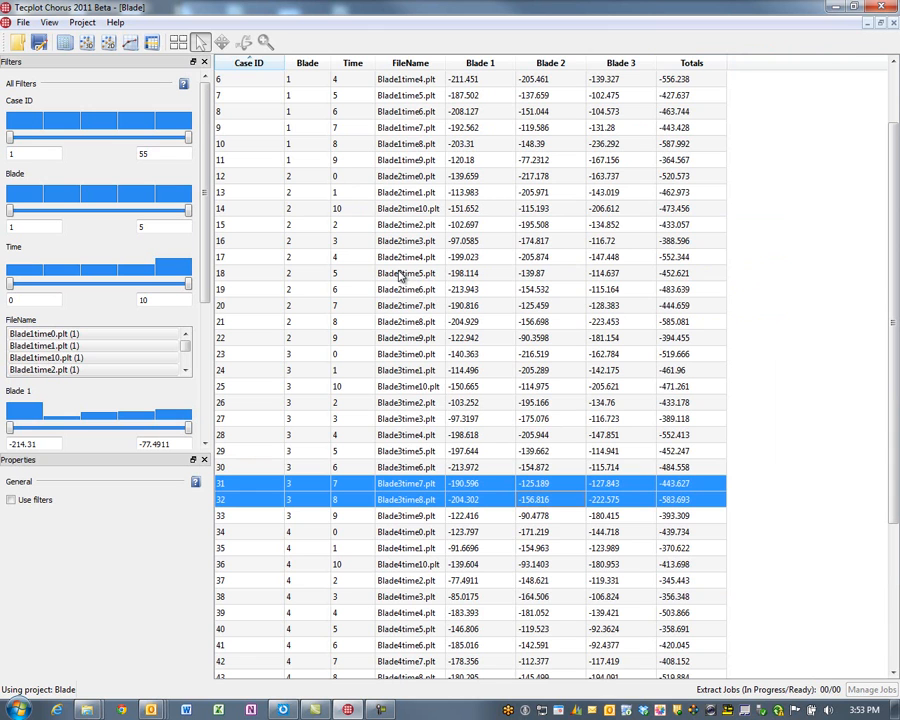
mouse_move(232, 108)
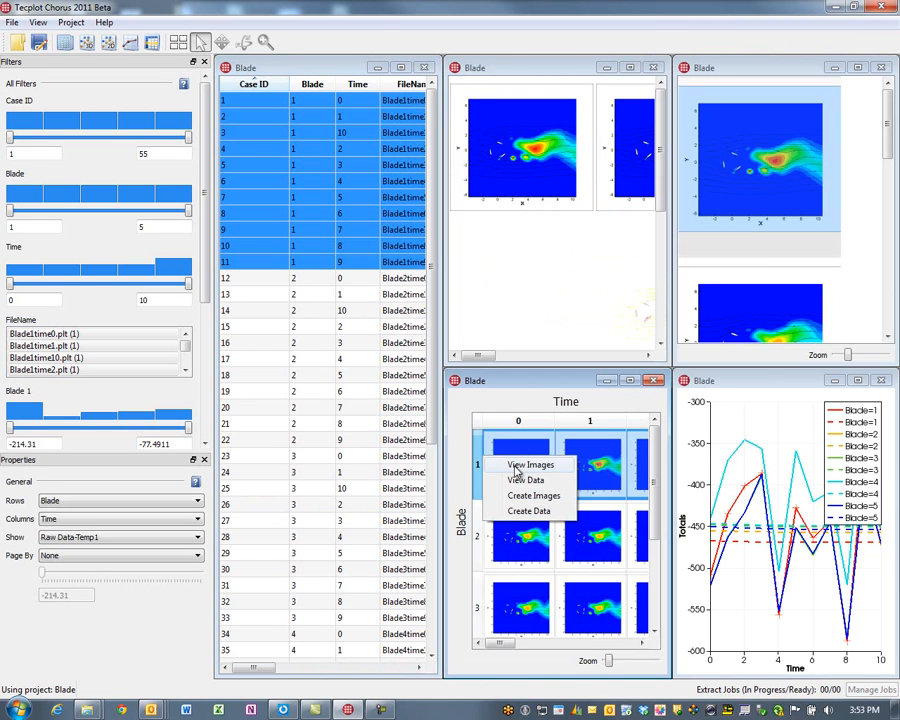
View images for the selected matrix cells in their own viewer
left_click(532, 464)
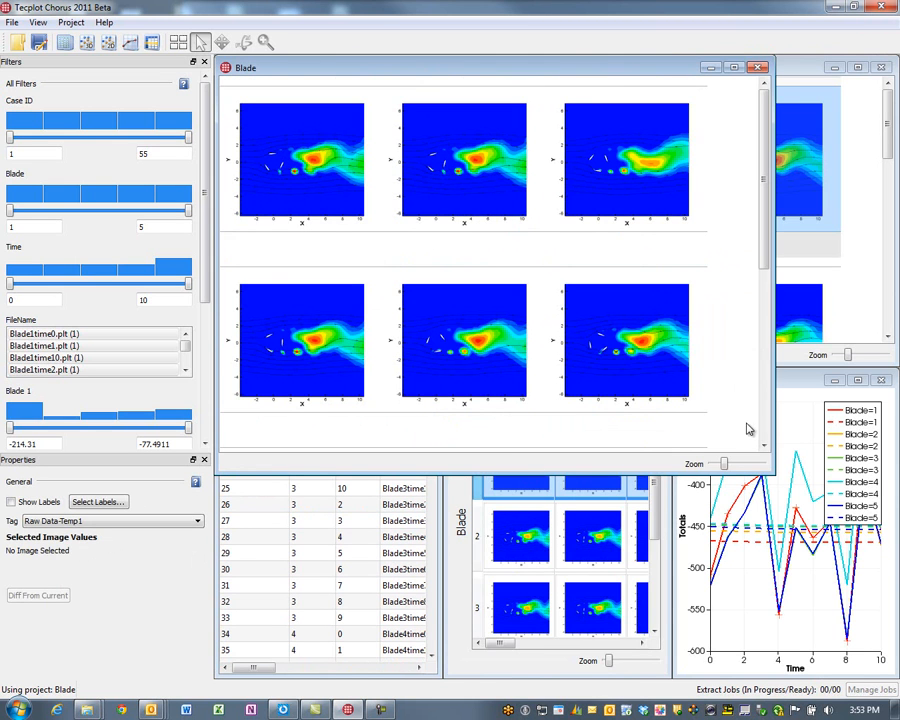
mouse_move(720, 462)
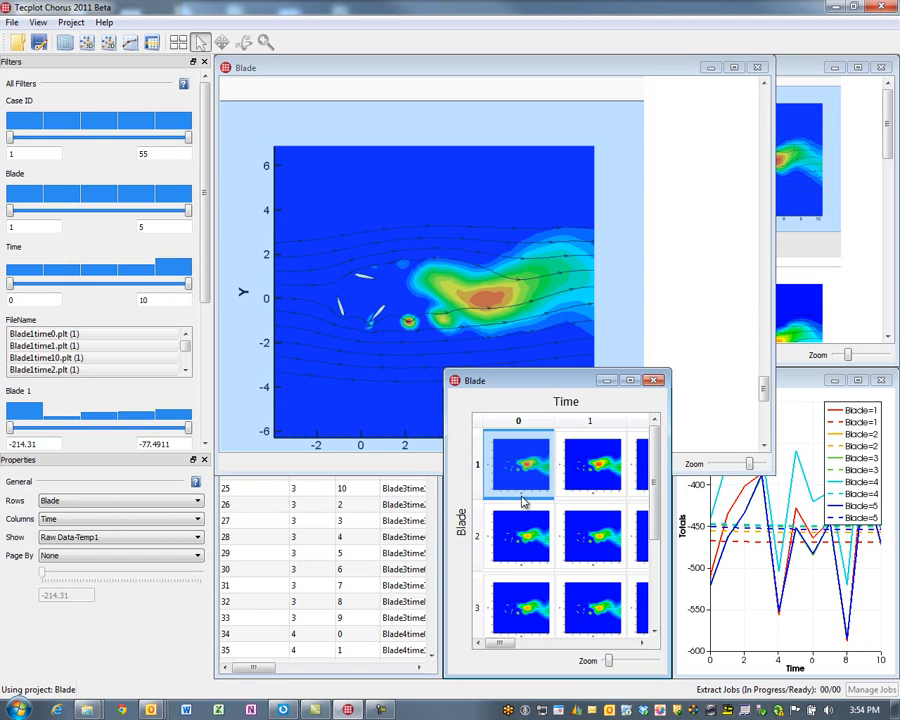
mouse_move(730, 282)
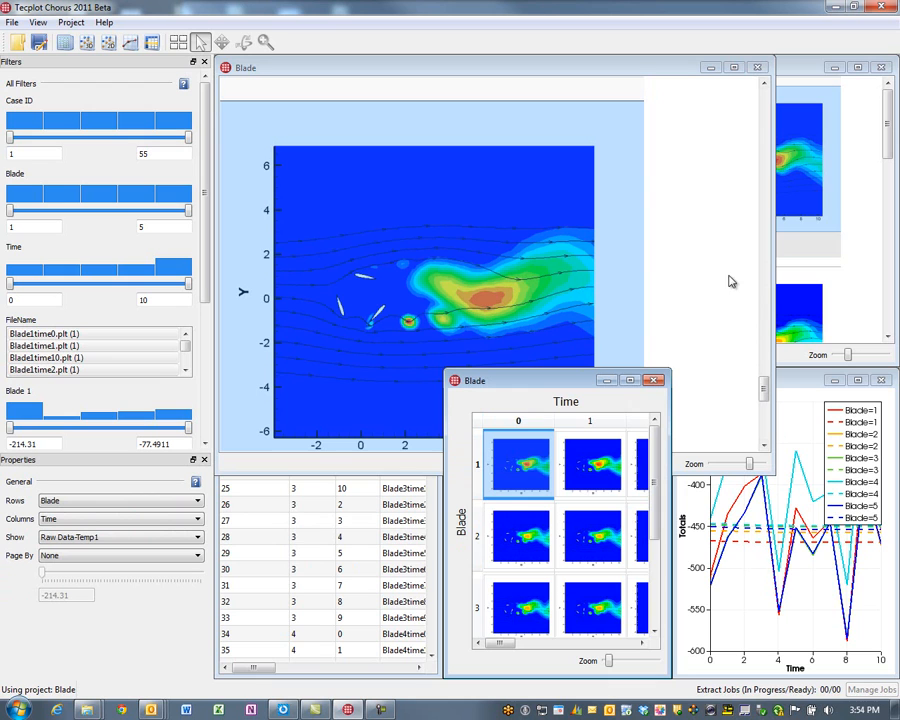
mouse_move(872, 258)
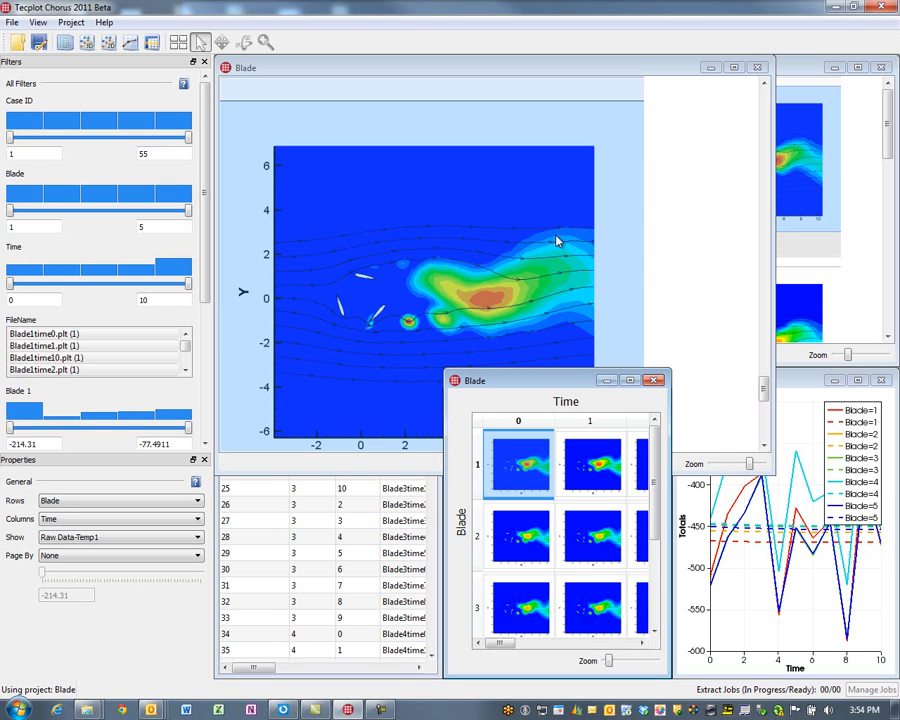
mouse_move(344, 318)
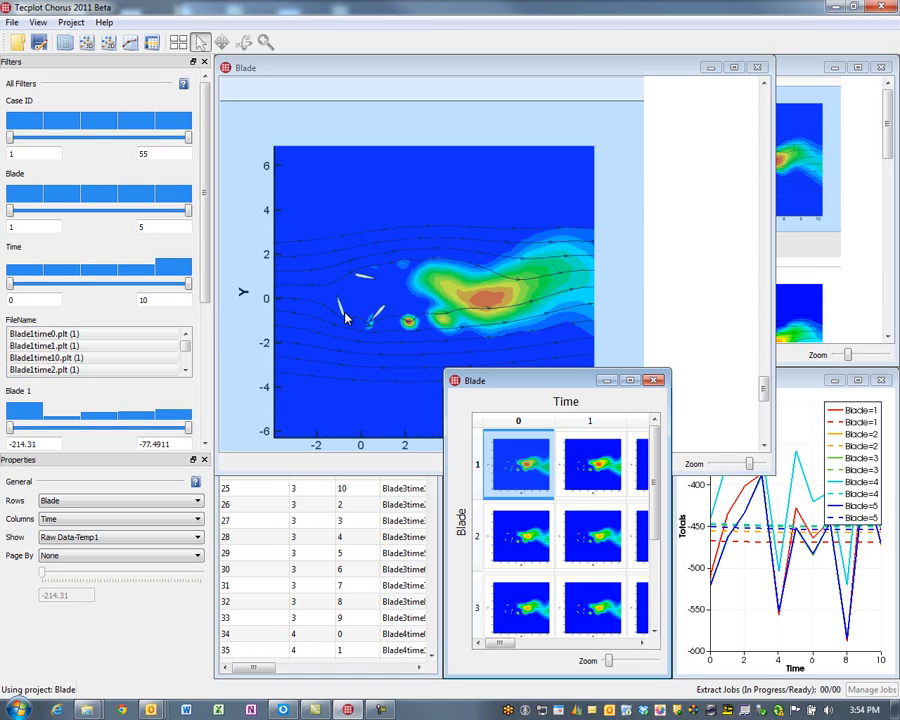
mouse_move(350, 320)
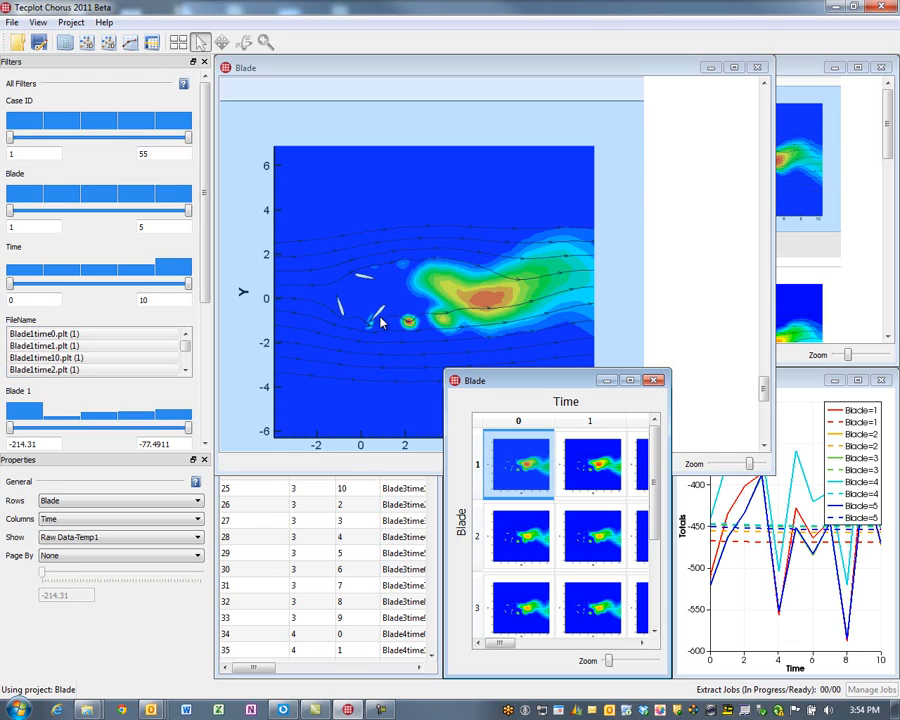
mouse_move(378, 330)
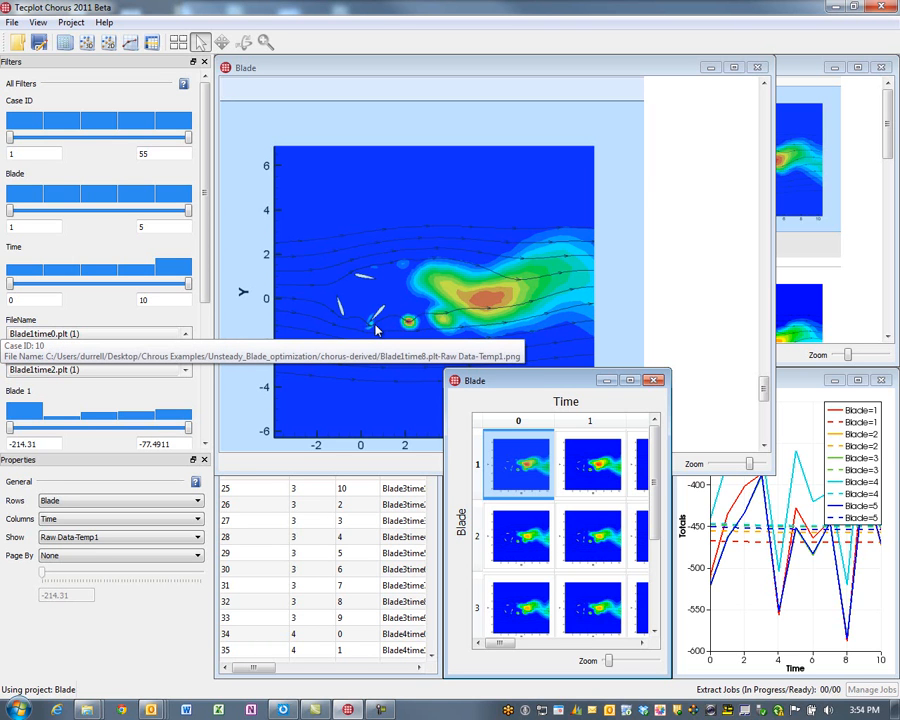
mouse_move(392, 316)
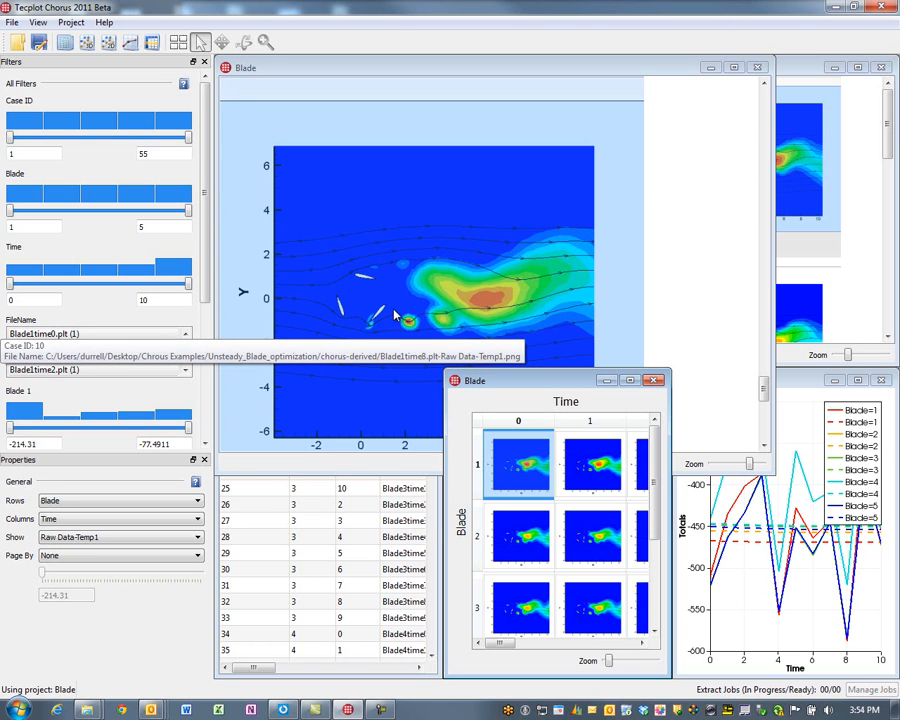